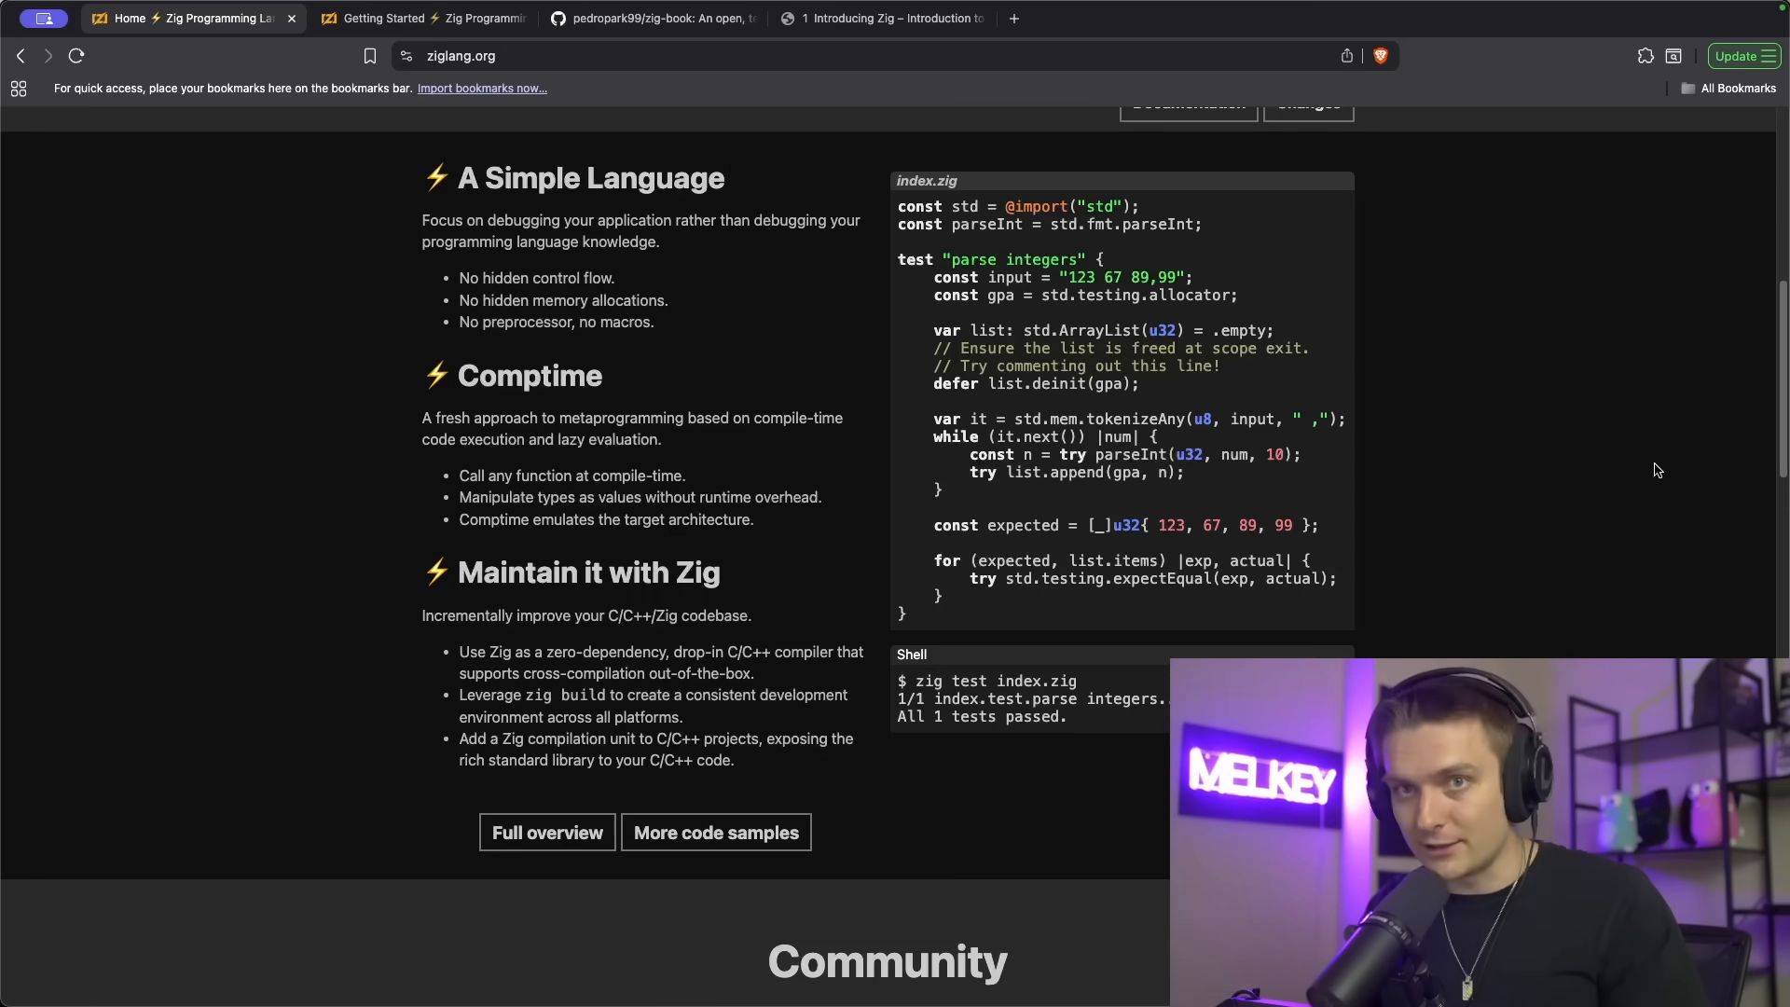
mouse_move(405, 228)
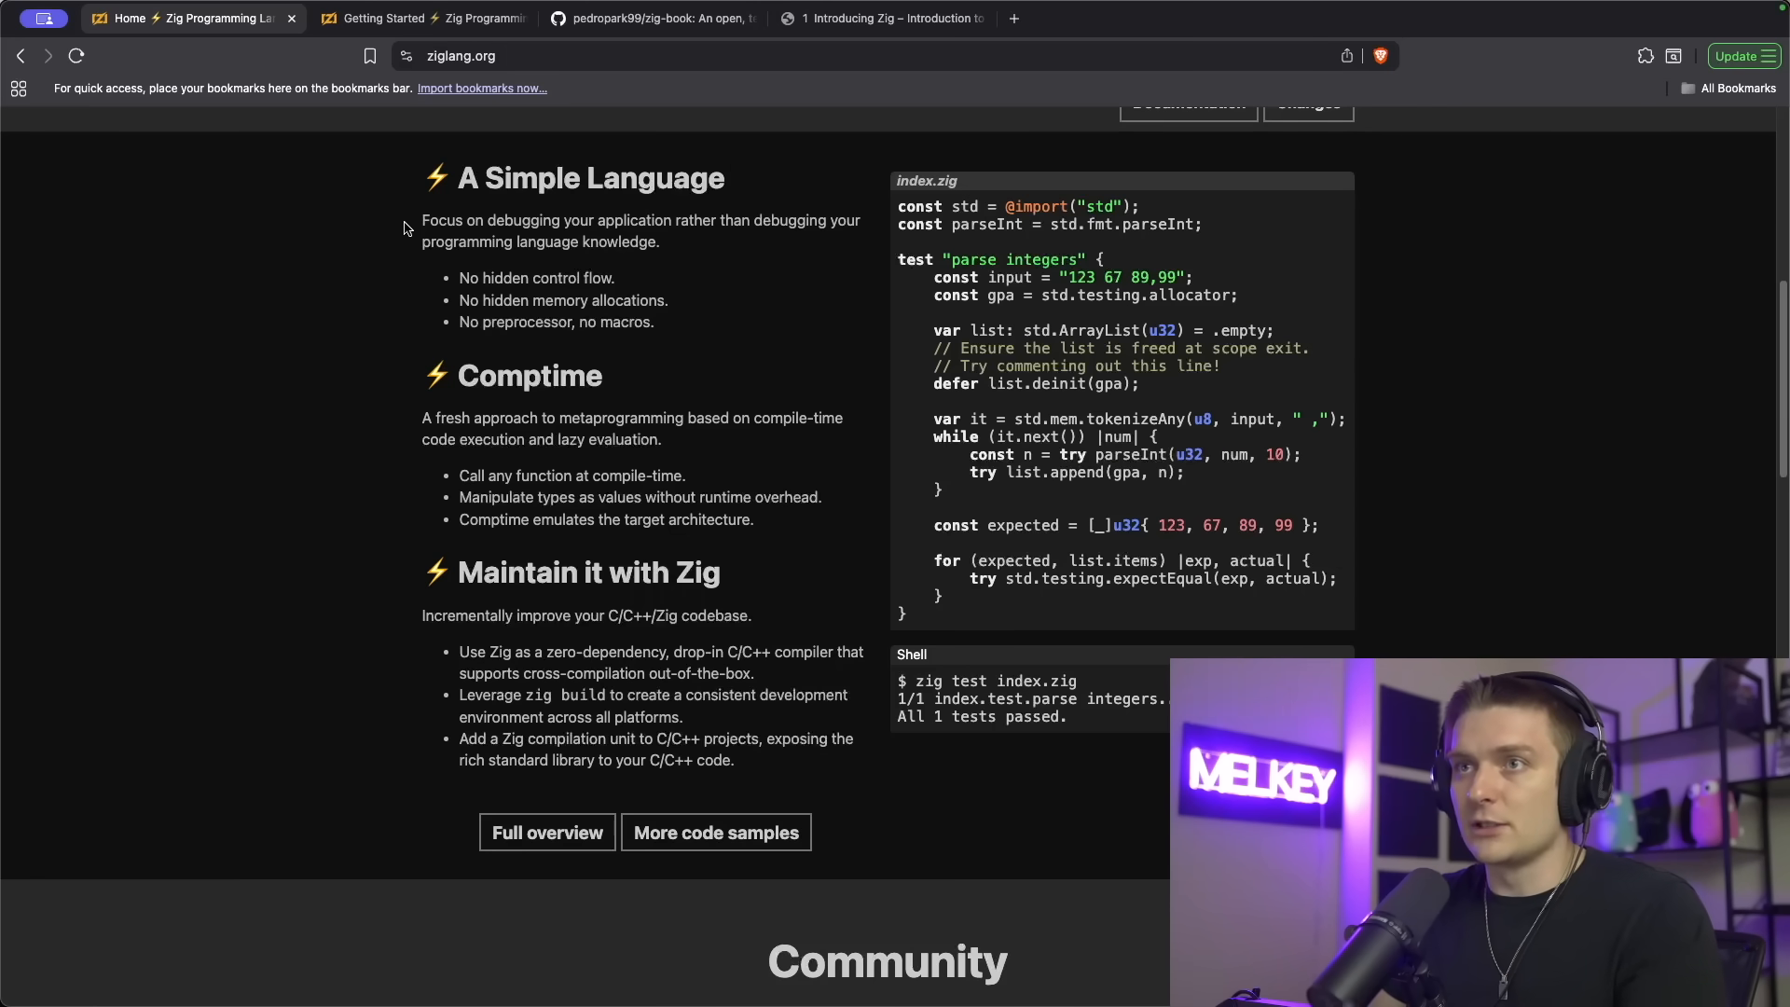
mouse_move(289, 263)
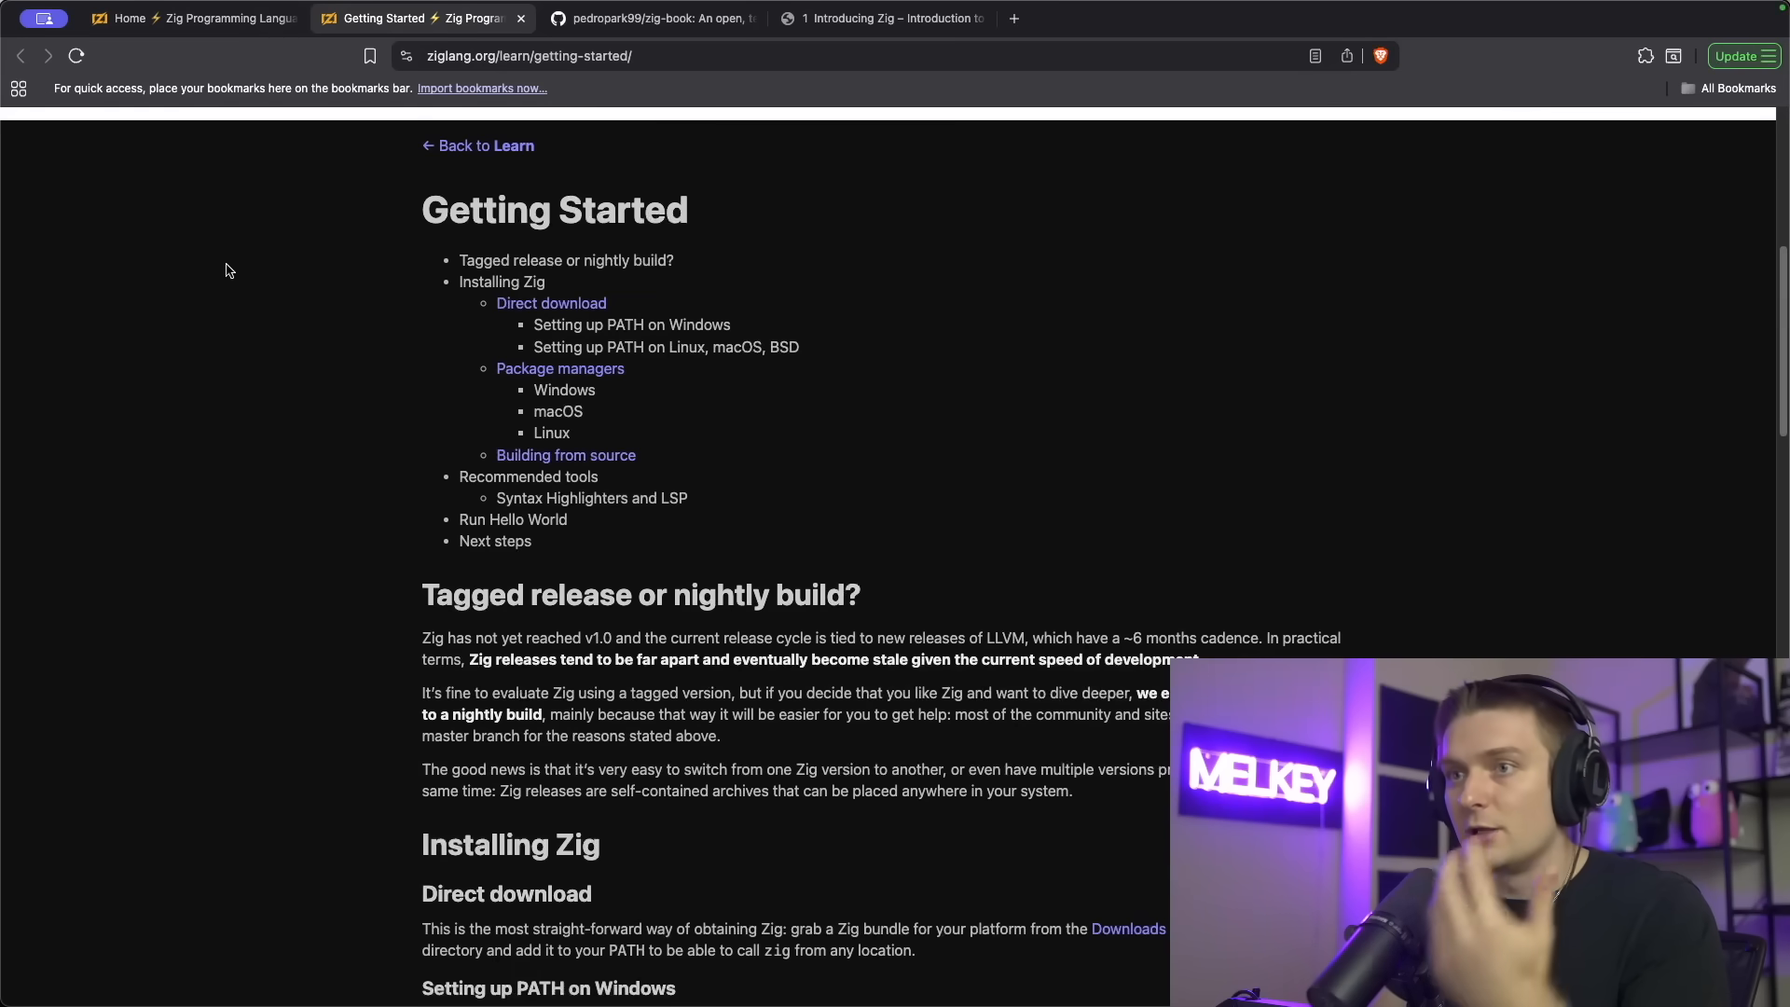
Scroll through the Getting Started guide, then move to the zig-book GitHub repository page
scroll(down, 3)
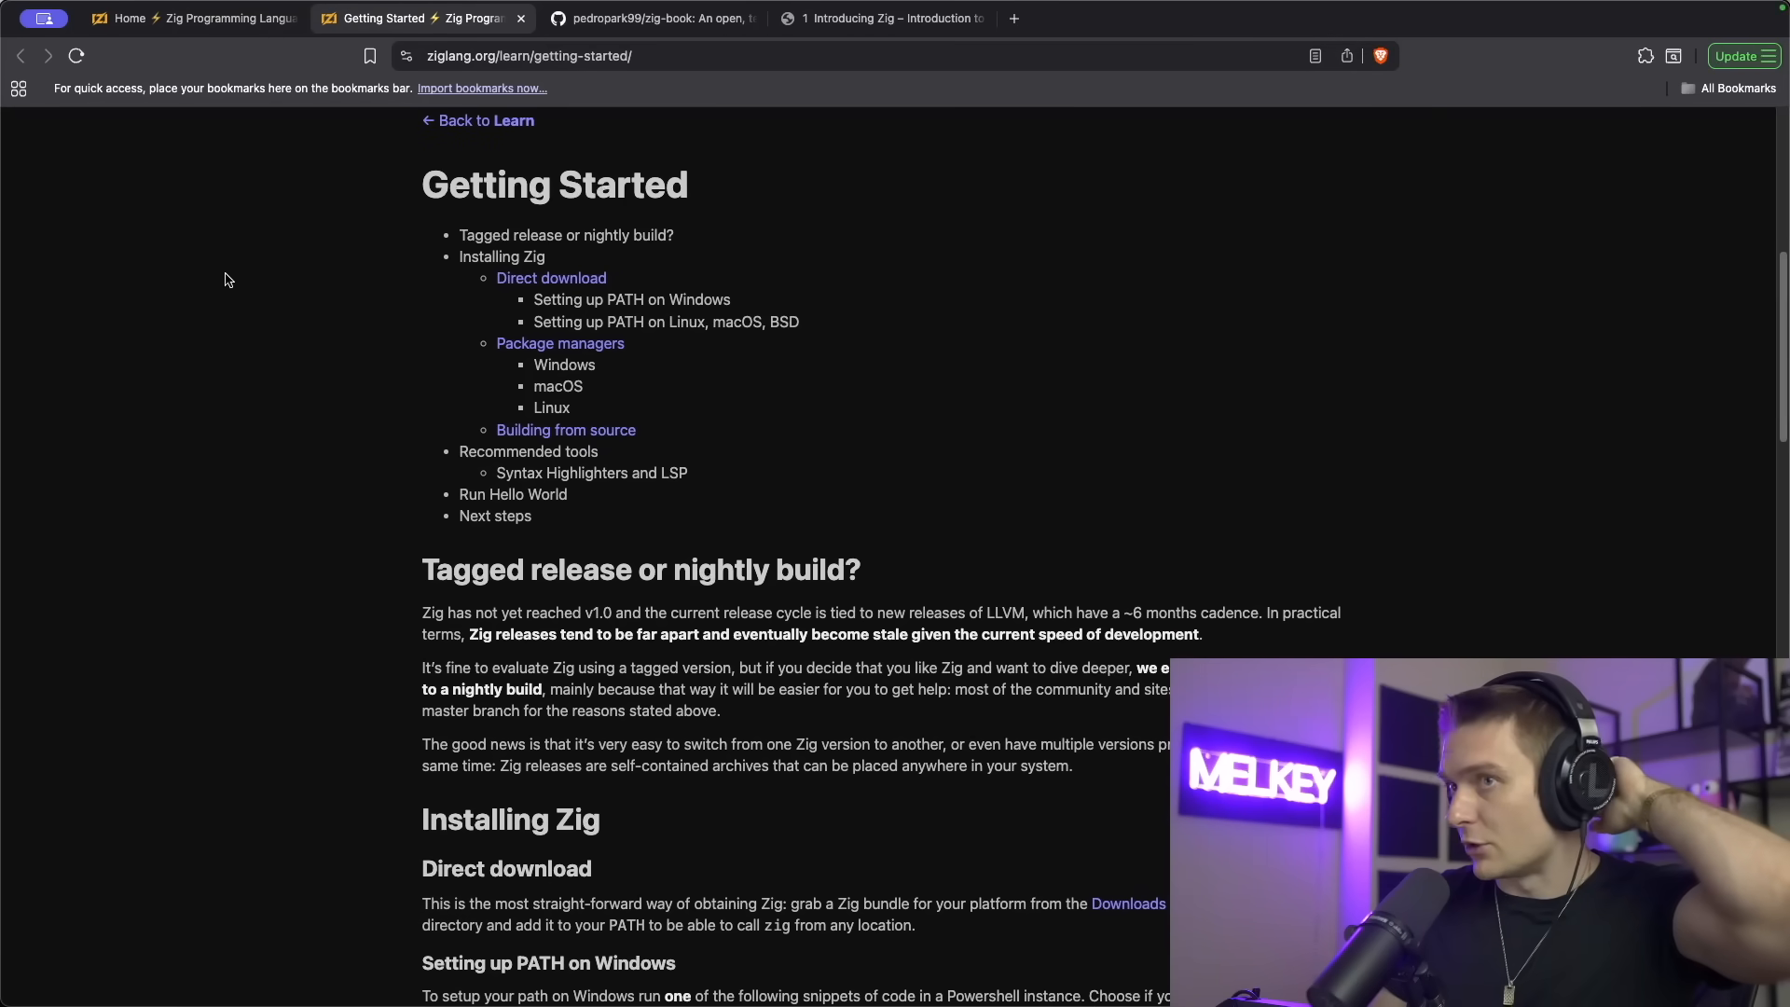
click(651, 19)
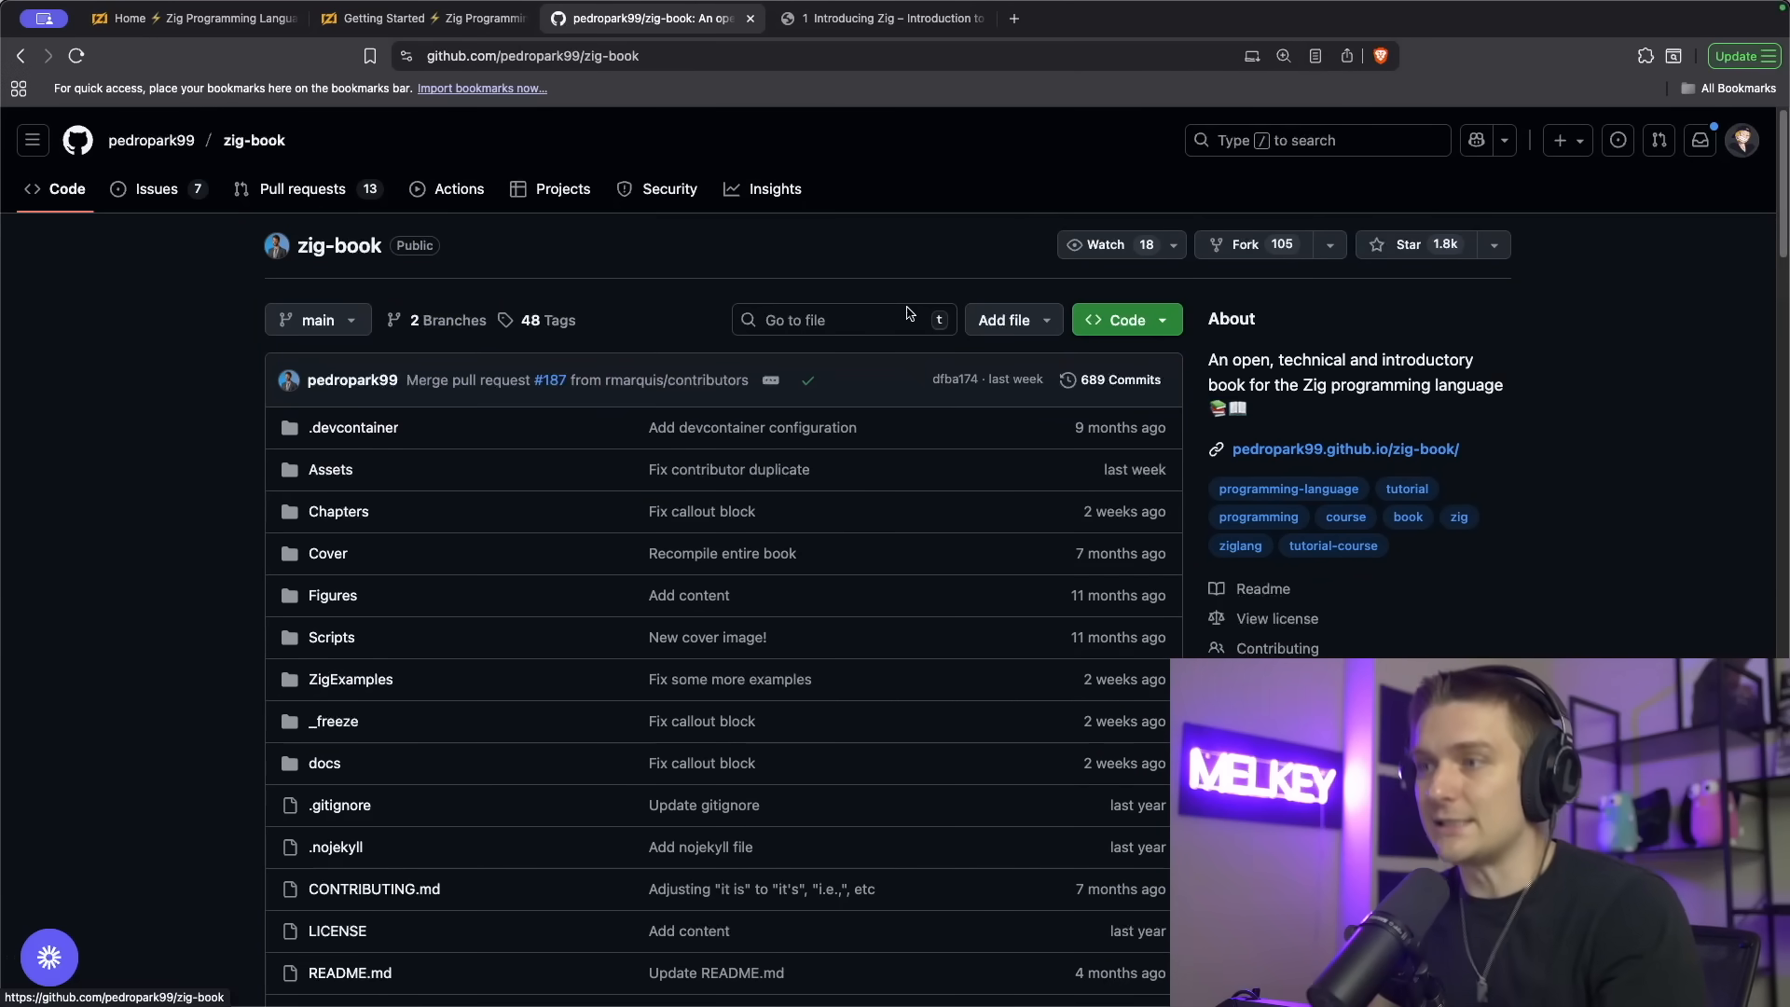
Star the zig-book repository and browse down through its README
click(1408, 245)
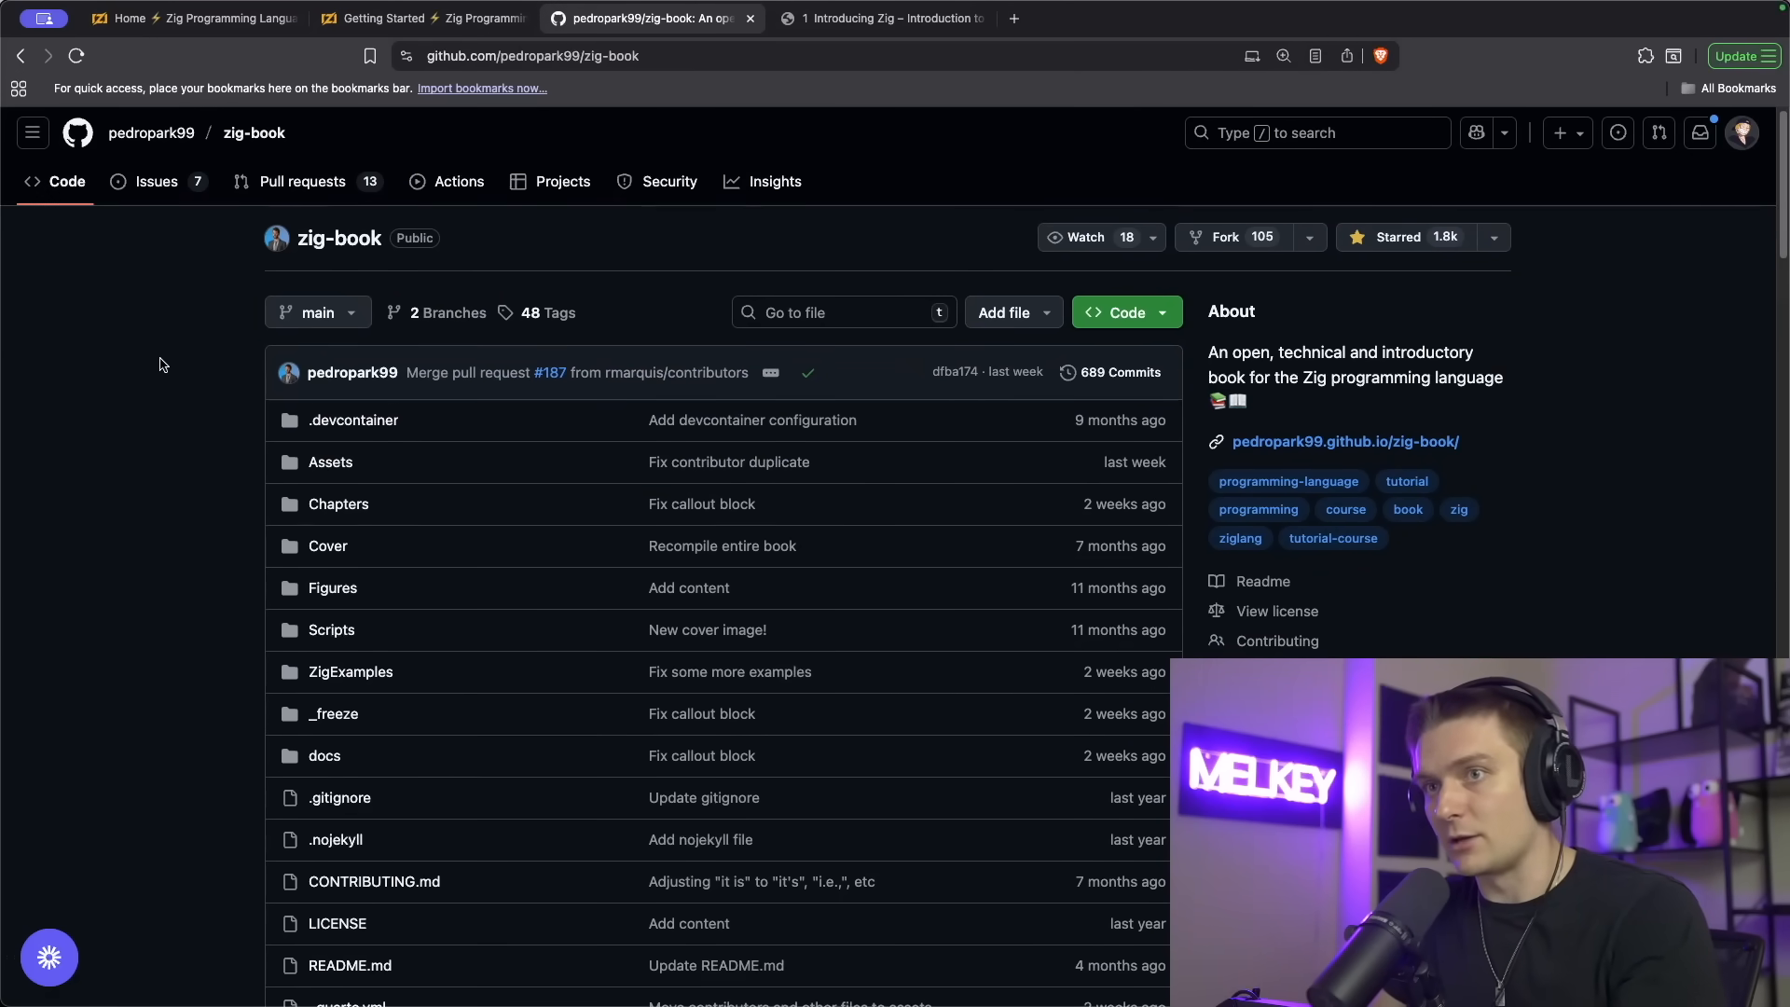
scroll(down, 3)
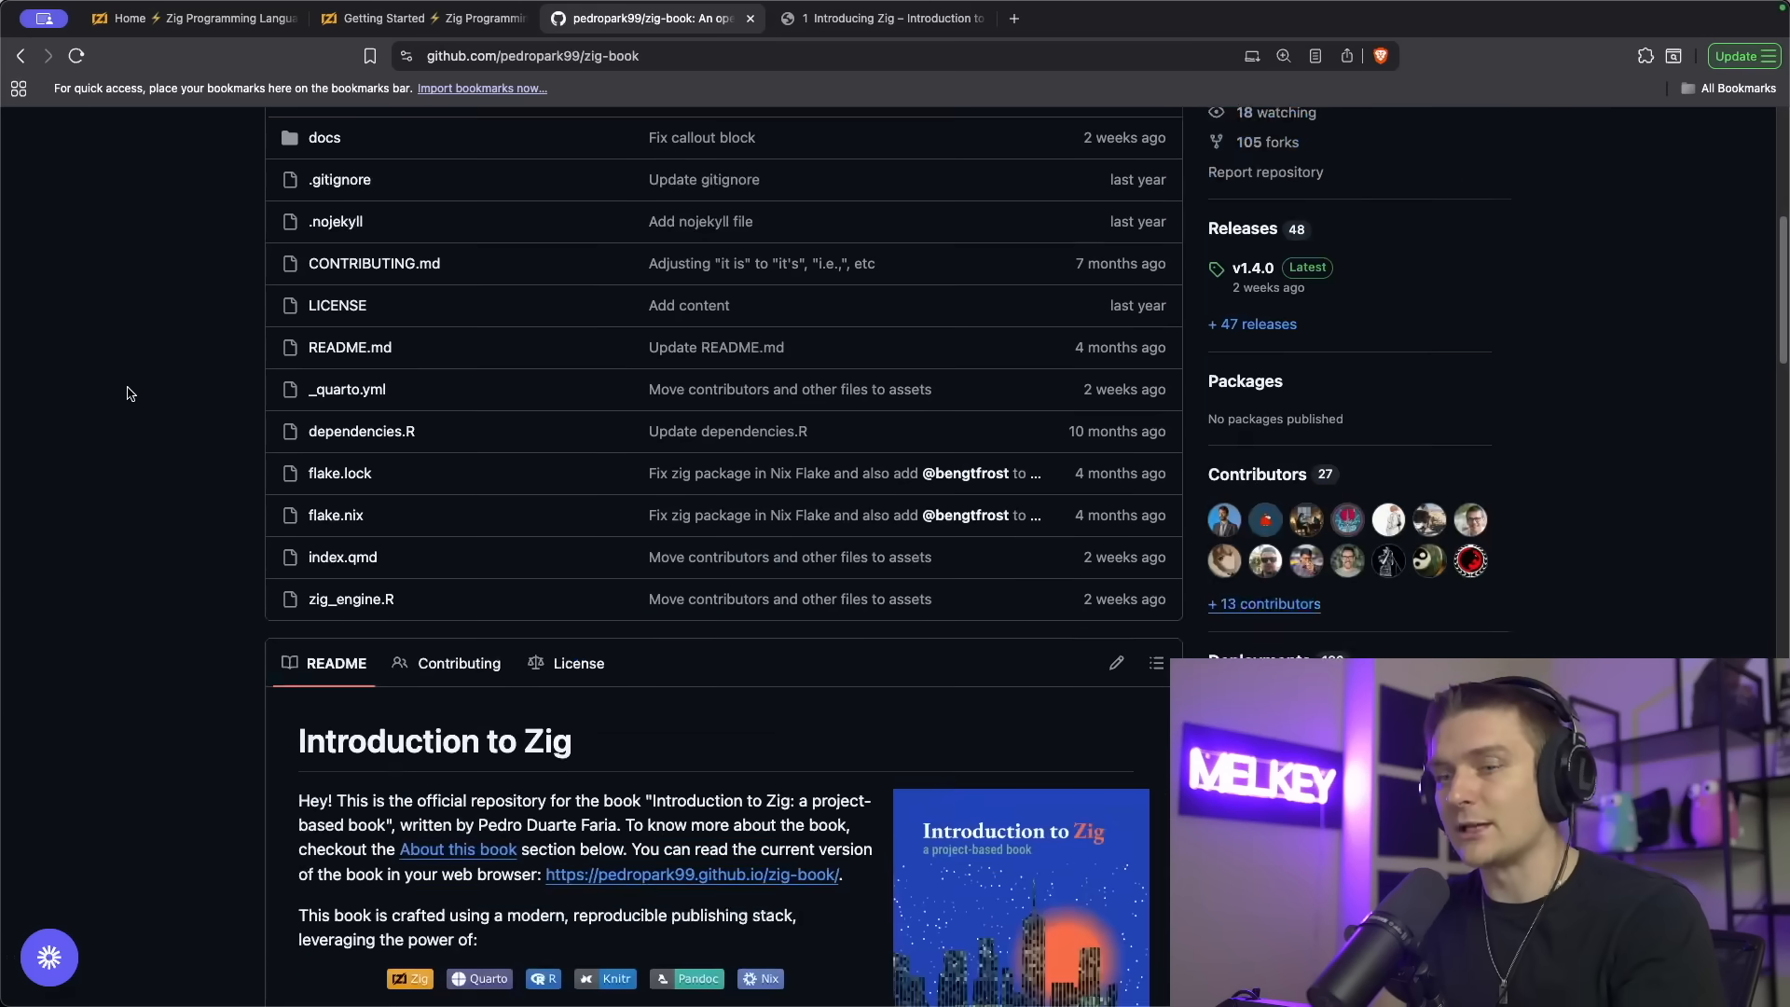
scroll(down, 3)
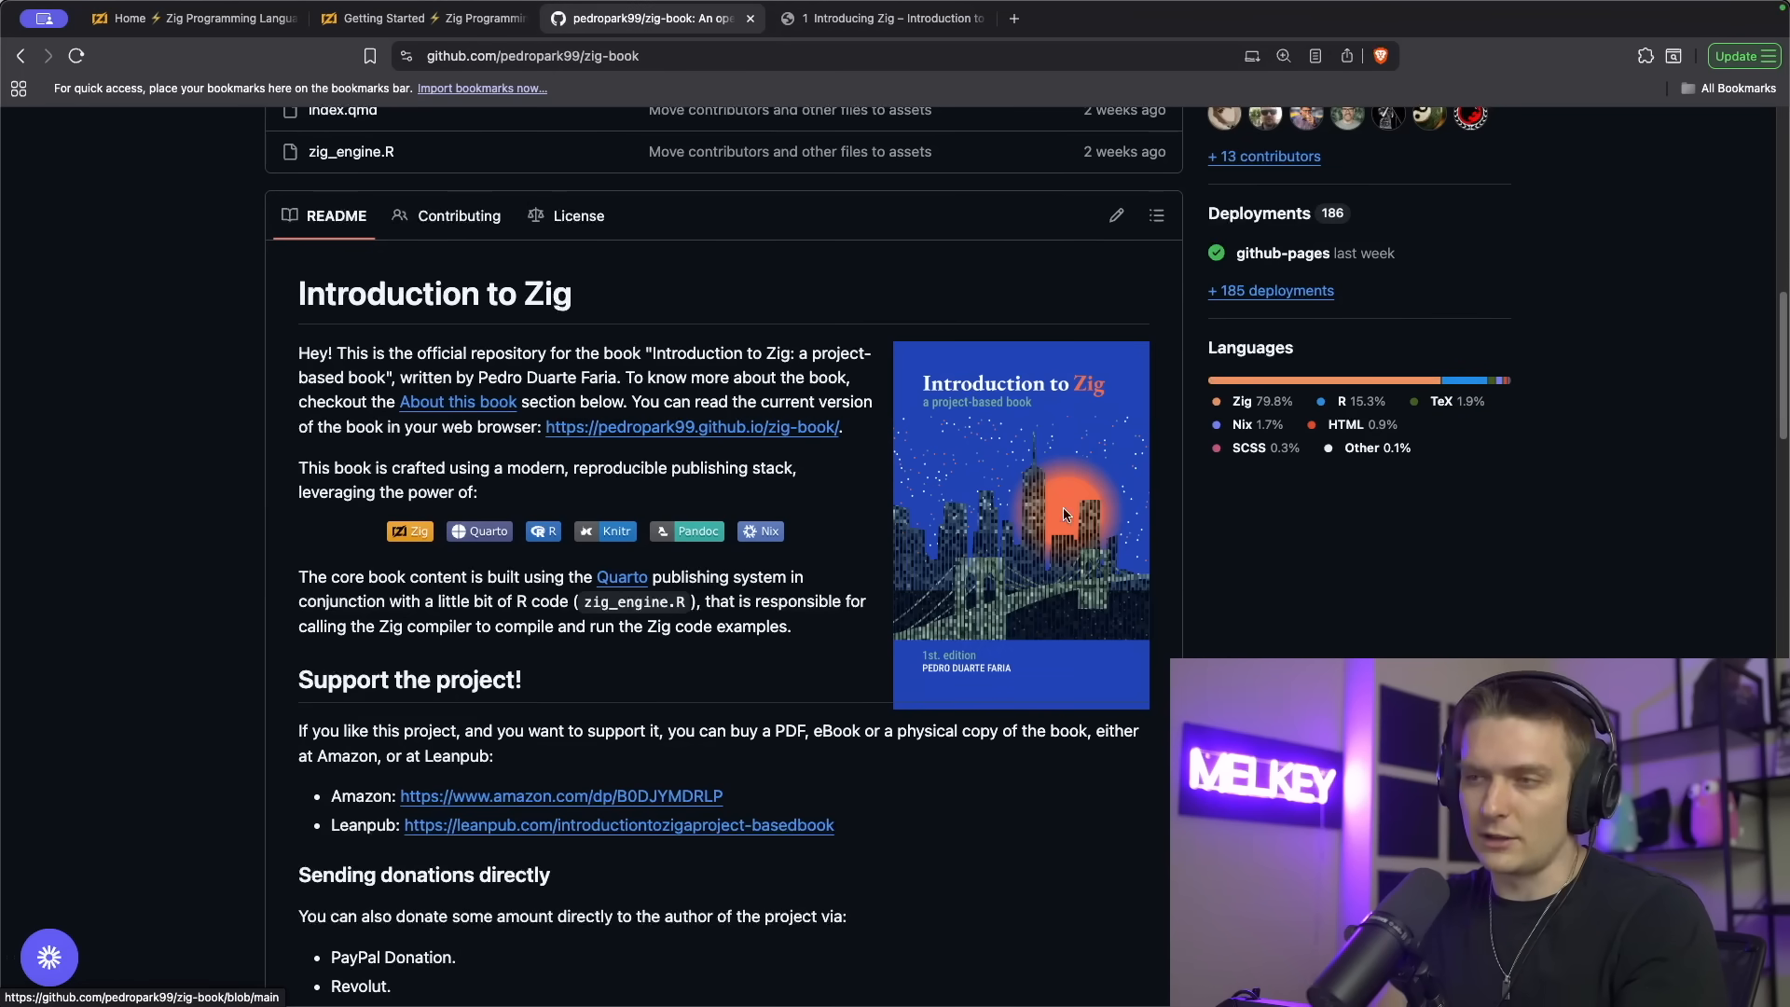
mouse_move(817, 61)
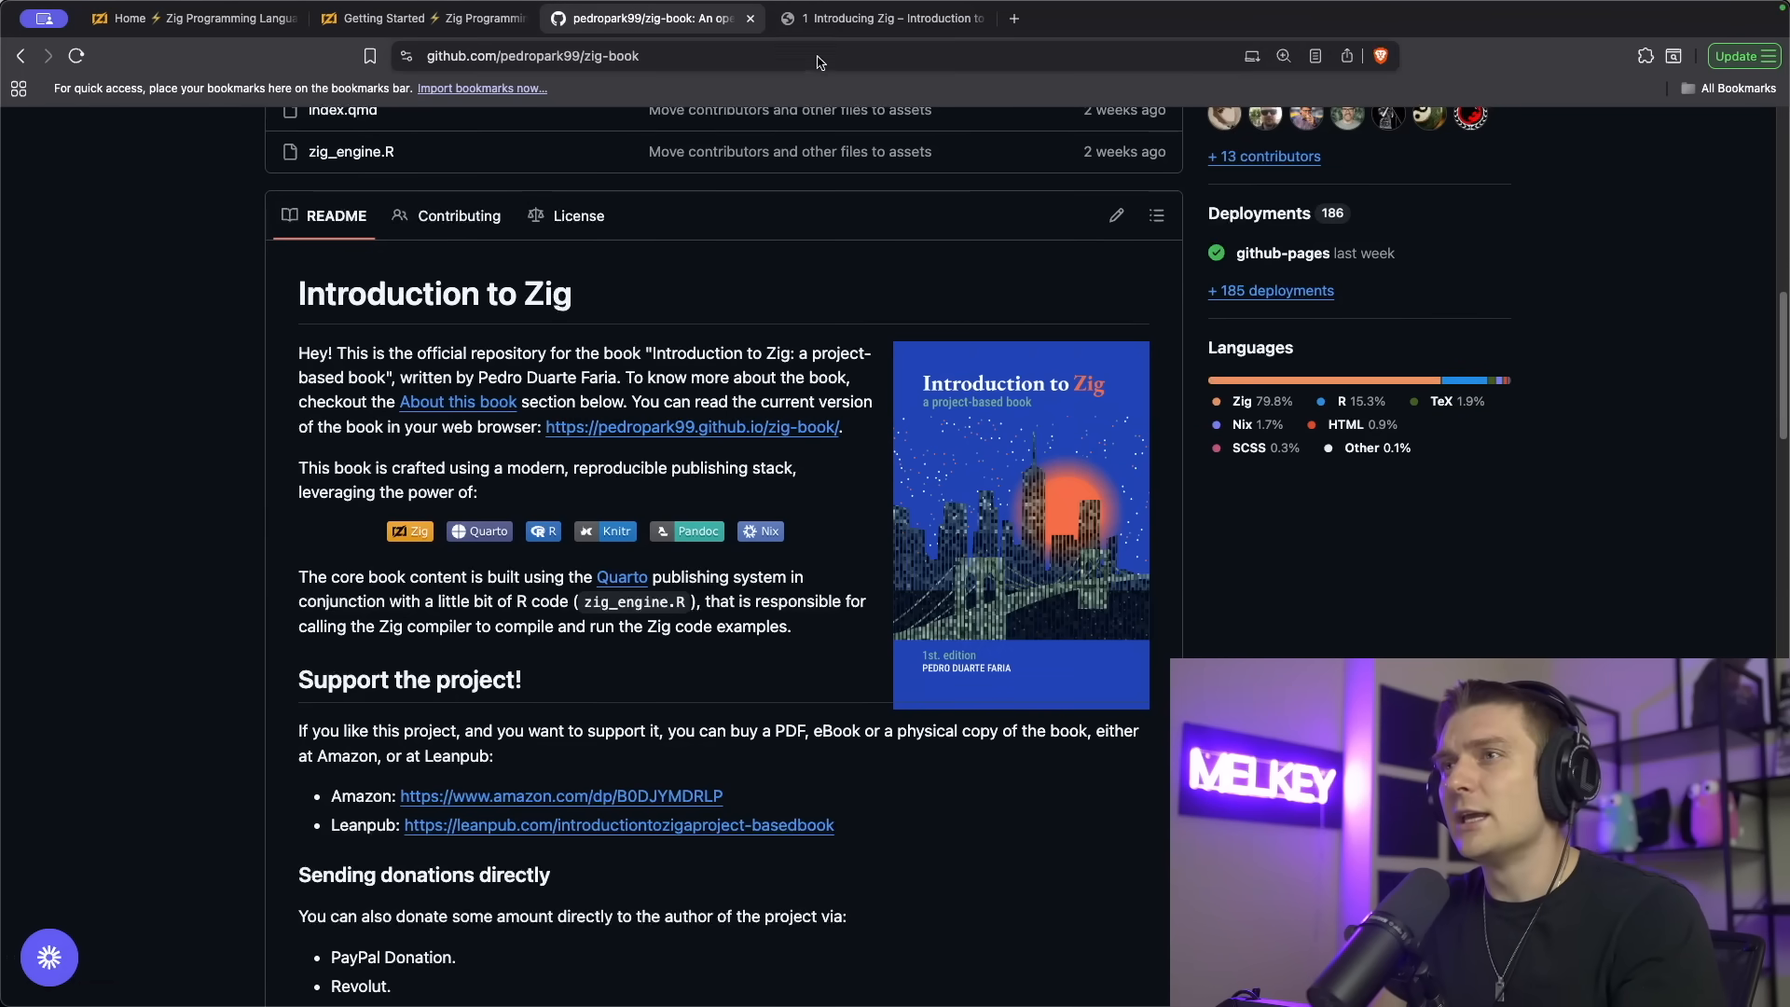
Switch to the terminal and list the hello_world project contents with ls
click(878, 18)
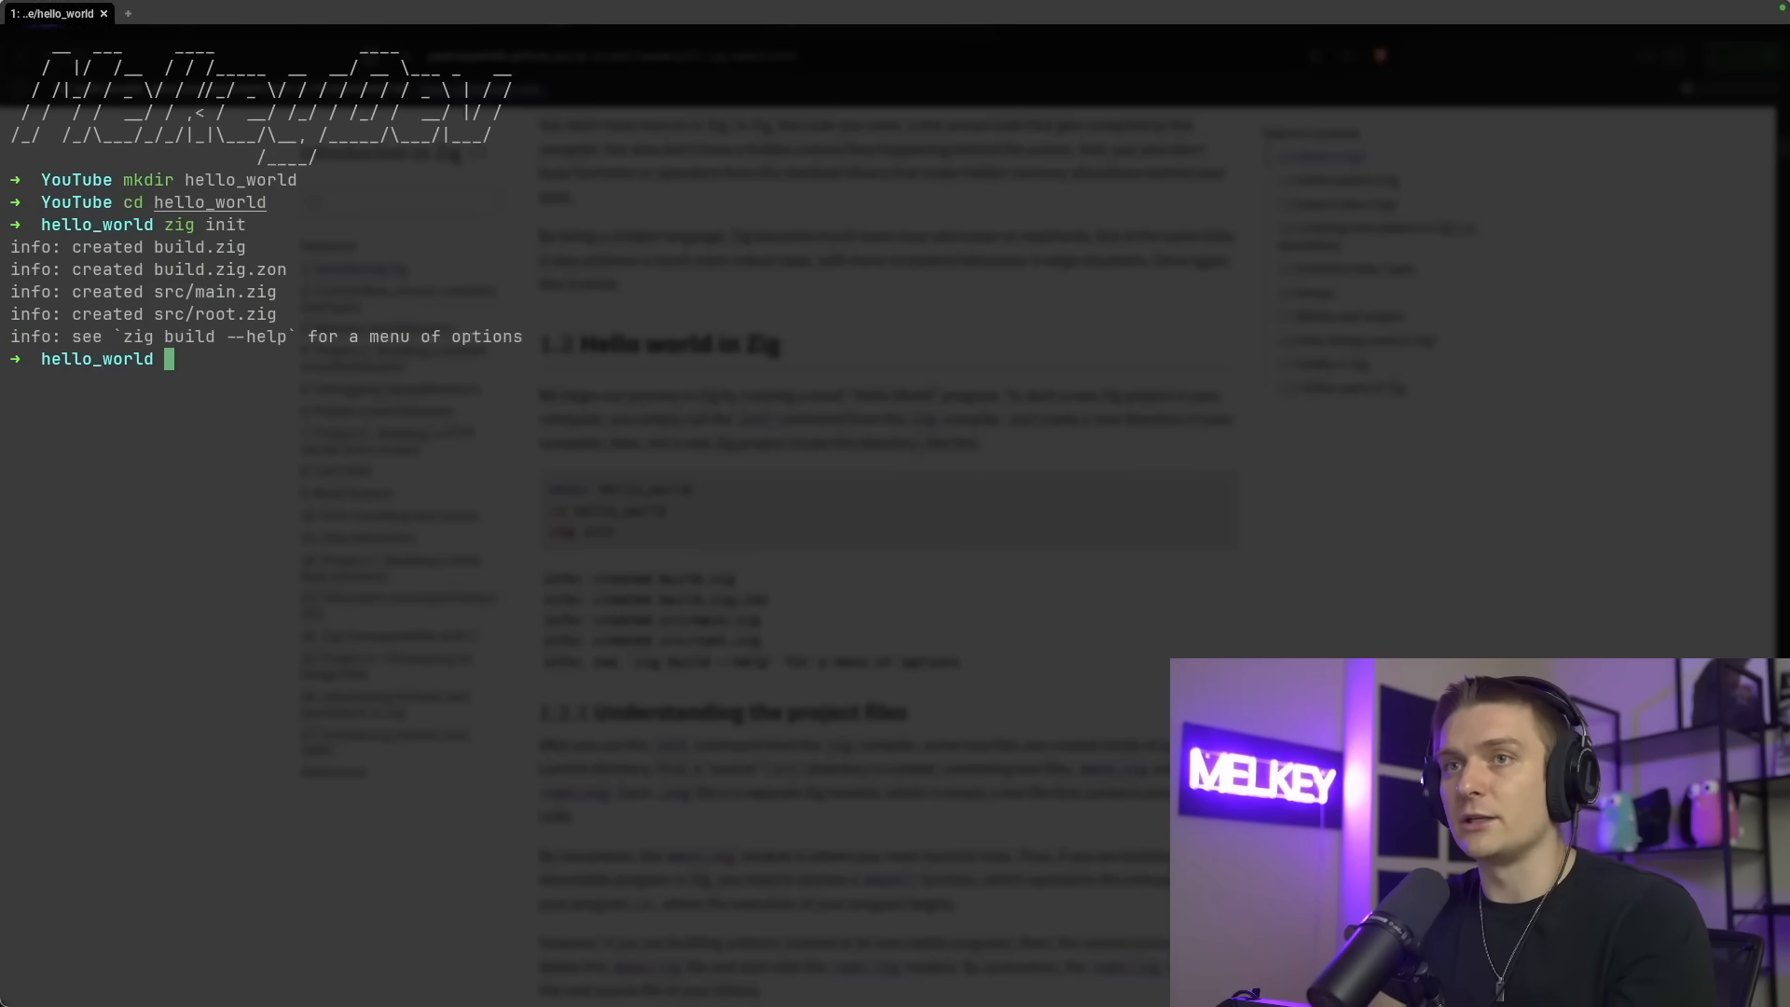
text(ls)
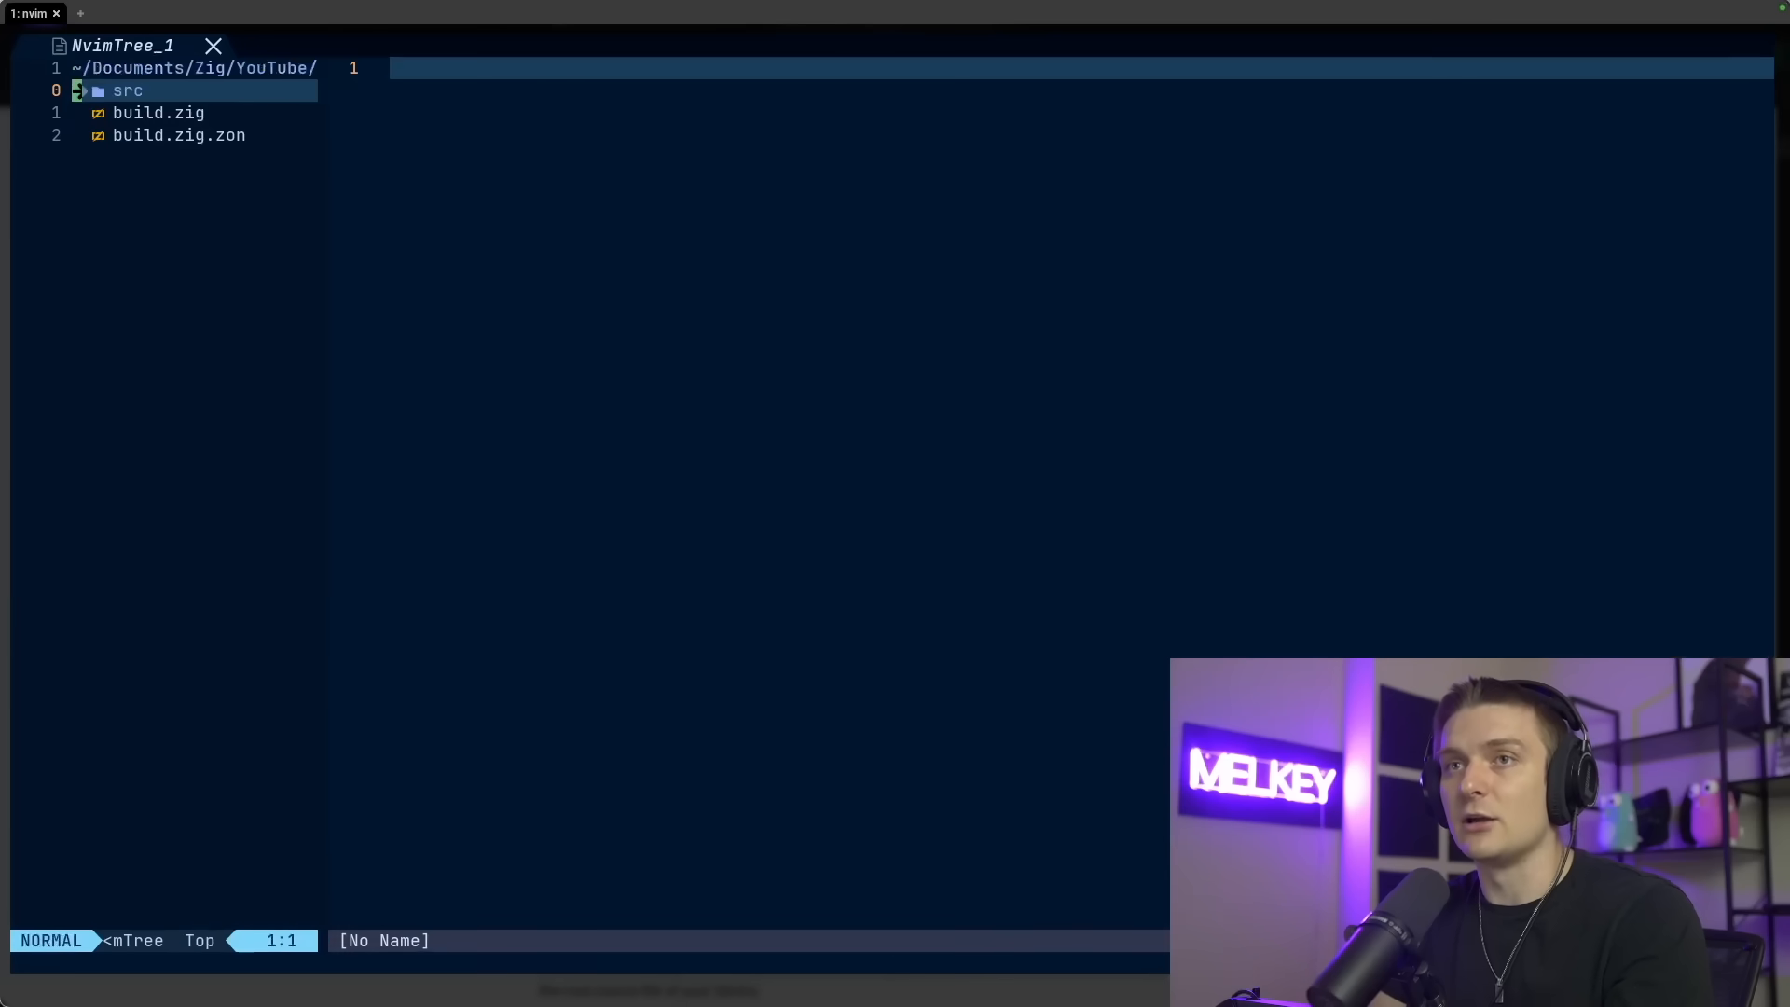
Expand src, read main.zig and root.zig, then move to the project's terminal
key(G)
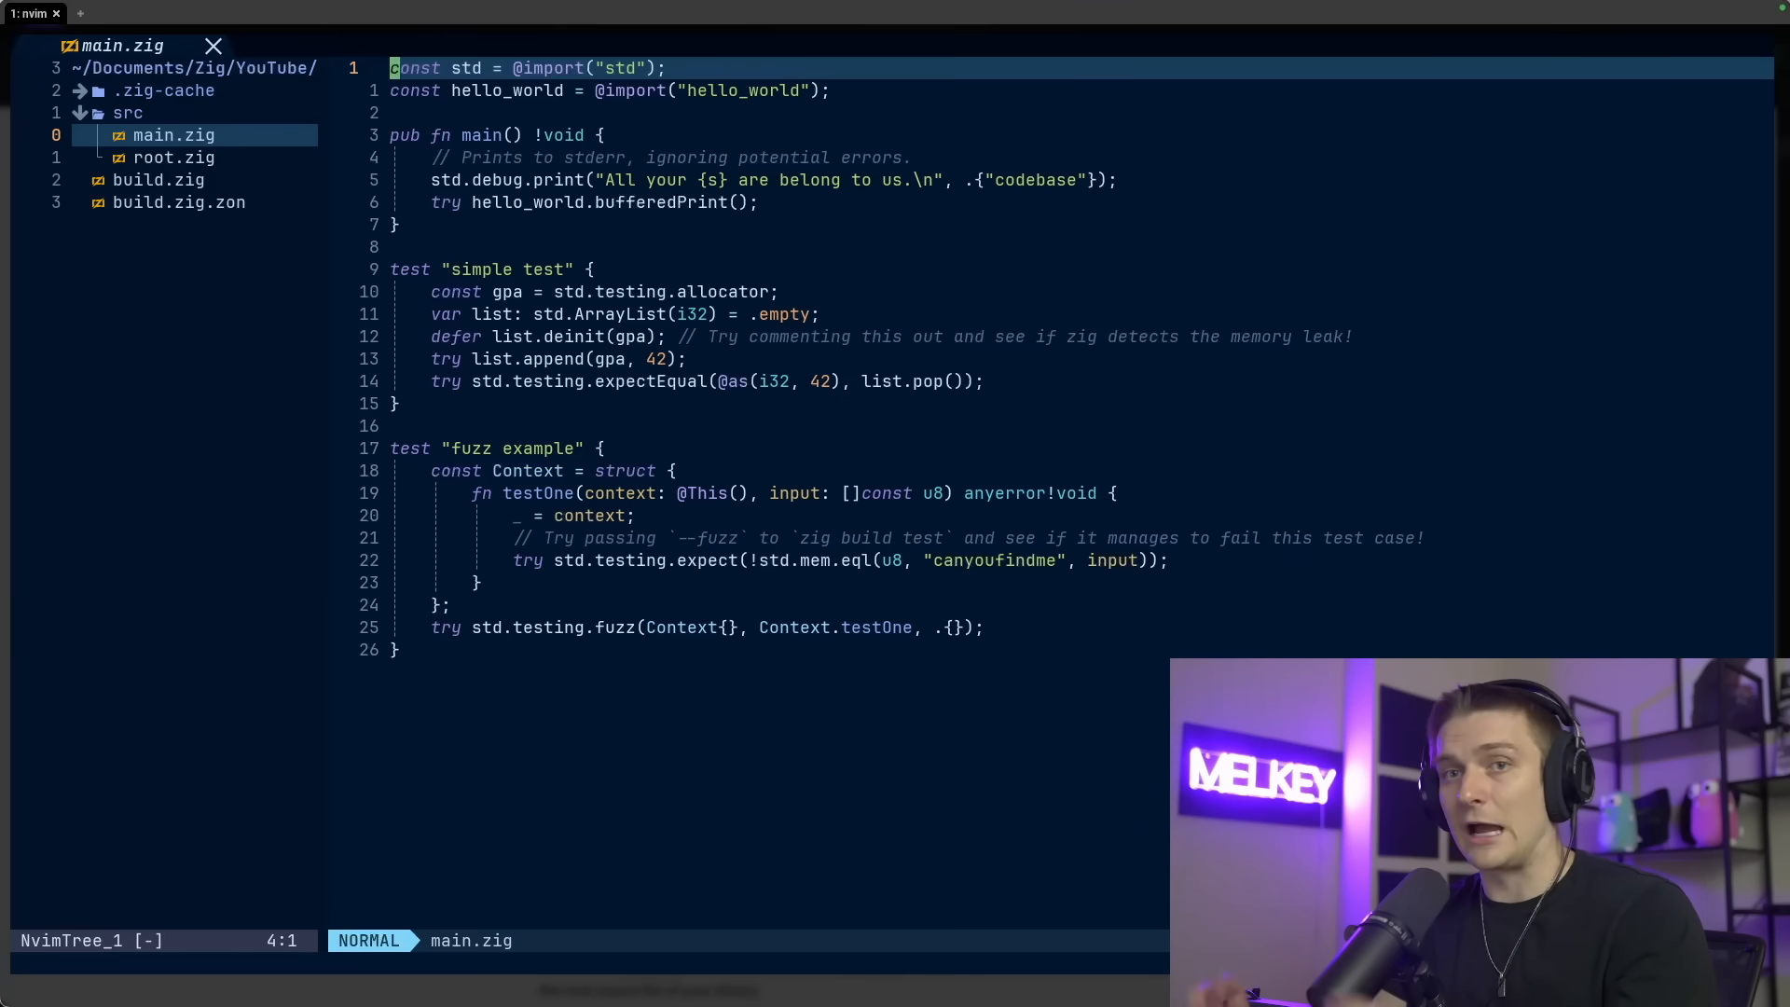
click(174, 156)
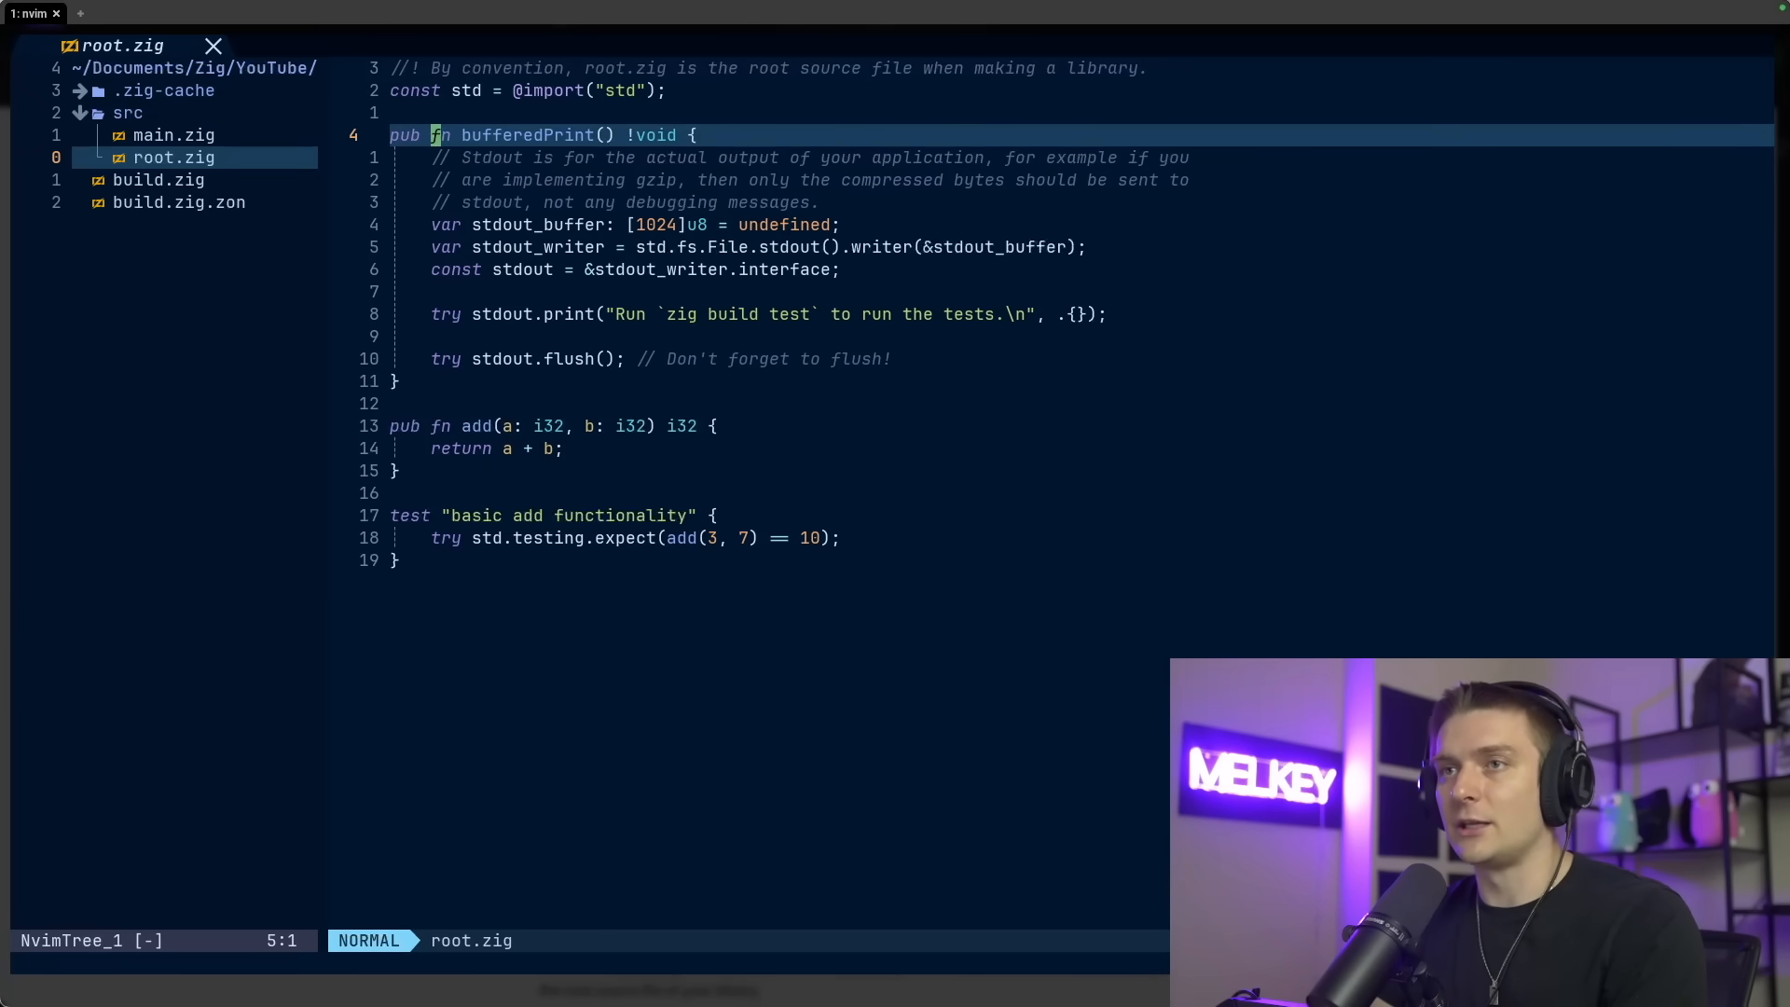
key(v)
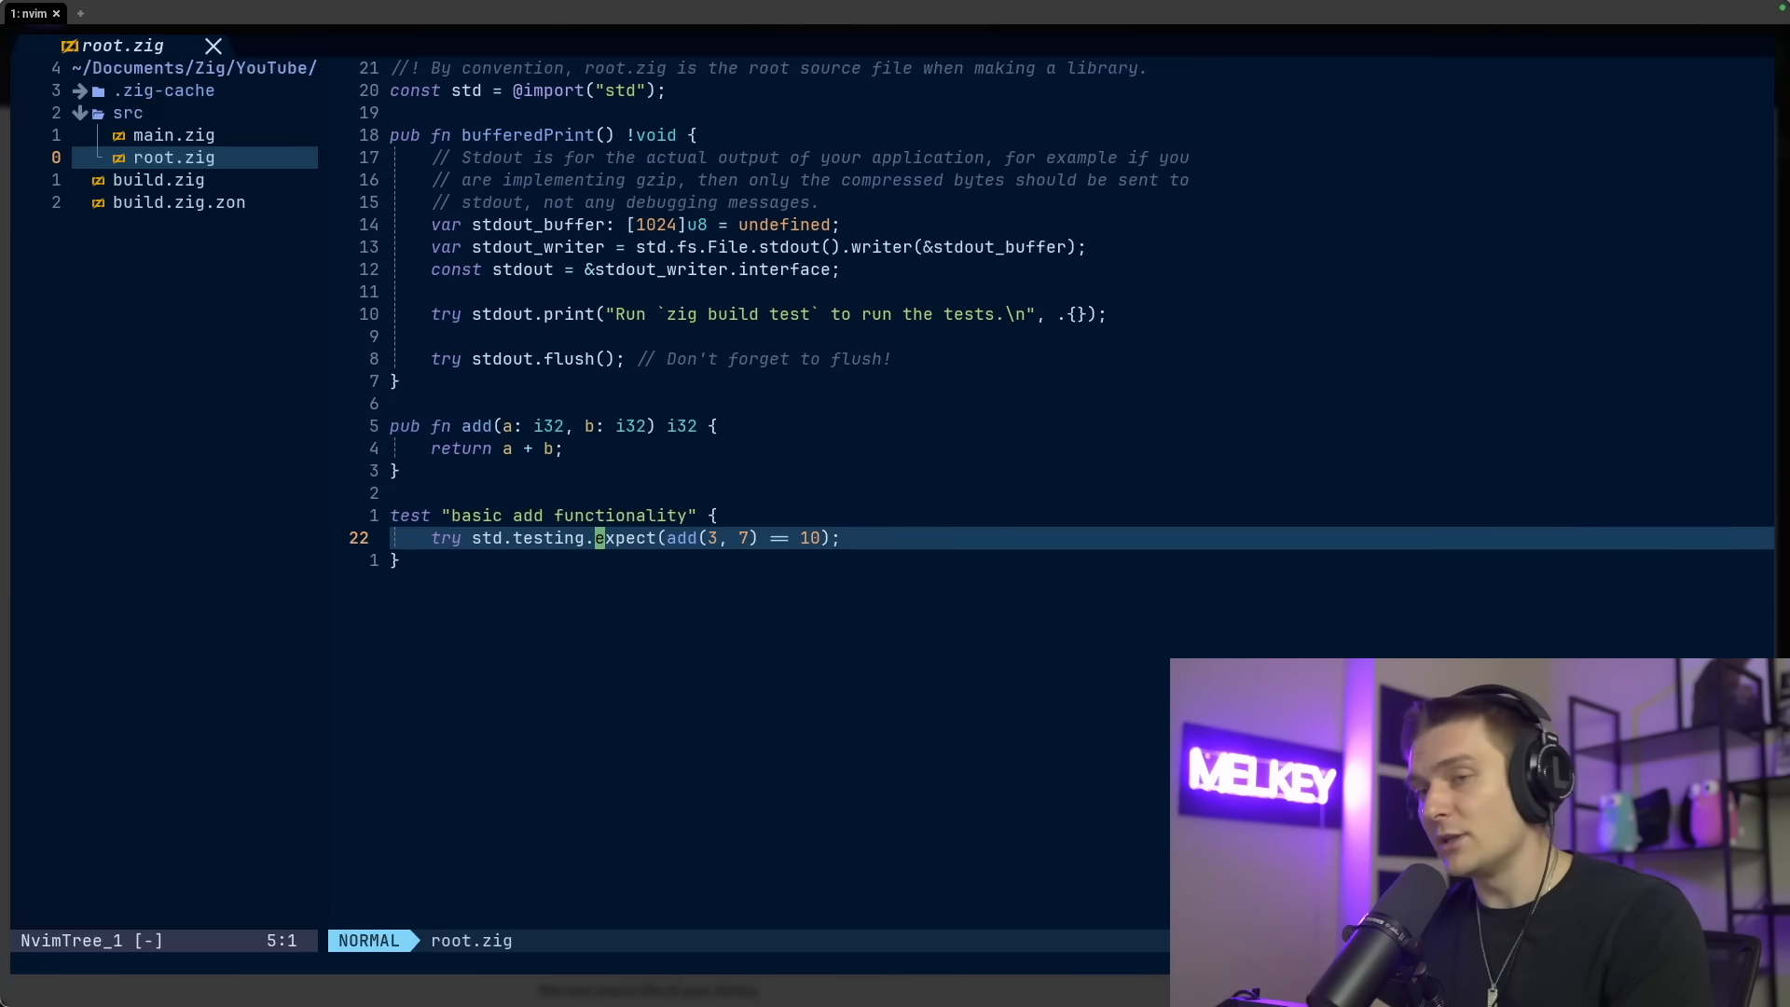
key(V)
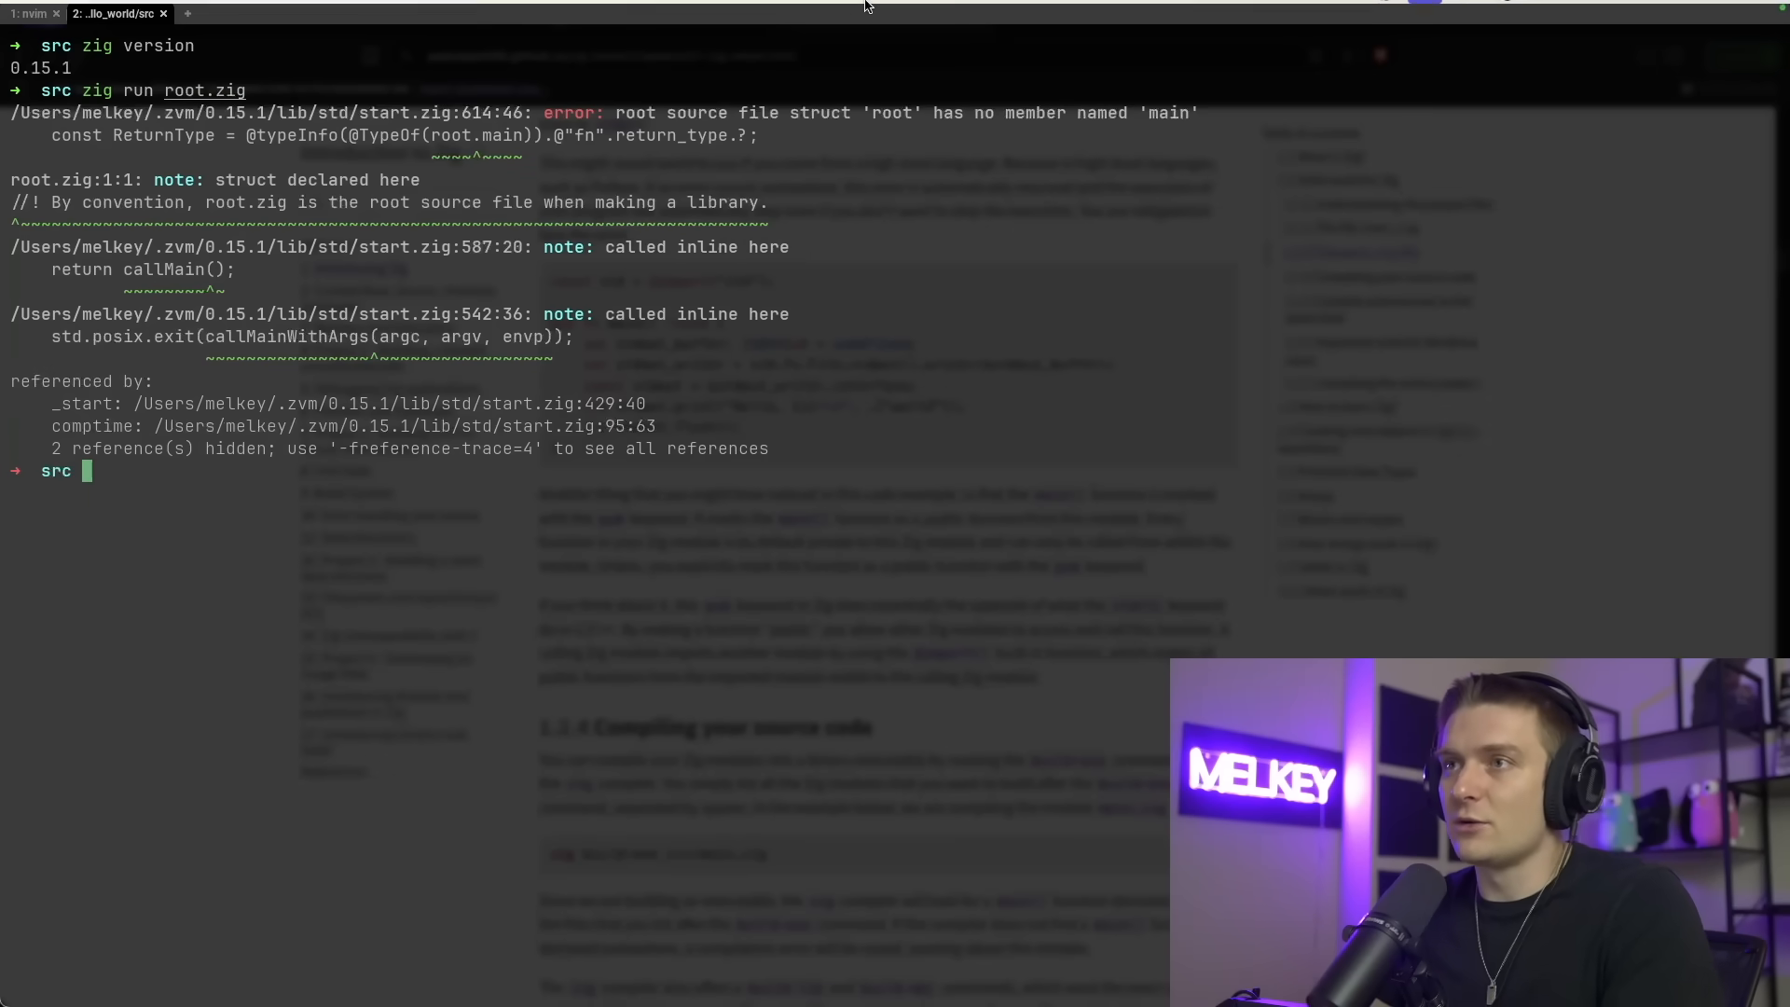
Mark the missing-main error, rewrite main.zig as a saved Hello world program, and return to the terminal
drag(914, 112, 1268, 112)
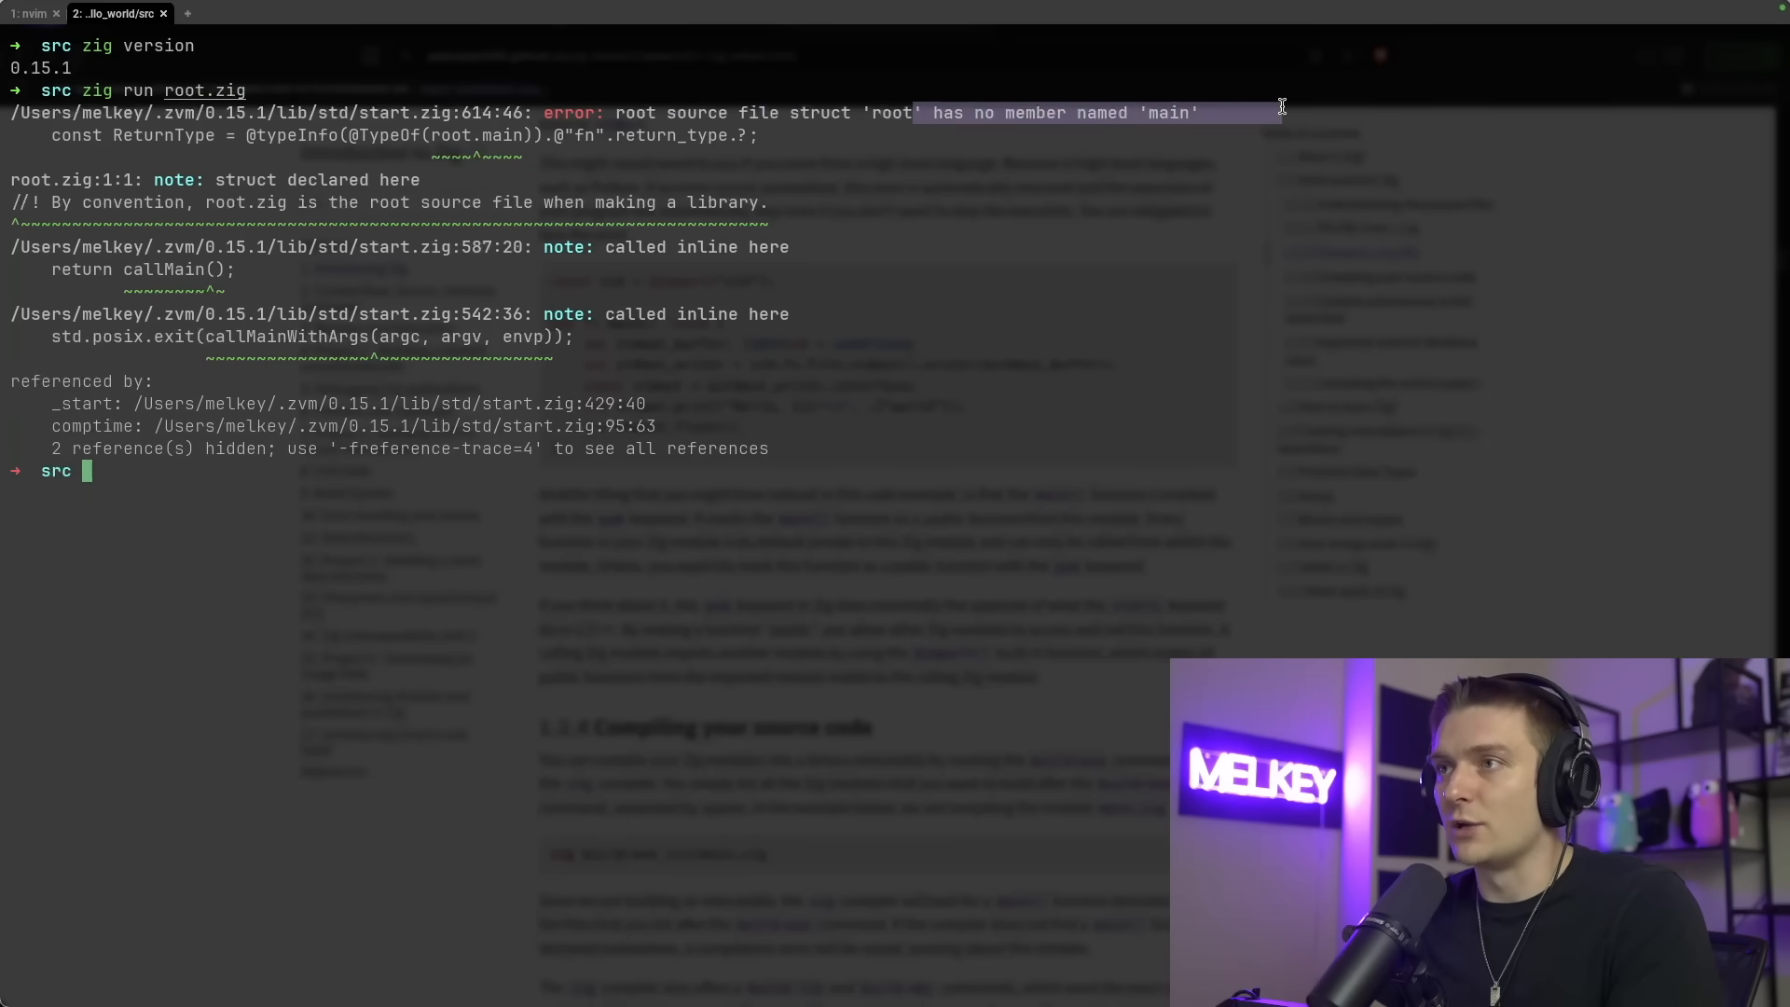
click(33, 13)
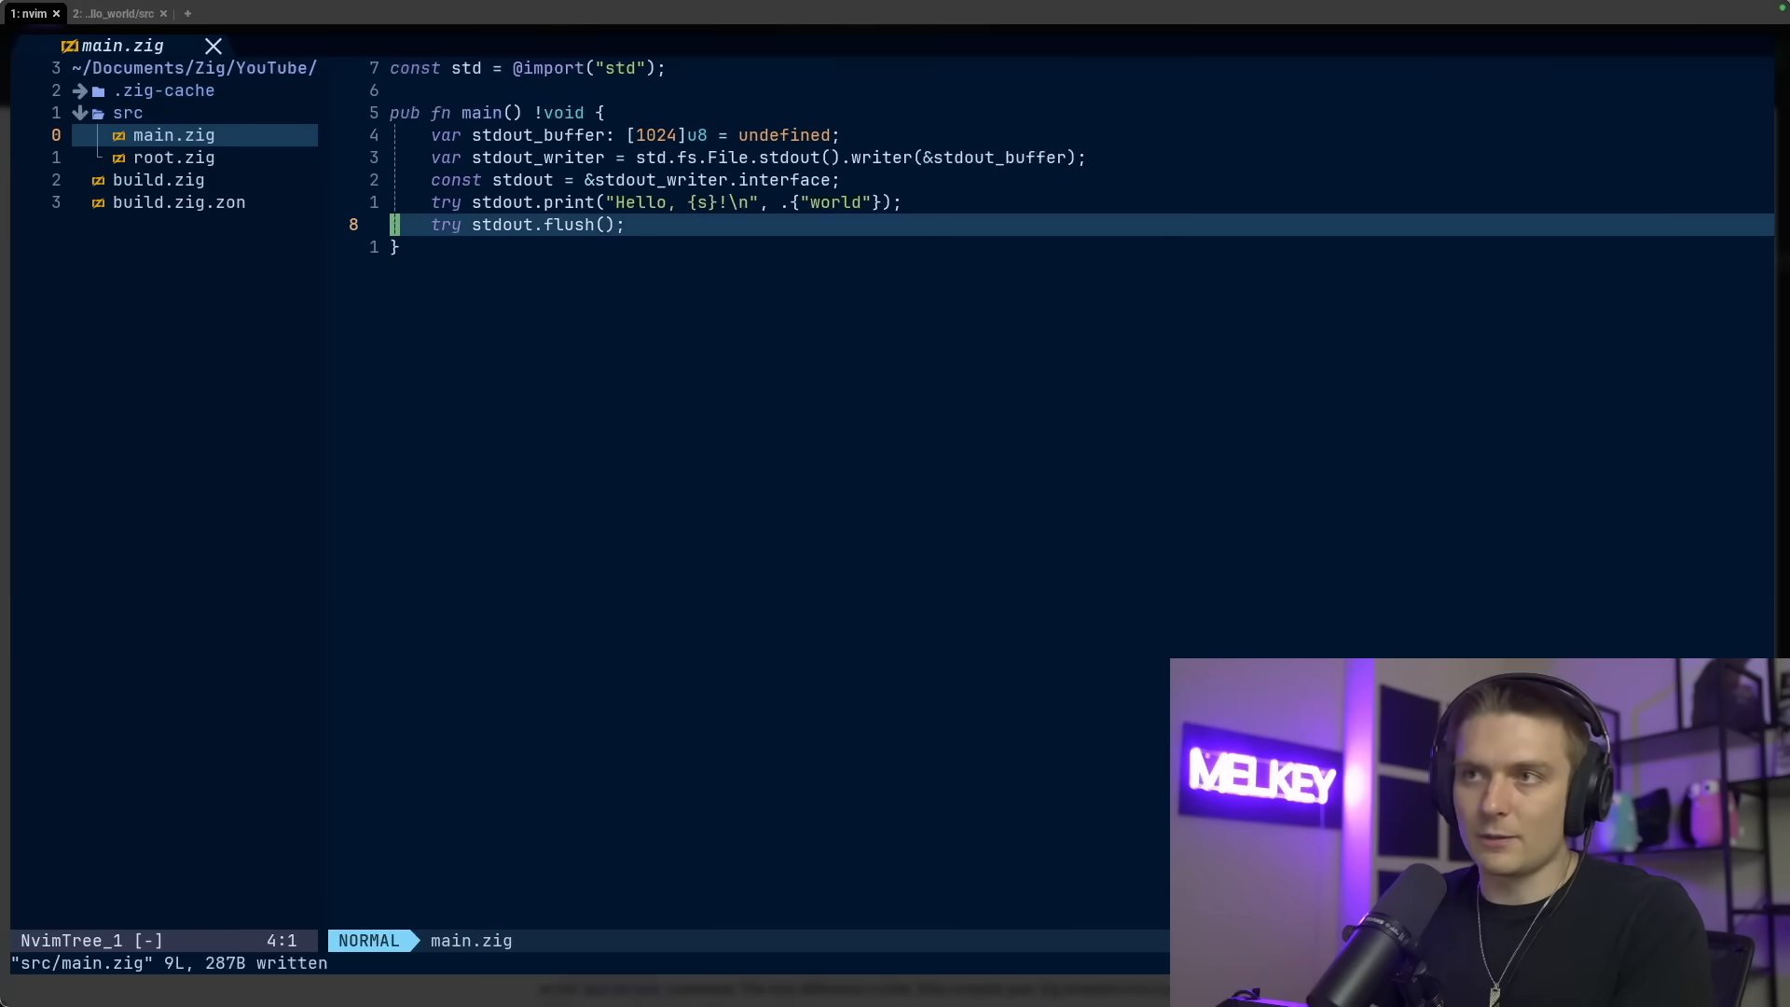
click(119, 13)
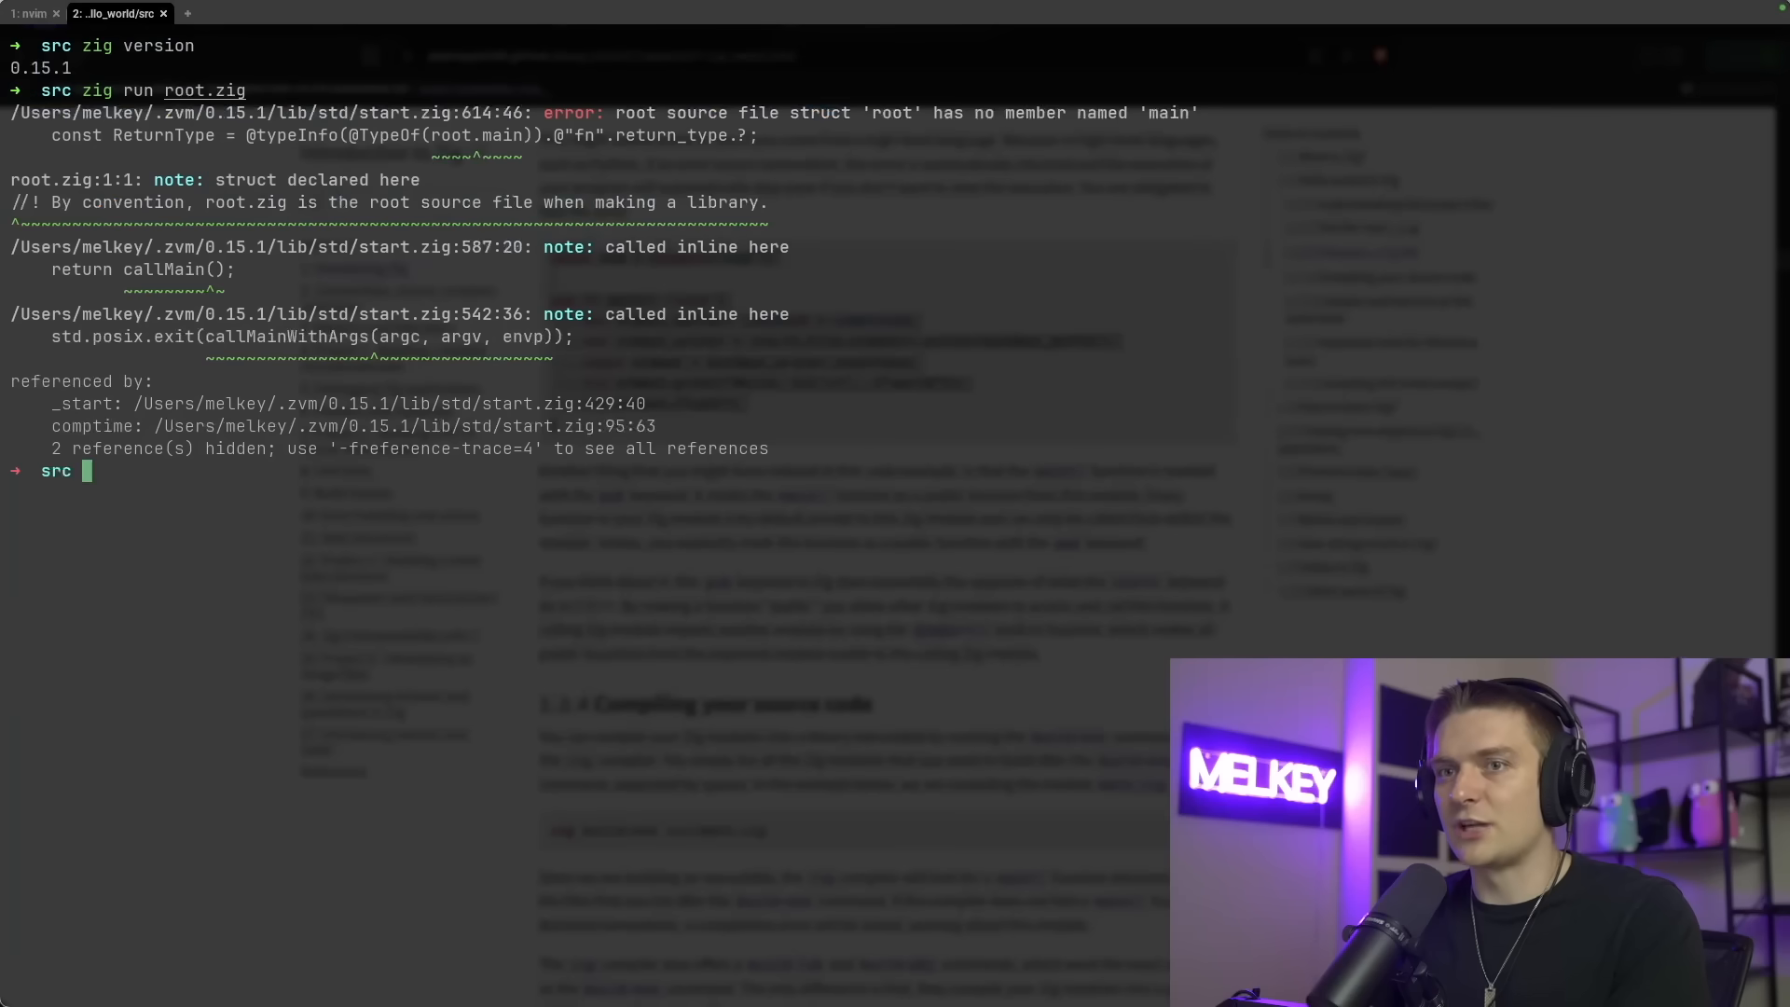
Run main.zig with zig run so it prints Hello, world!
text(zig run main.go)
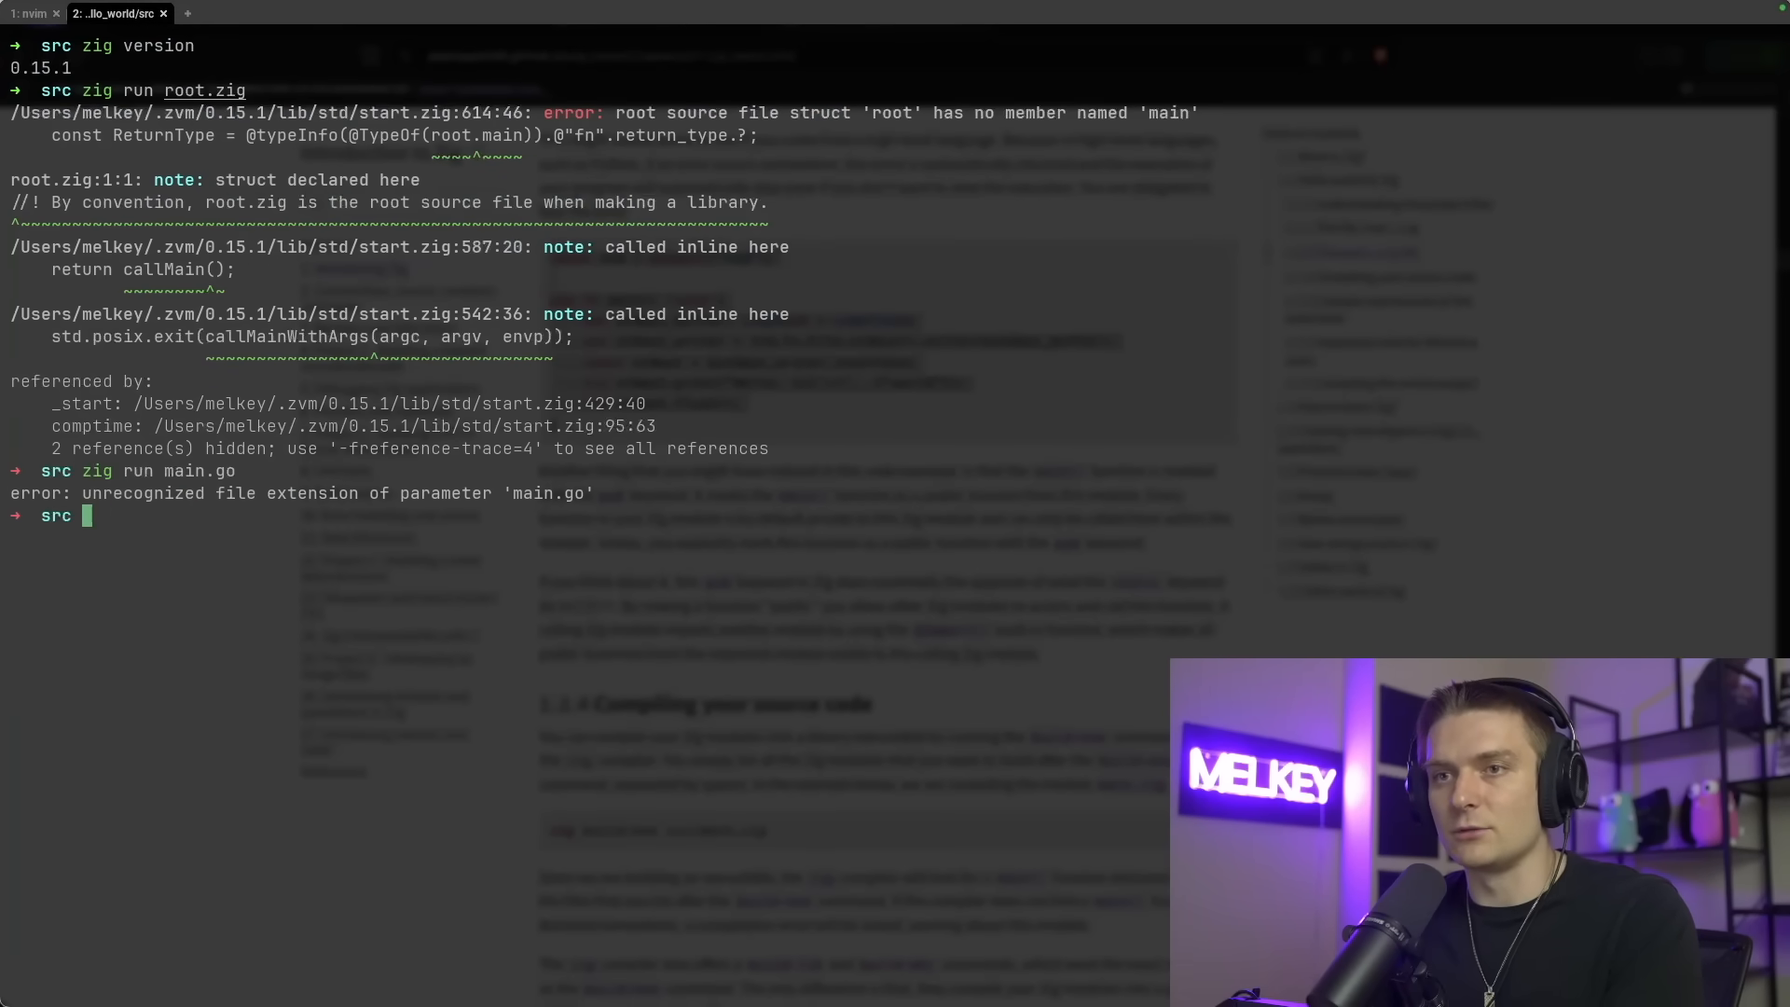
text(zig run main.zig)
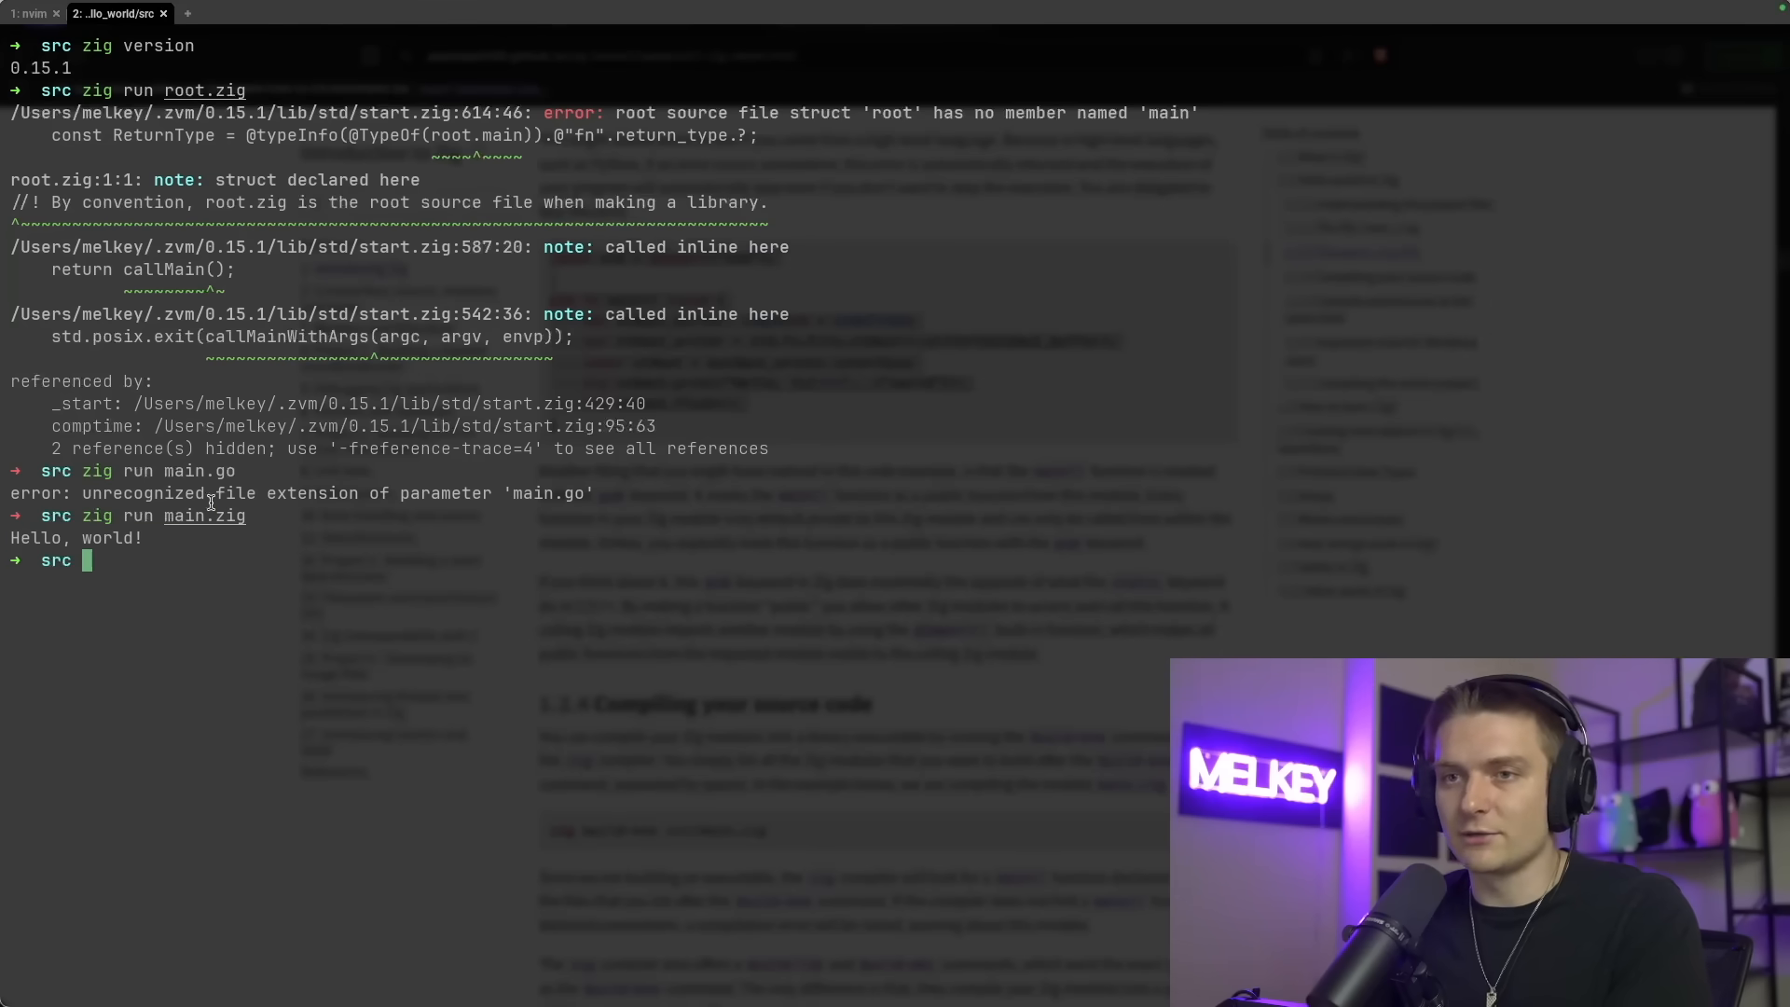
Compile main.zig with zig build-exe and list the resulting executable with ls
click(32, 13)
text(zig build-)
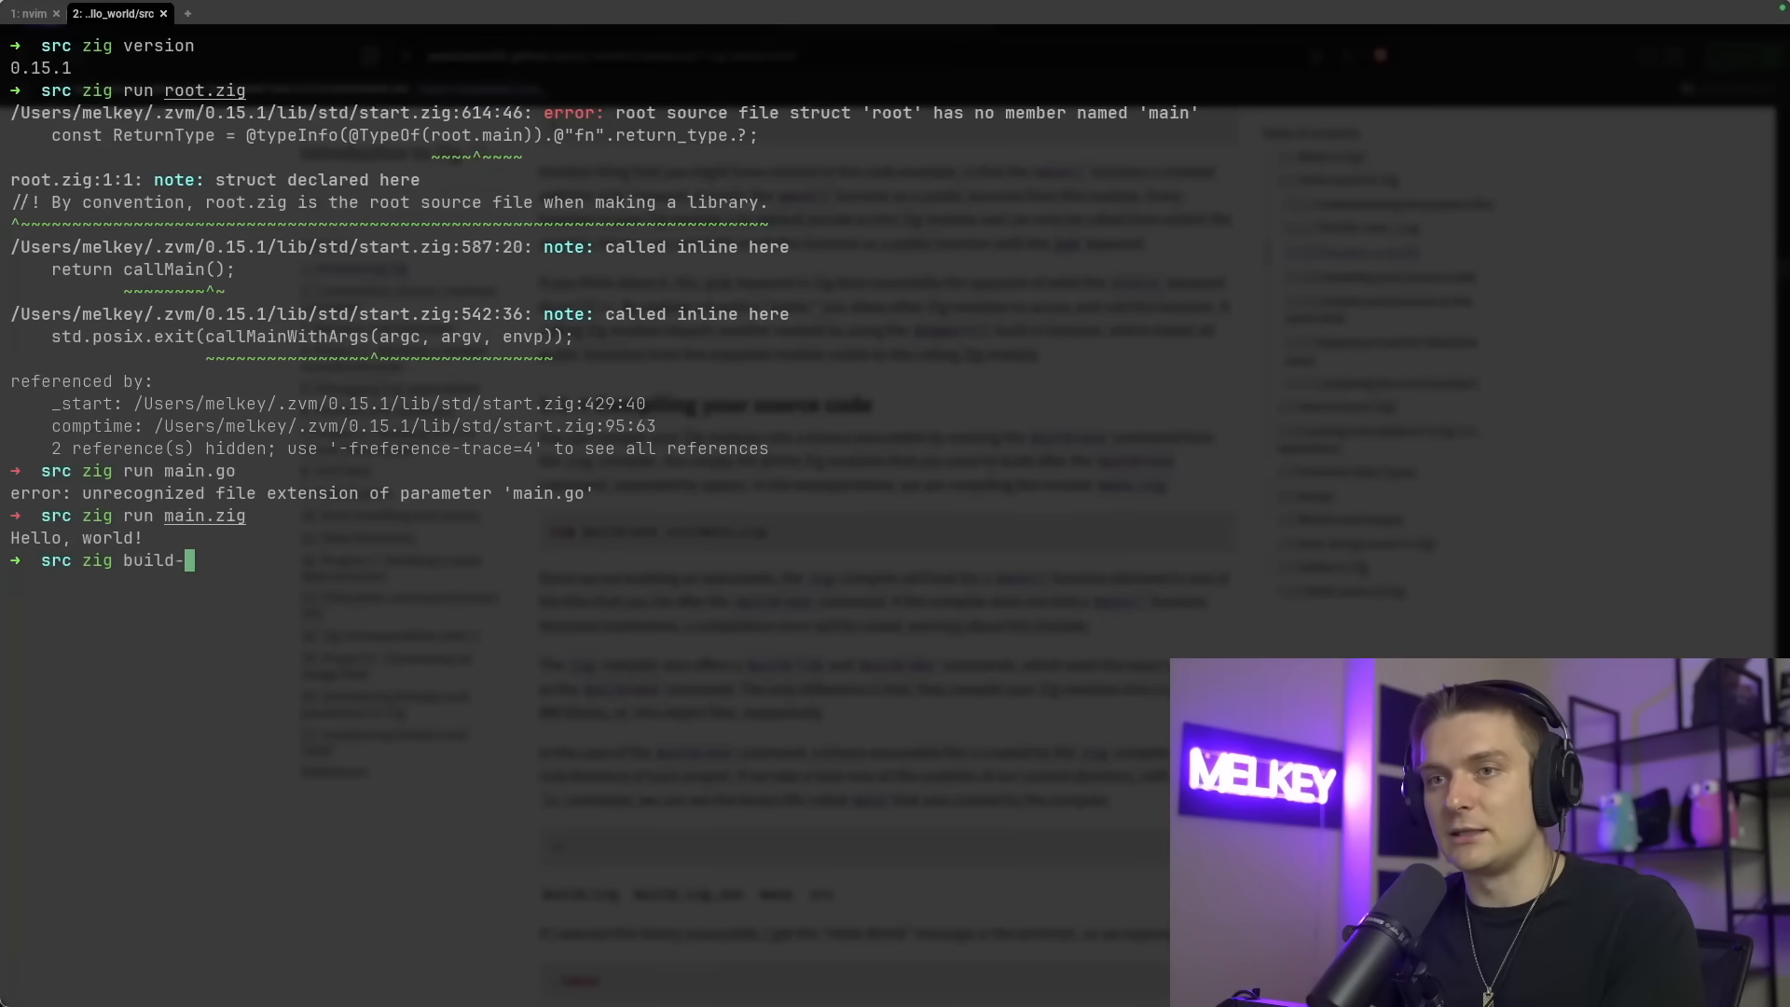
text(exe main.zig)
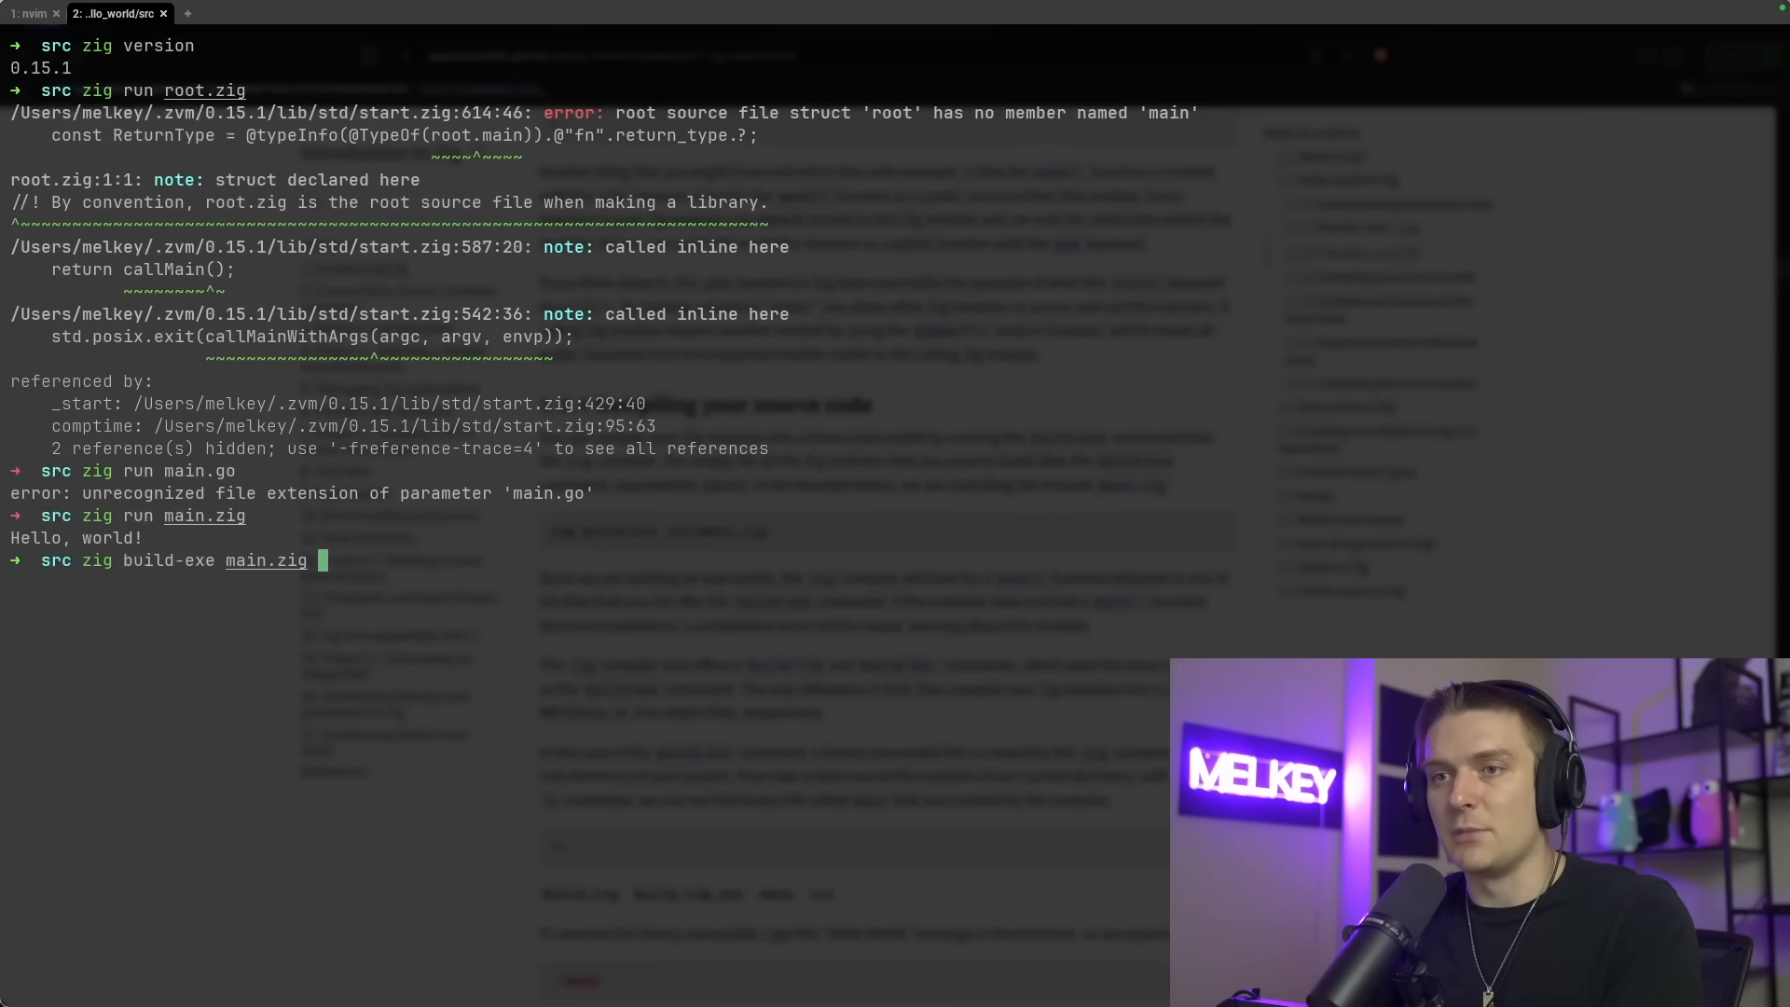
text(ls)
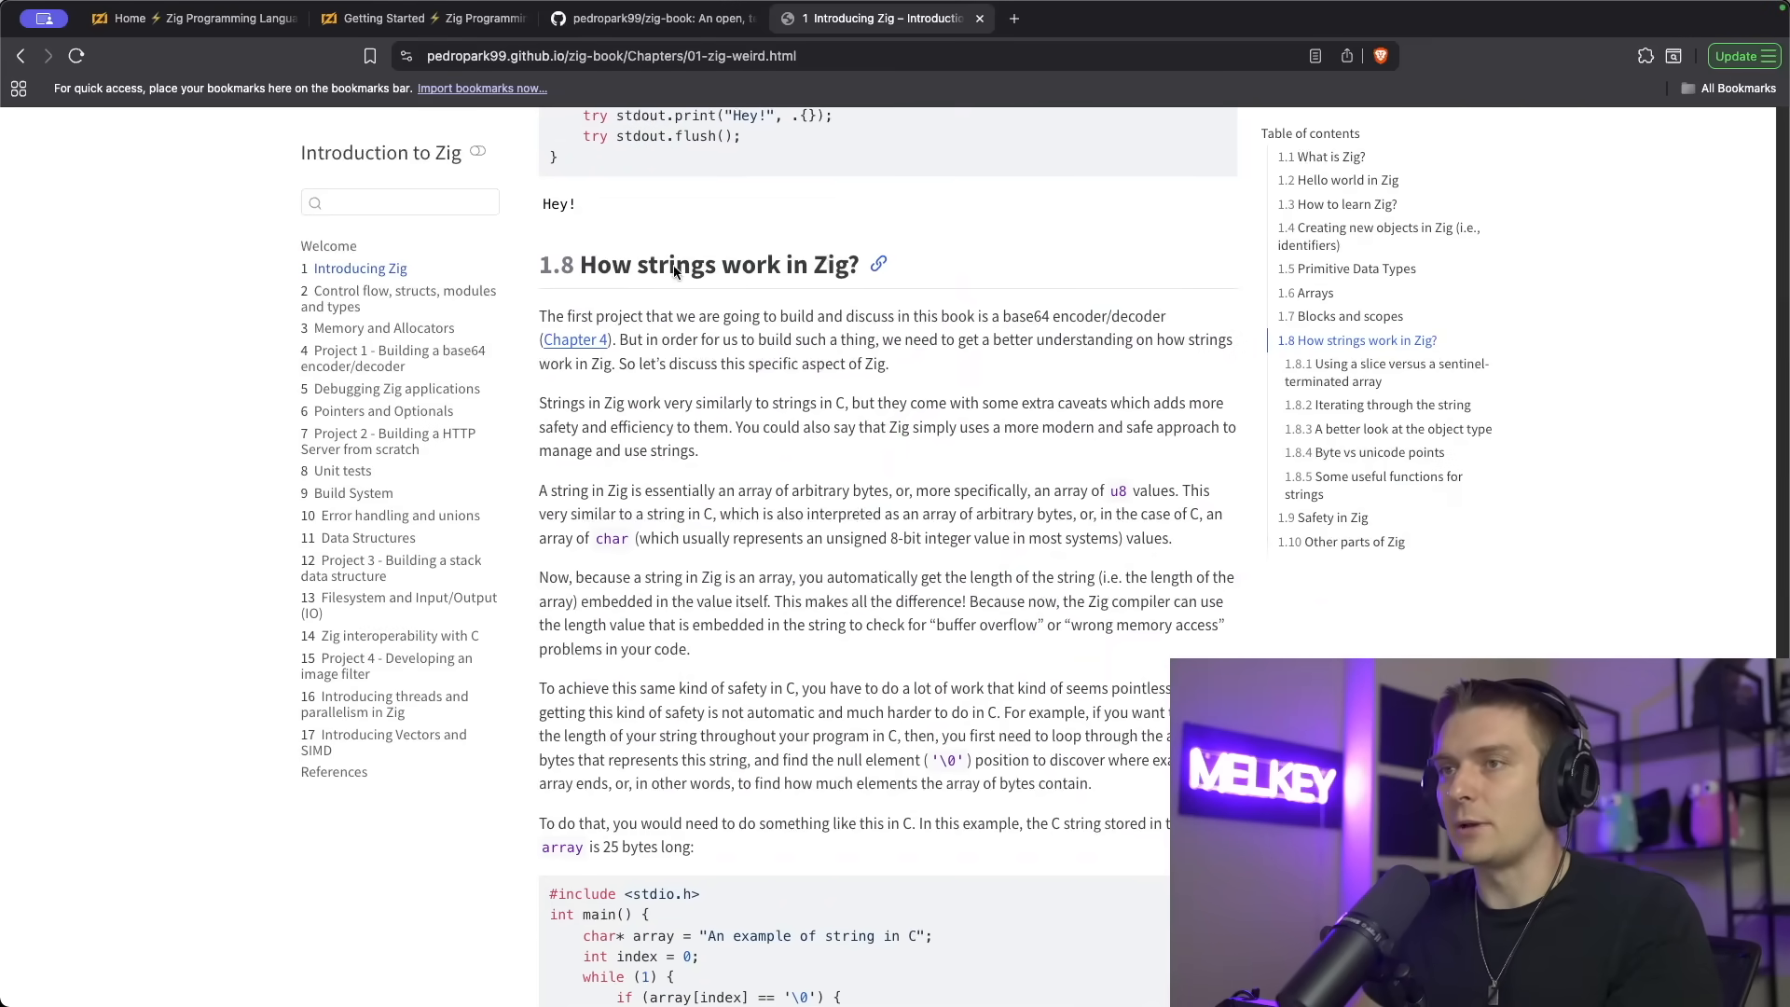
Reach section 1.8 and highlight the passage explaining a Zig string is an array of u8 values
scroll(down, 3)
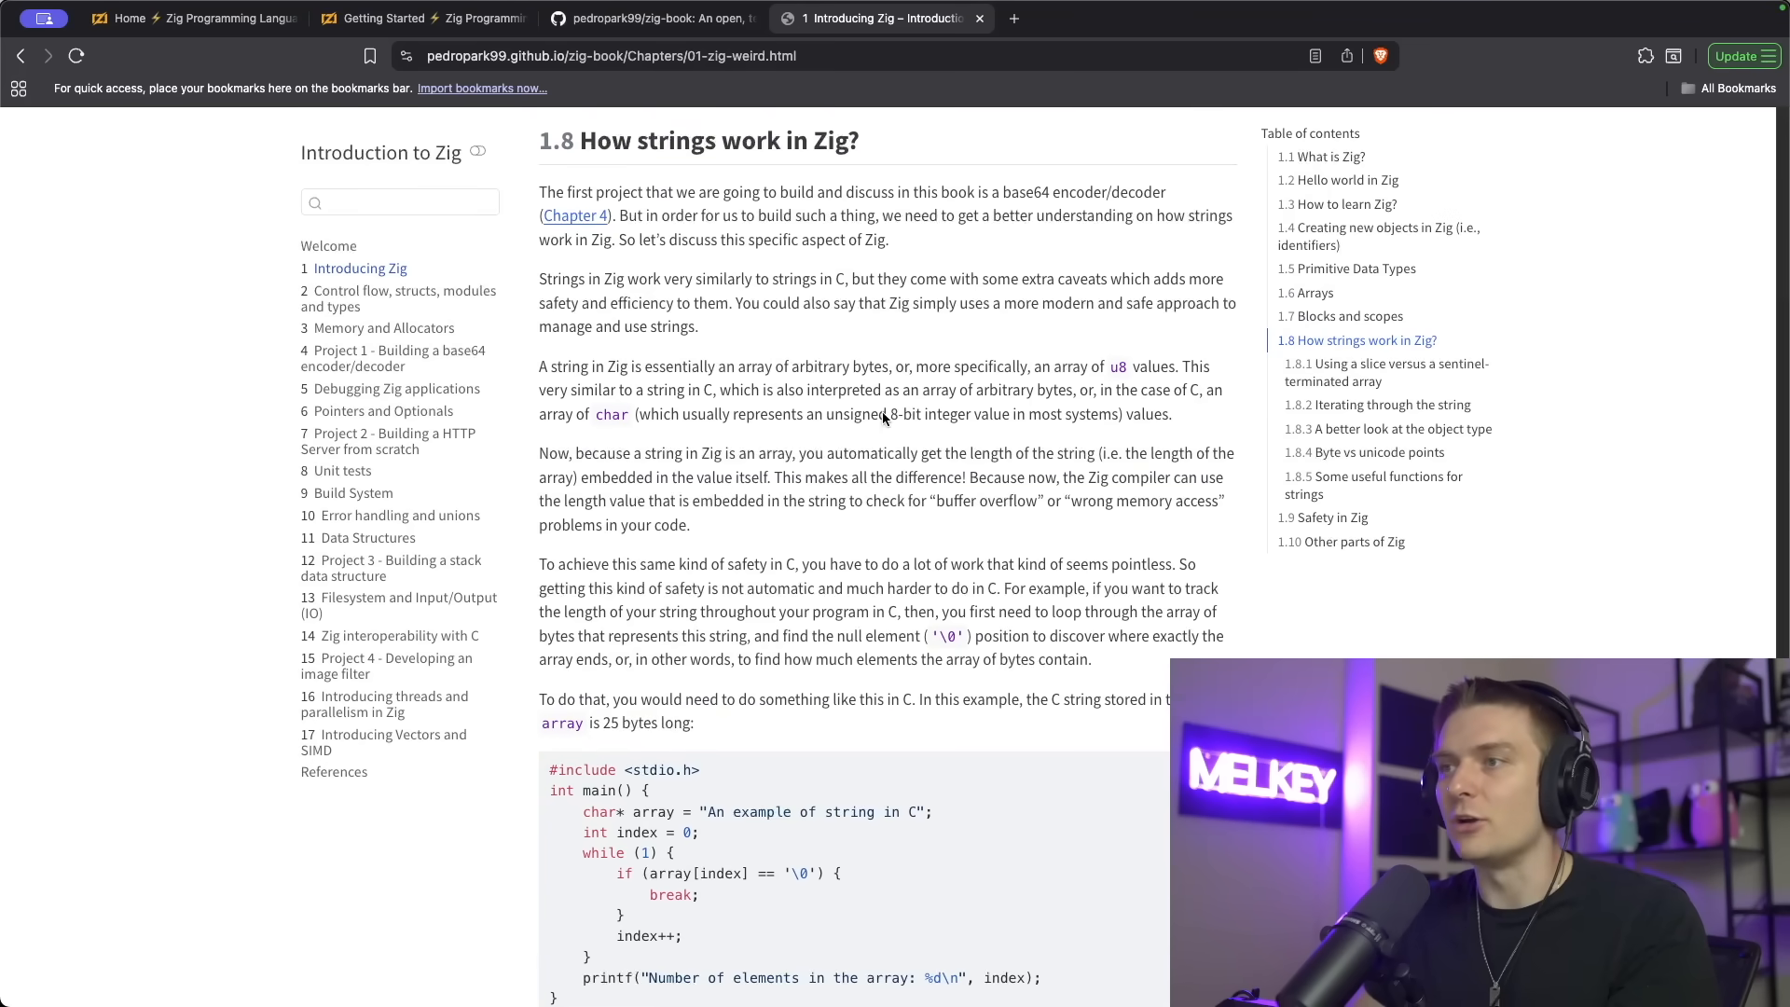
drag(539, 367, 604, 367)
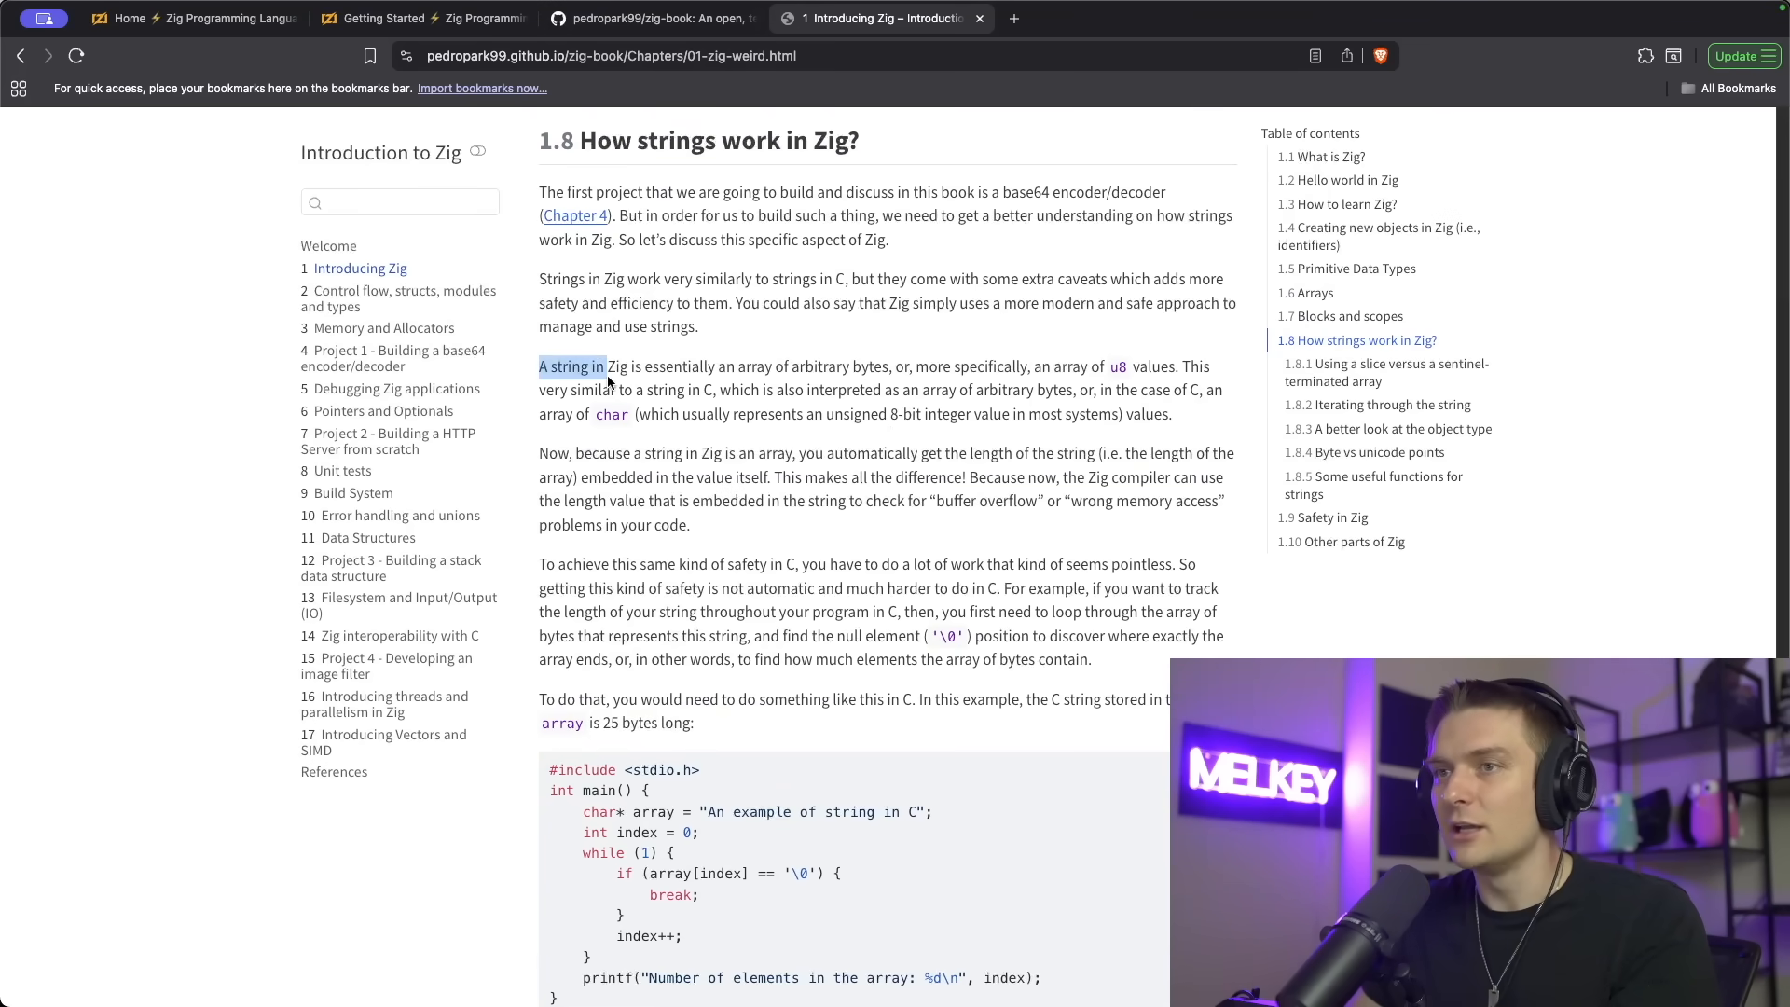
drag(539, 367, 780, 389)
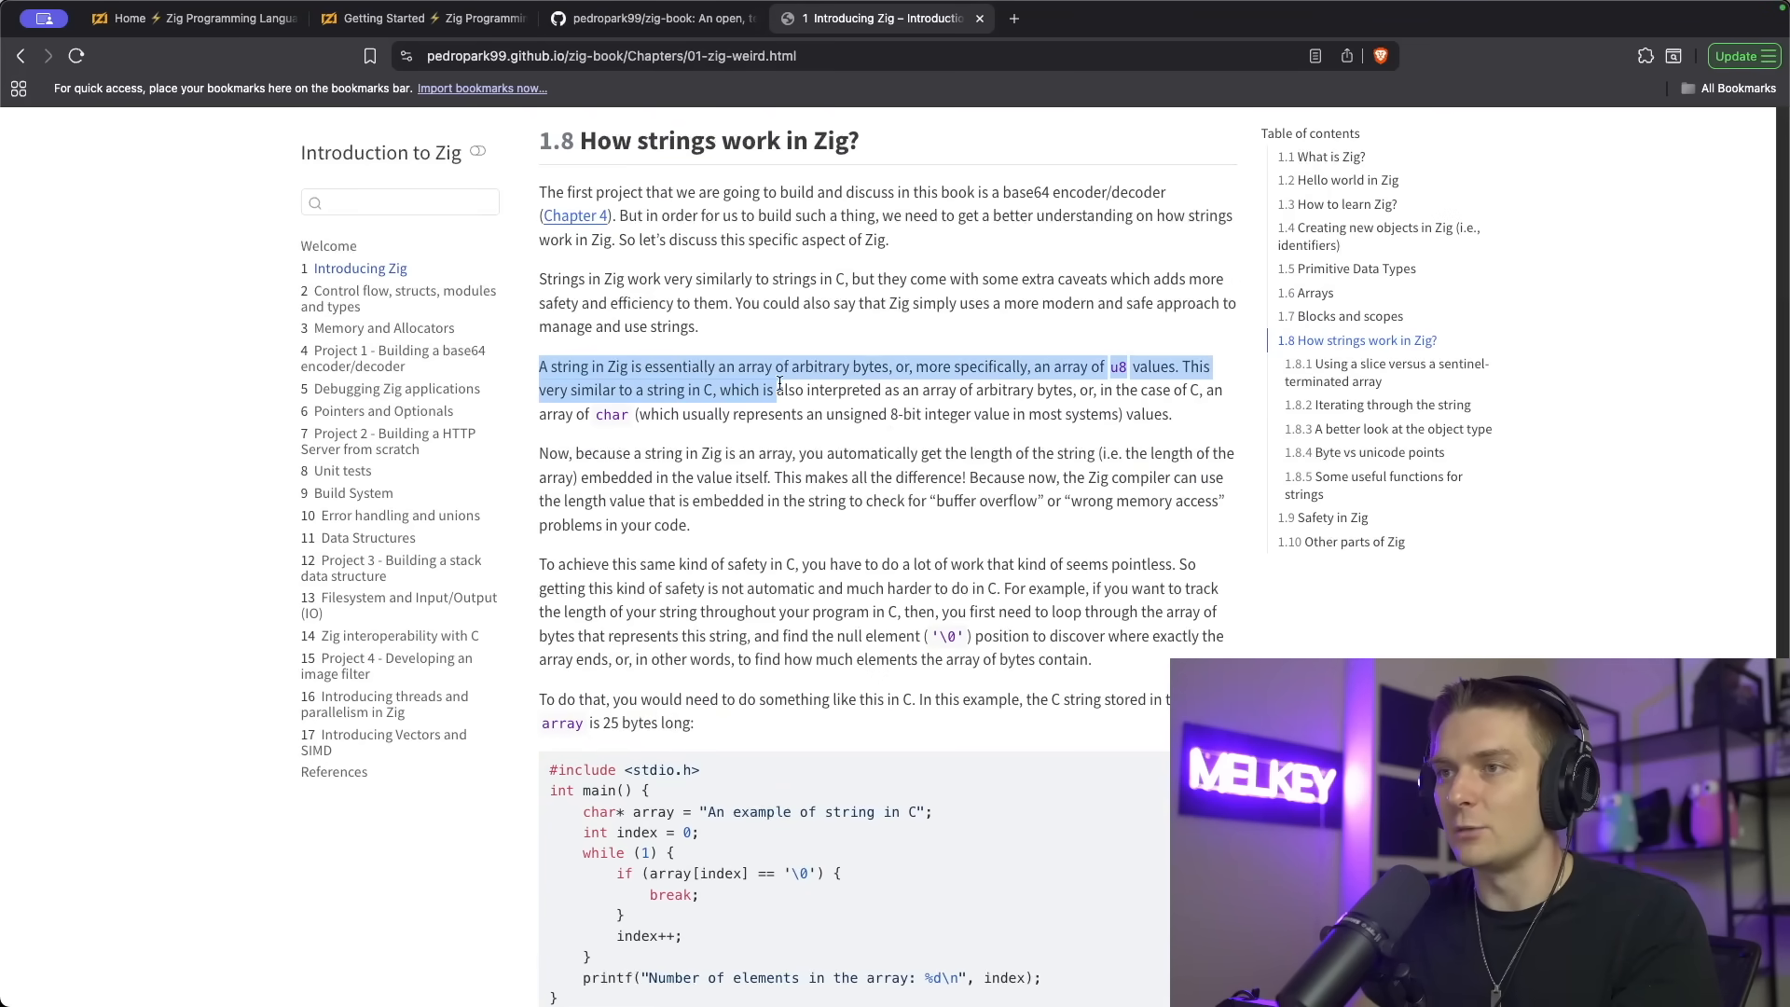
drag(780, 389, 1033, 389)
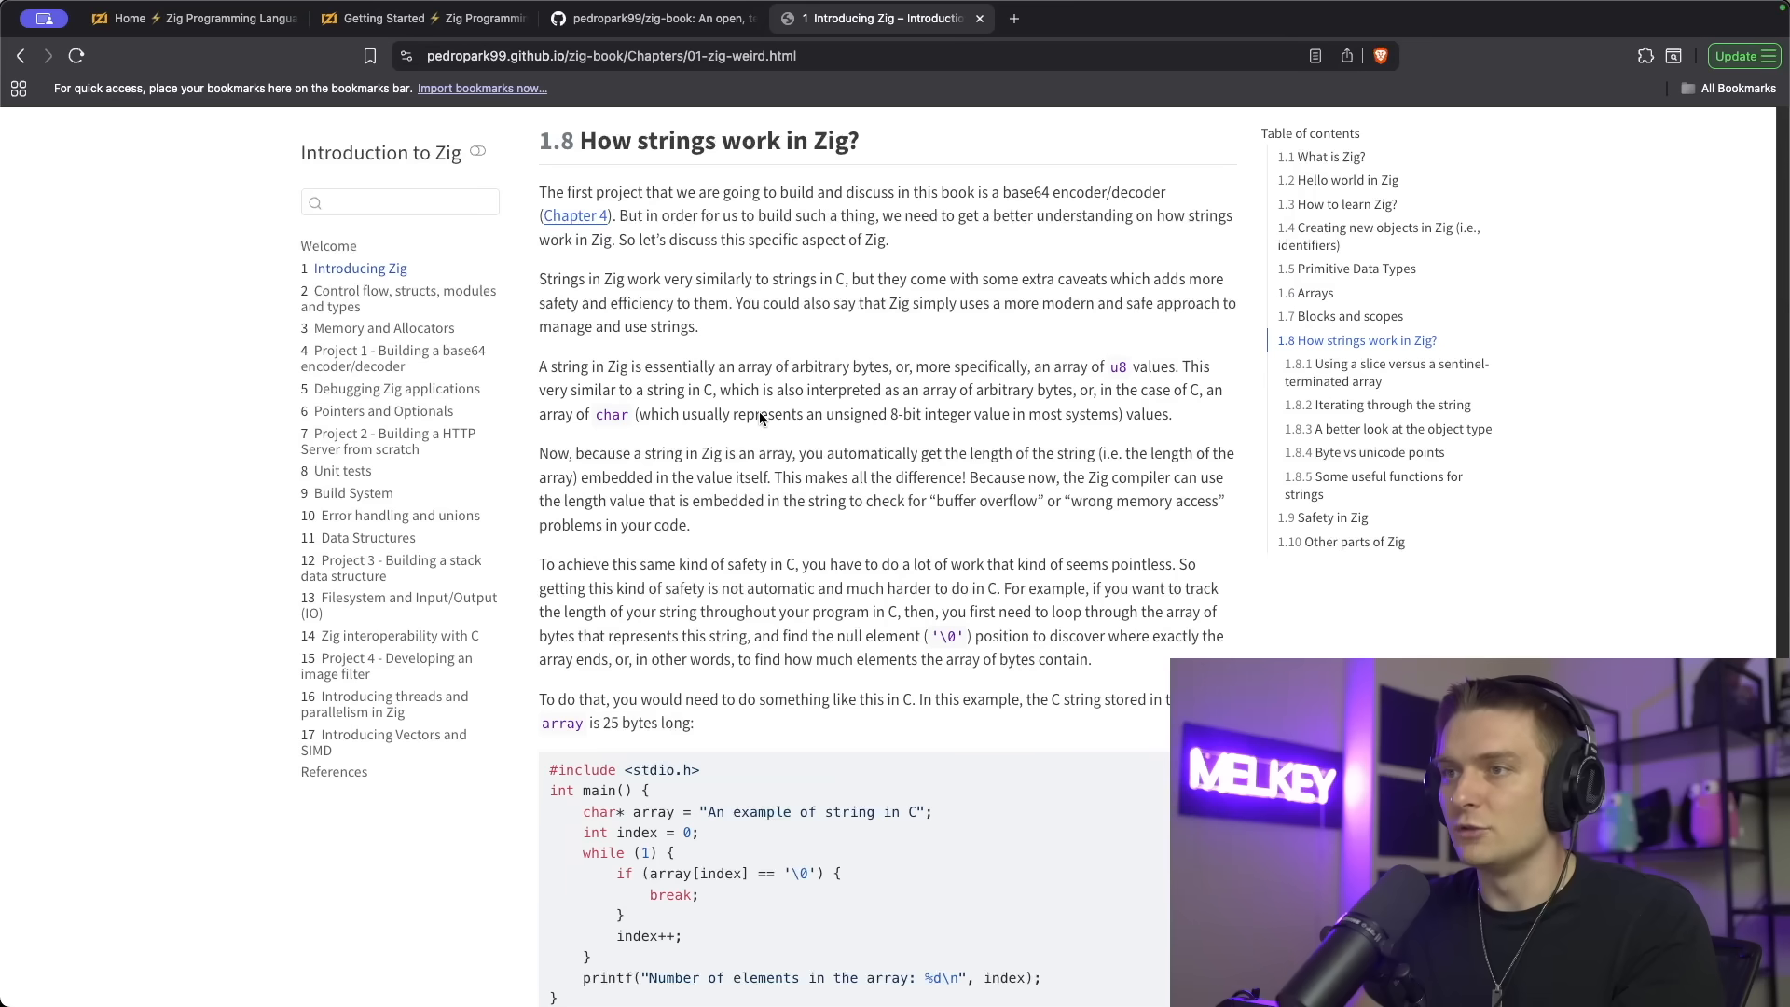
mouse_move(999, 429)
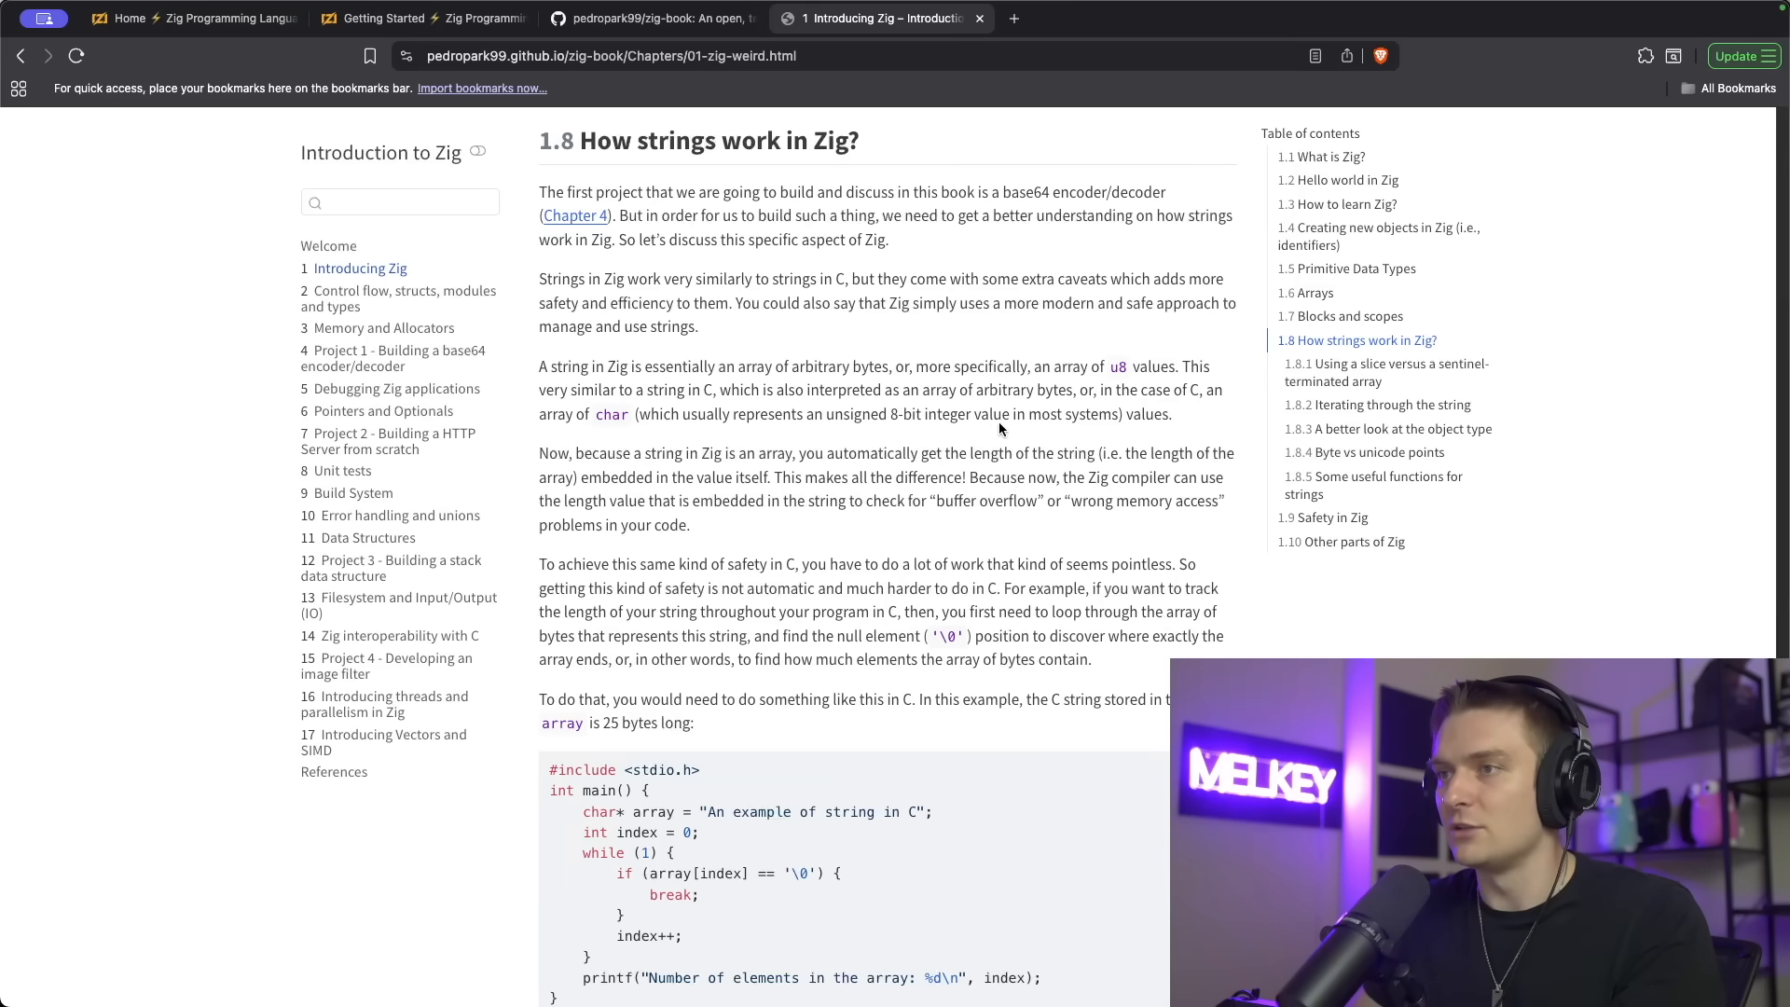
mouse_move(1182, 423)
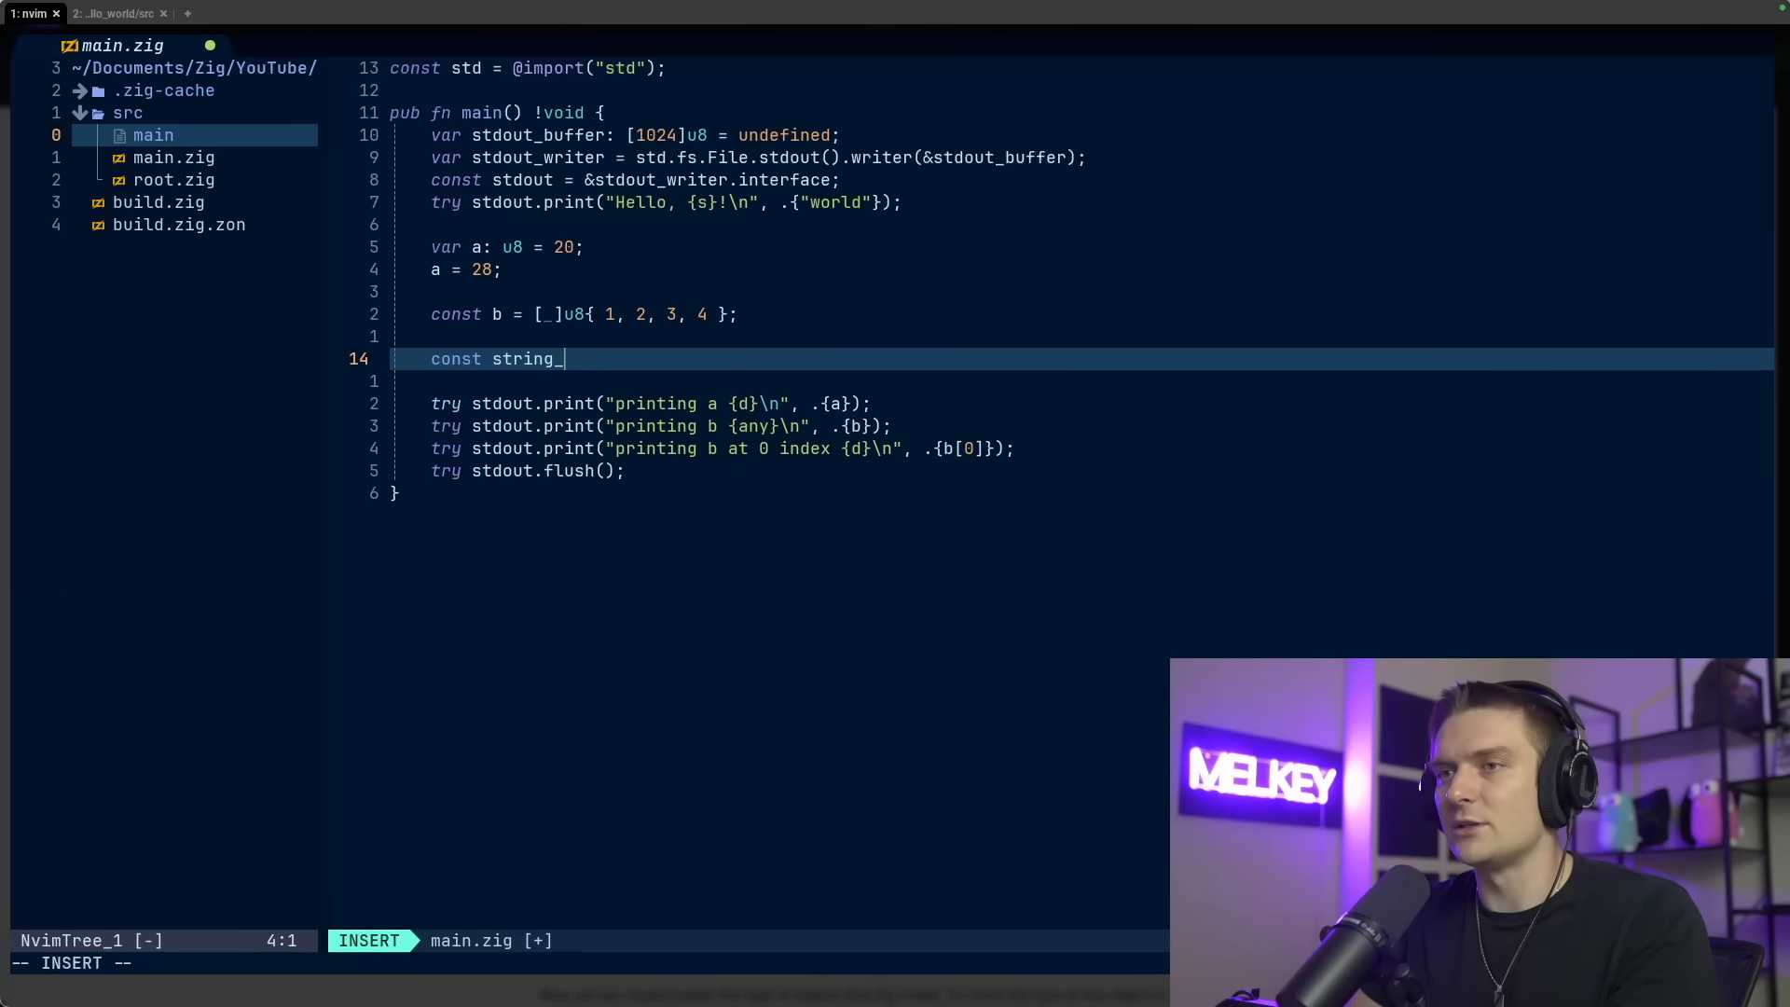
Declare string_example as "some string here" with a print line, then move to the terminal
text(exaple = "some string here";)
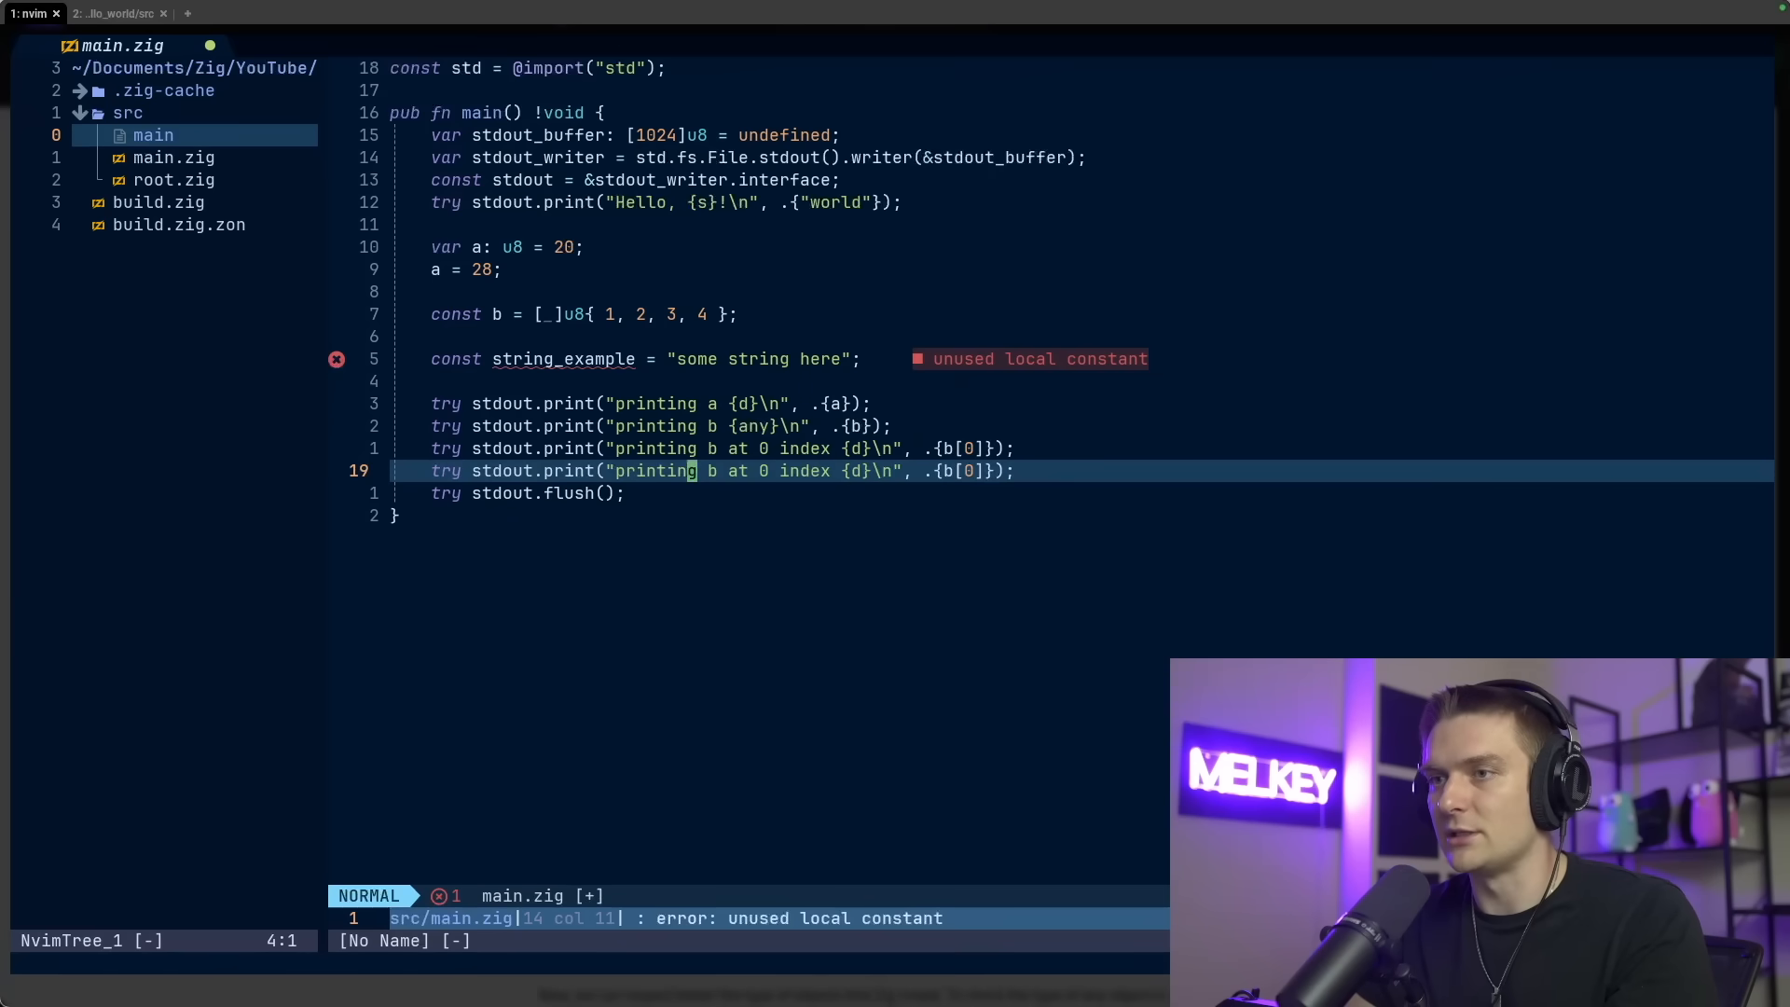
click(113, 13)
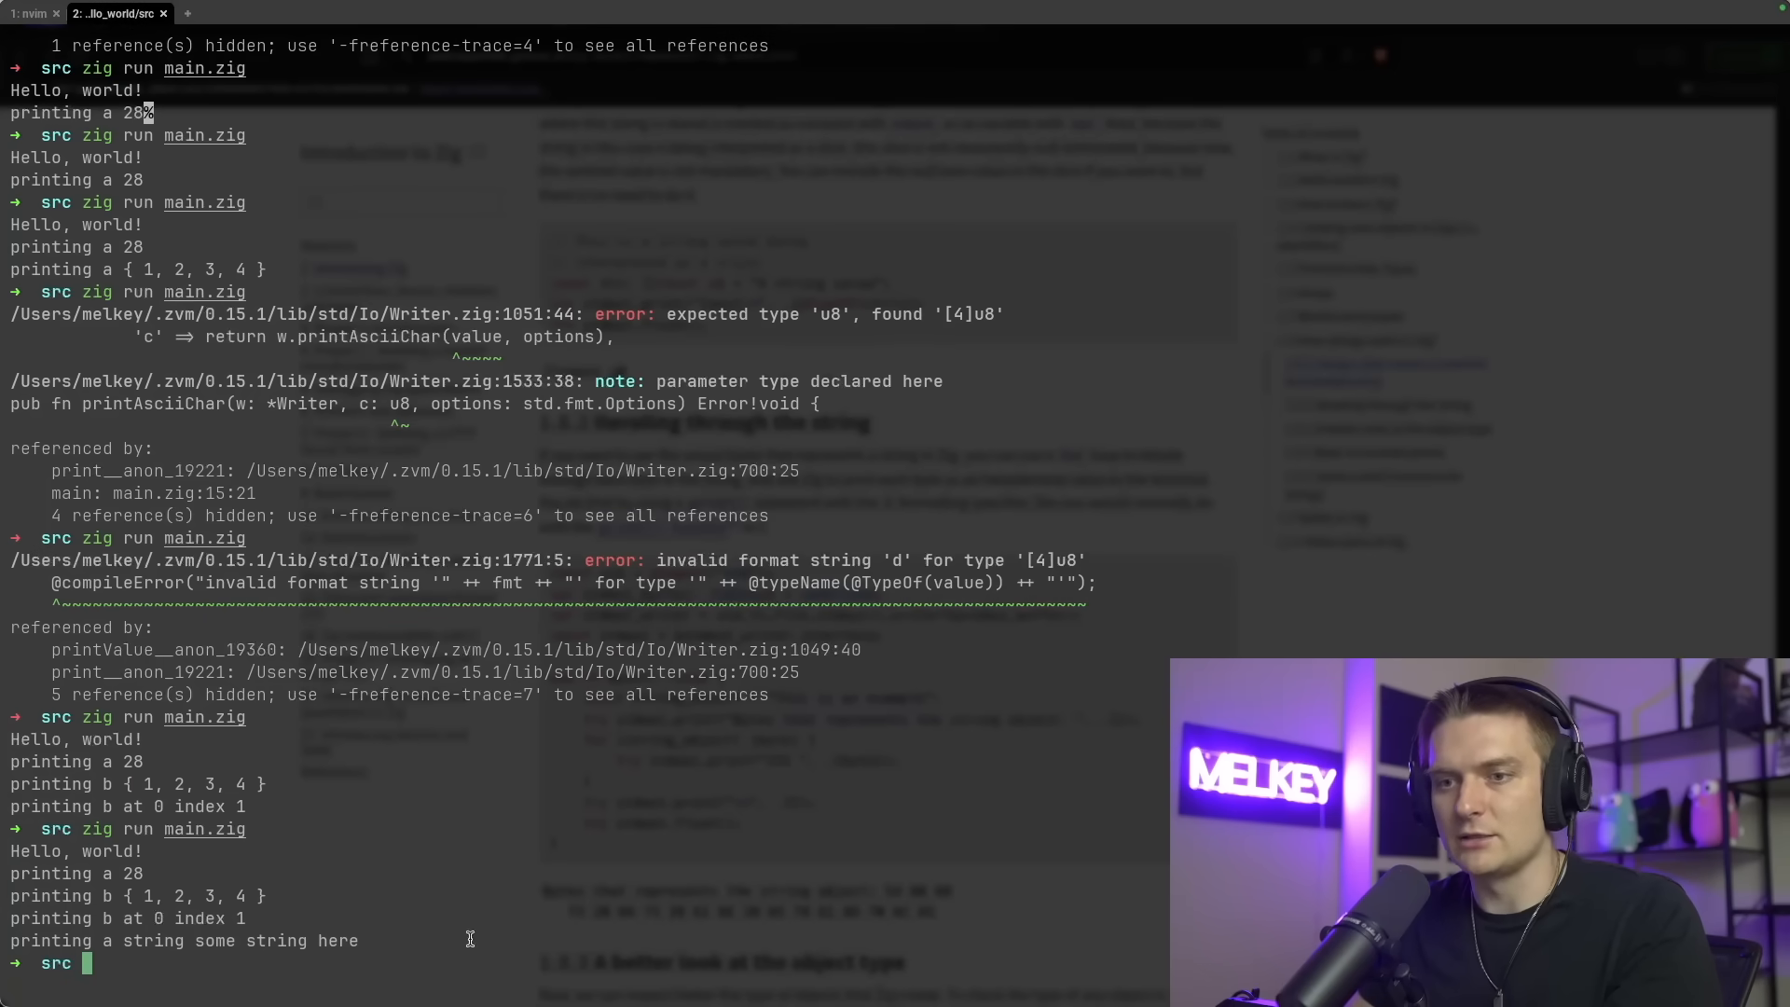
Run main.zig, change the format specifier to {x} in Neovim, and return to the Zig book
click(31, 13)
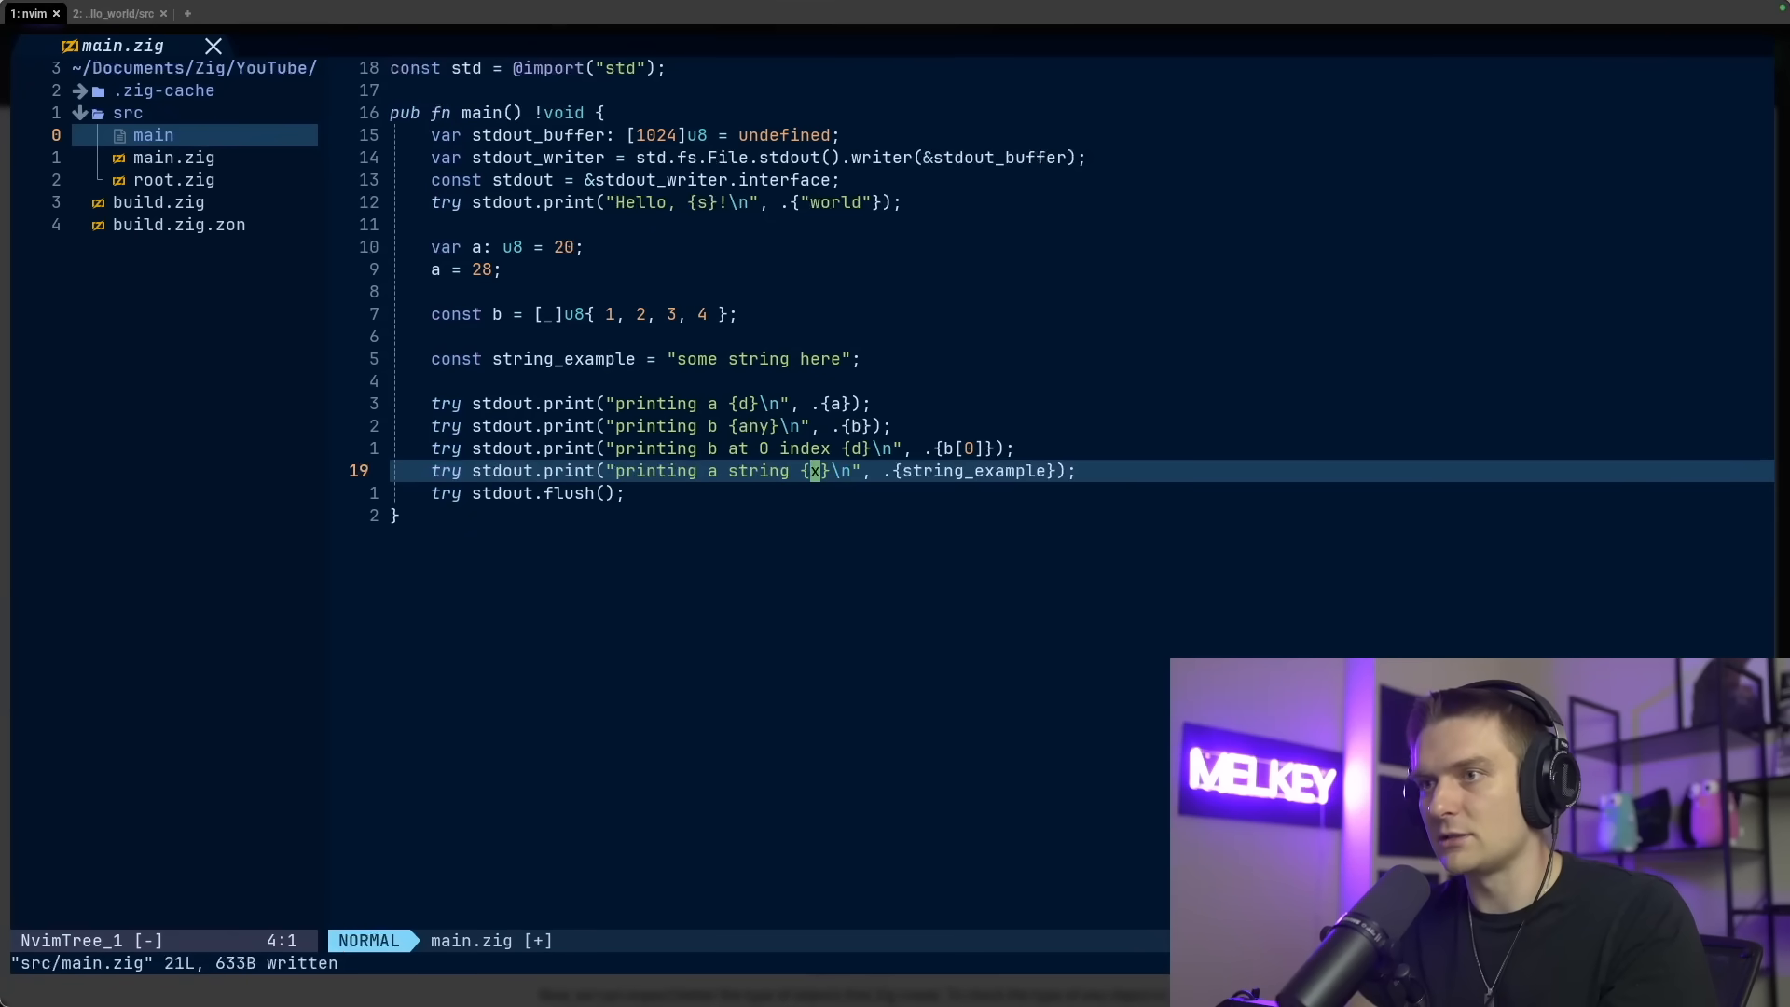
click(118, 13)
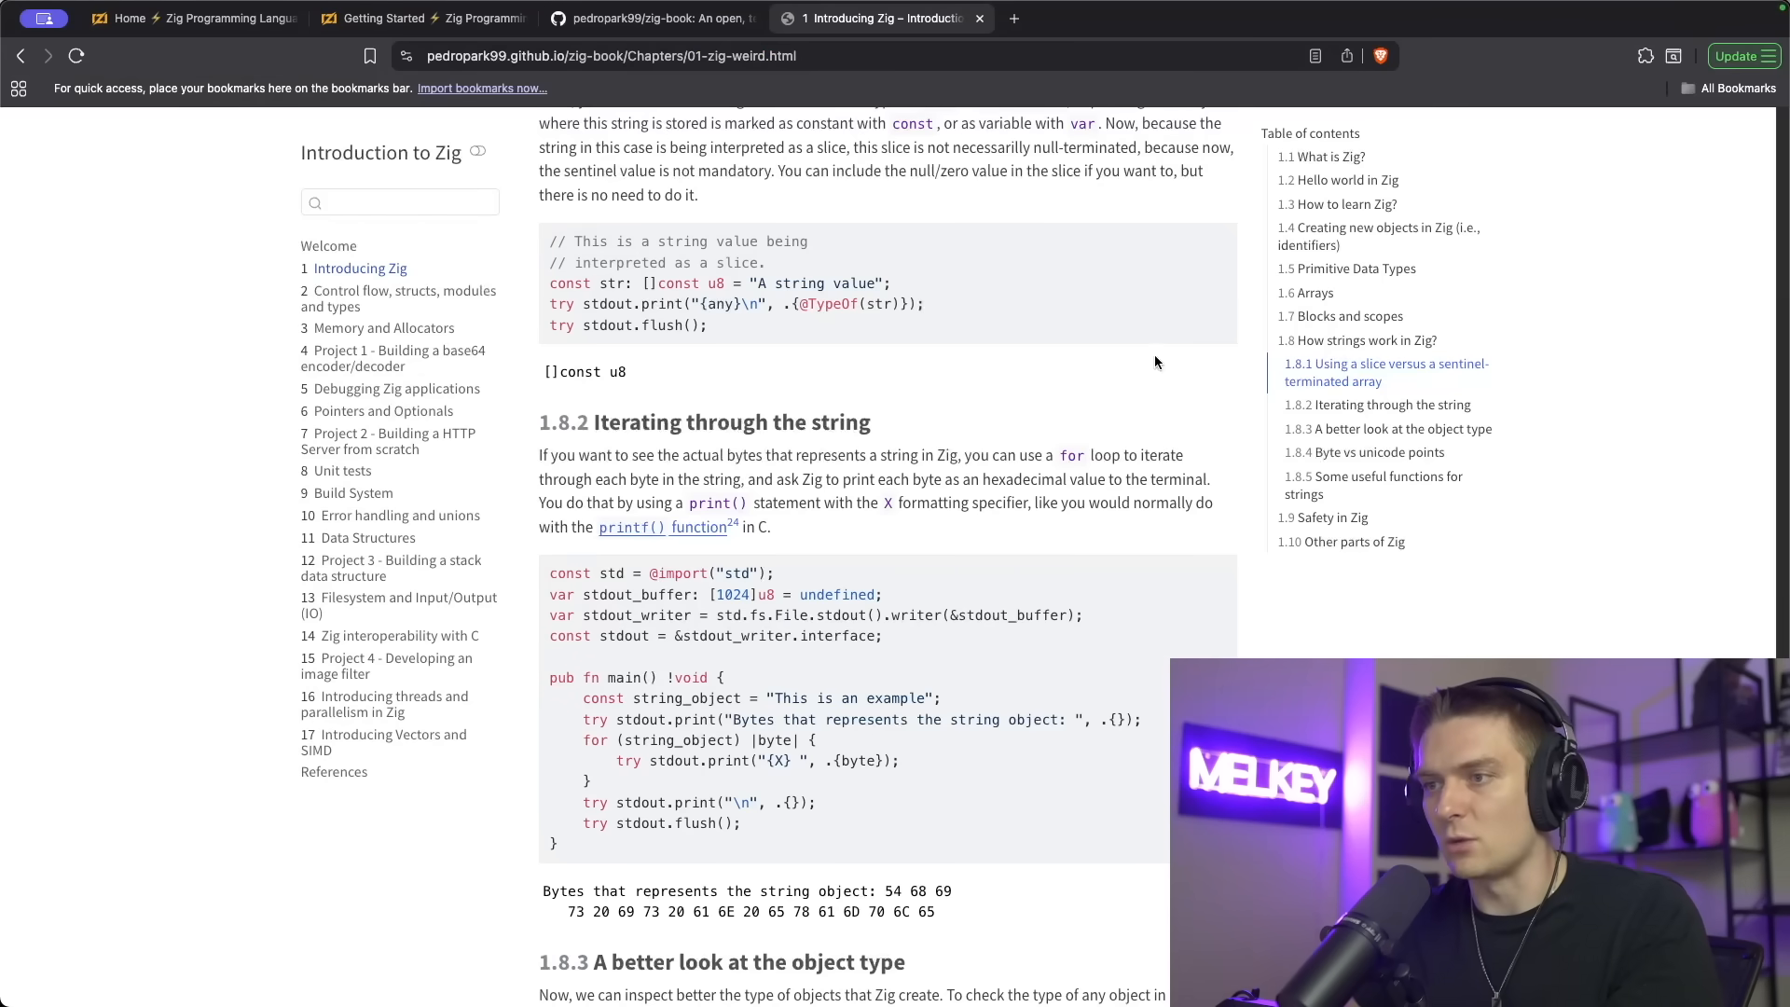
mouse_move(968, 770)
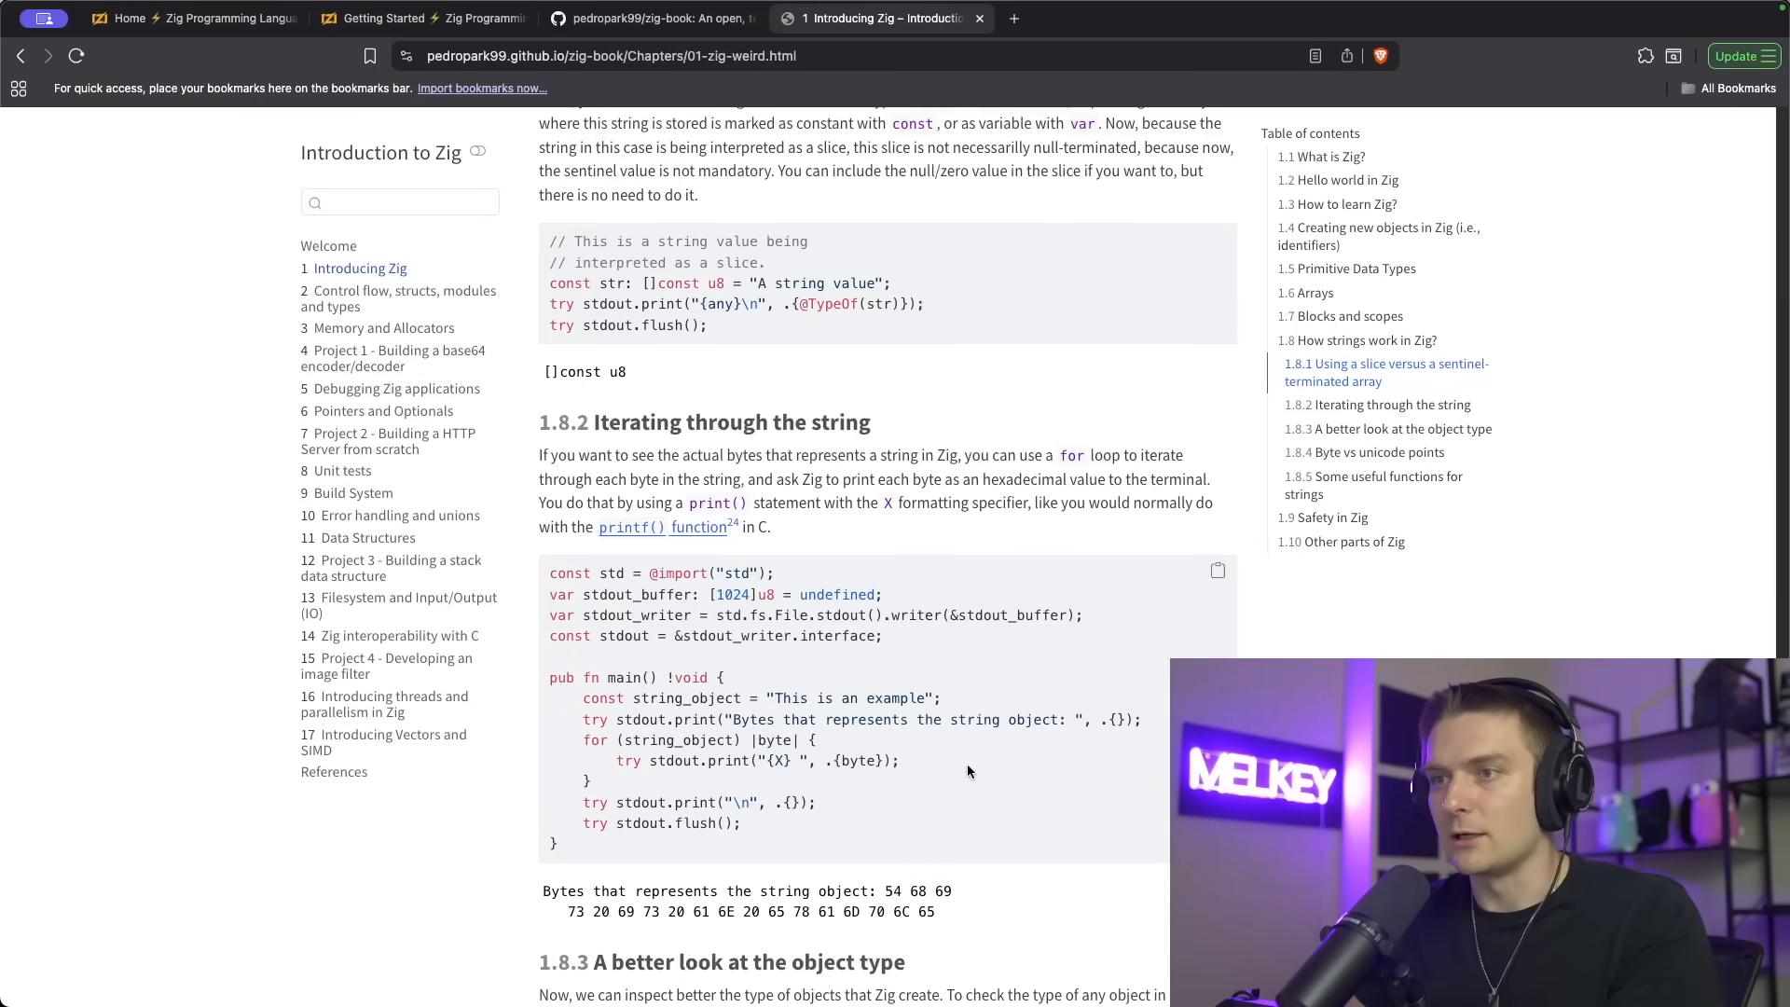
Scroll to section 1.8.2 with the for loop printing each byte via {X}
scroll(down, 3)
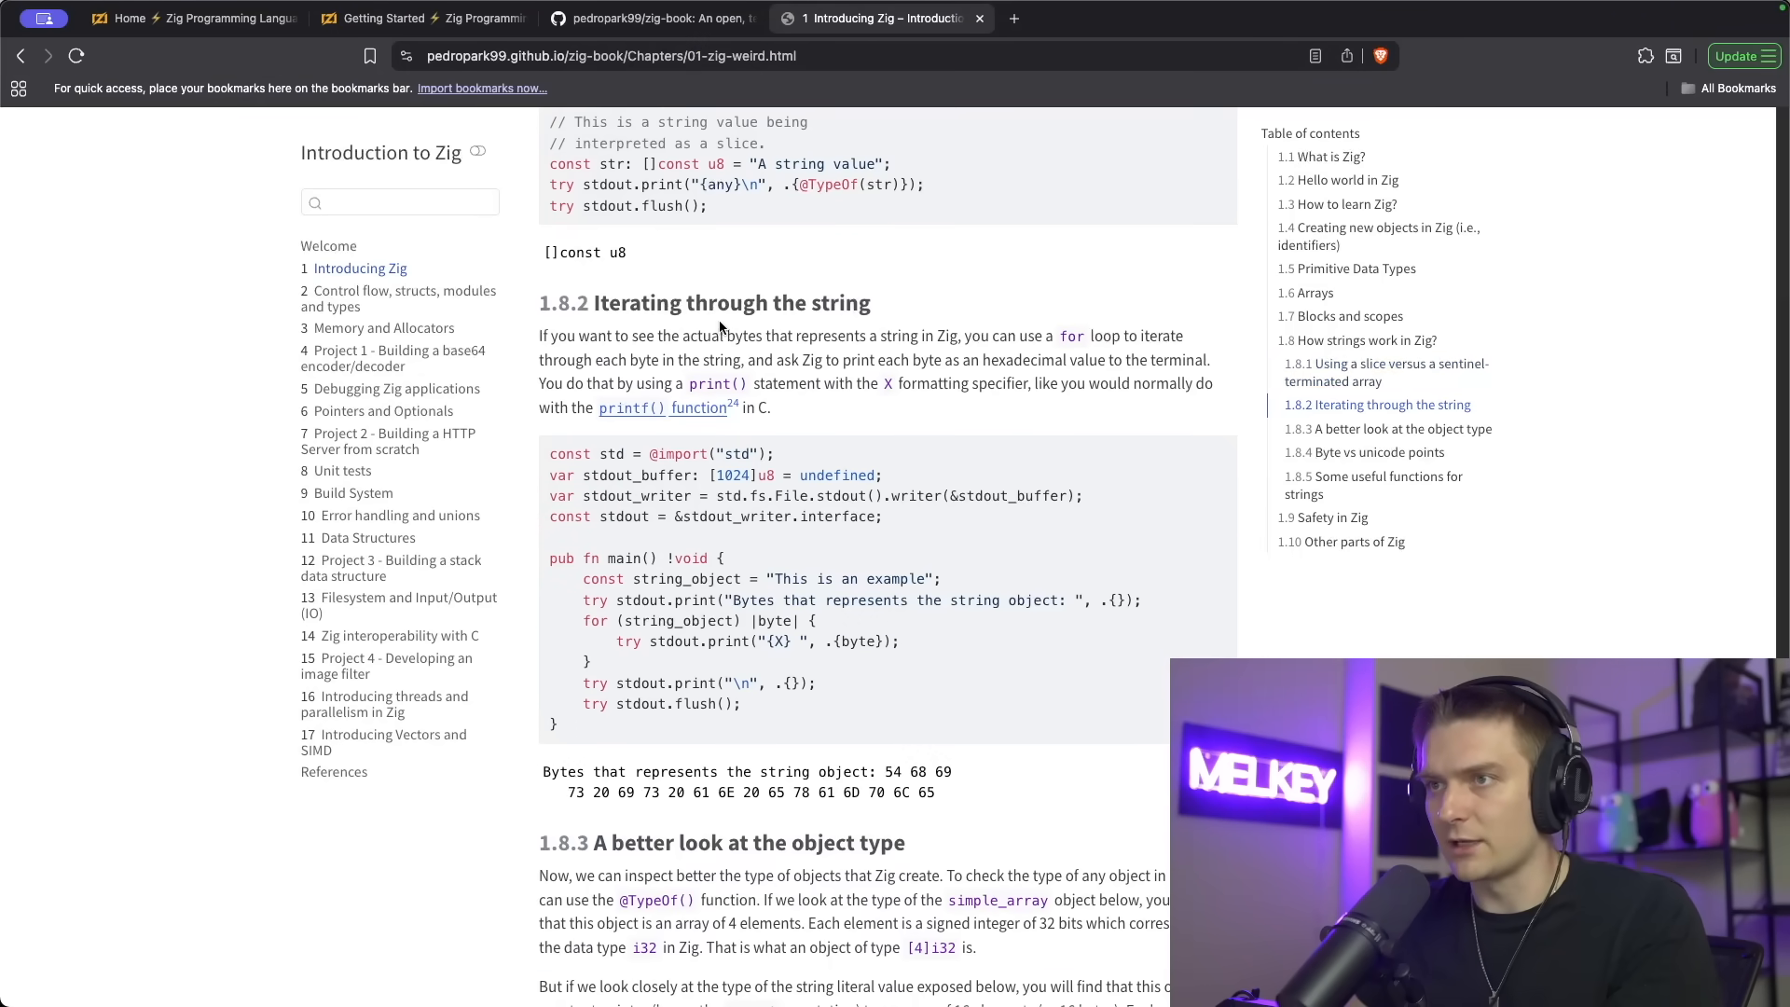
mouse_move(775, 613)
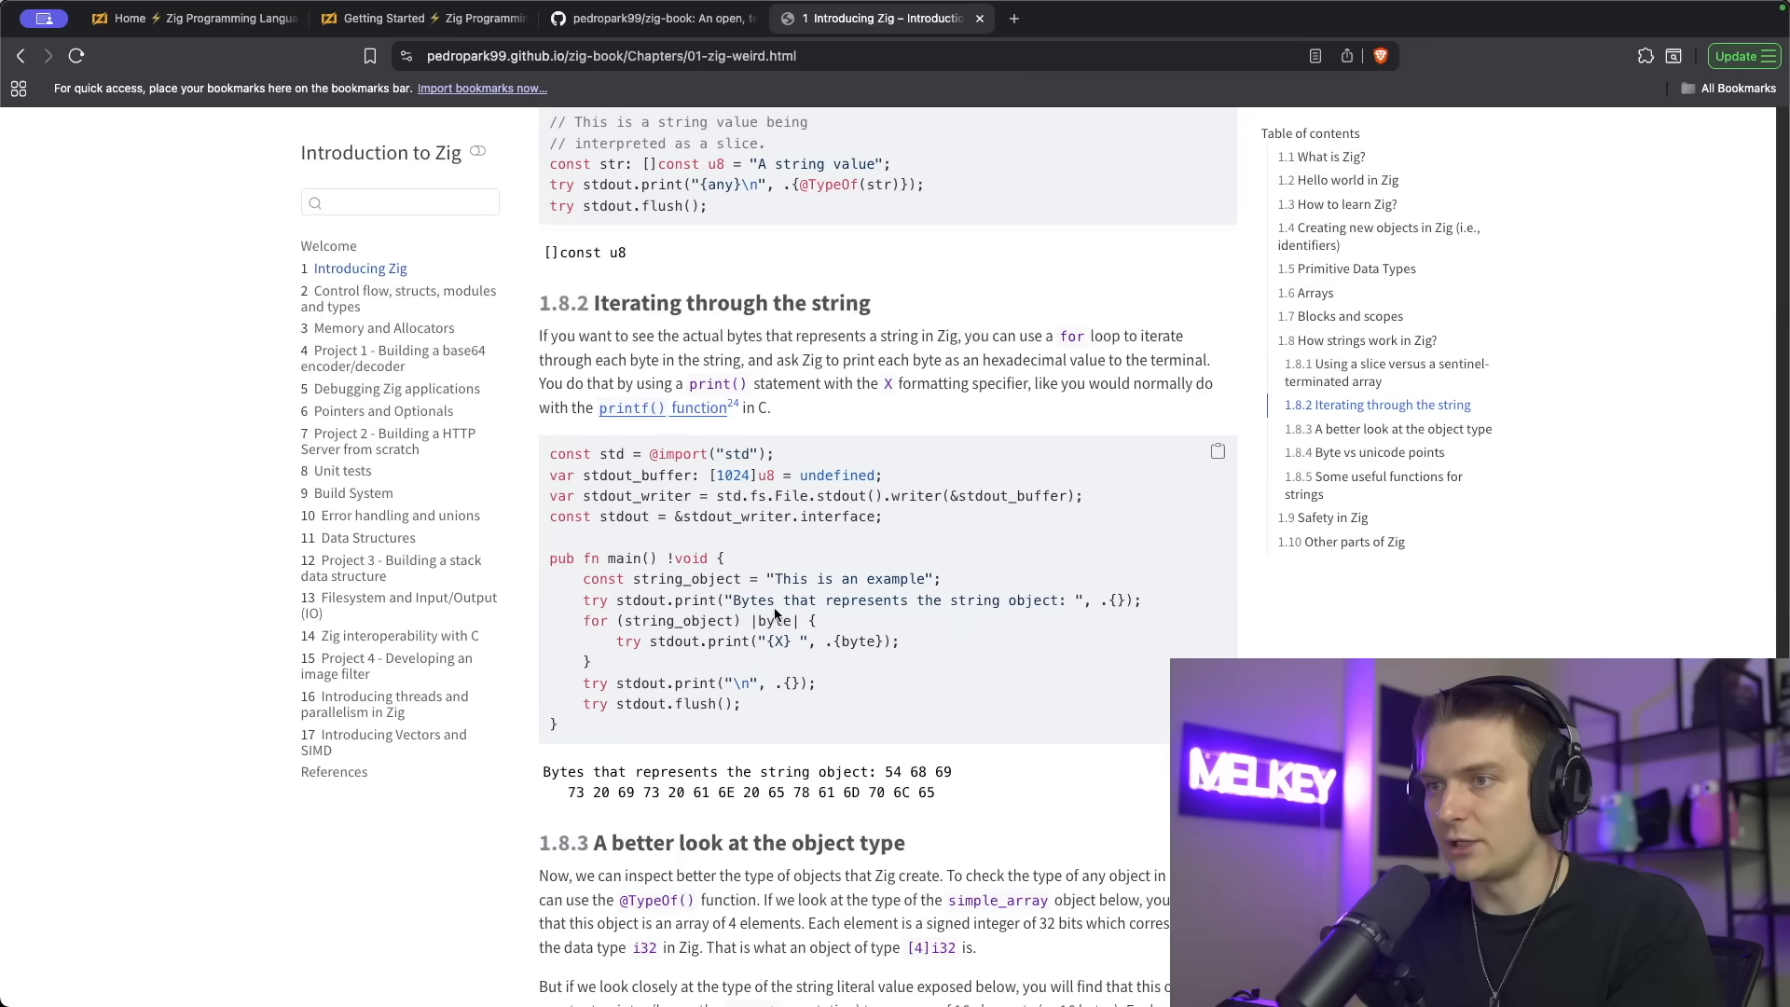
mouse_move(1130, 608)
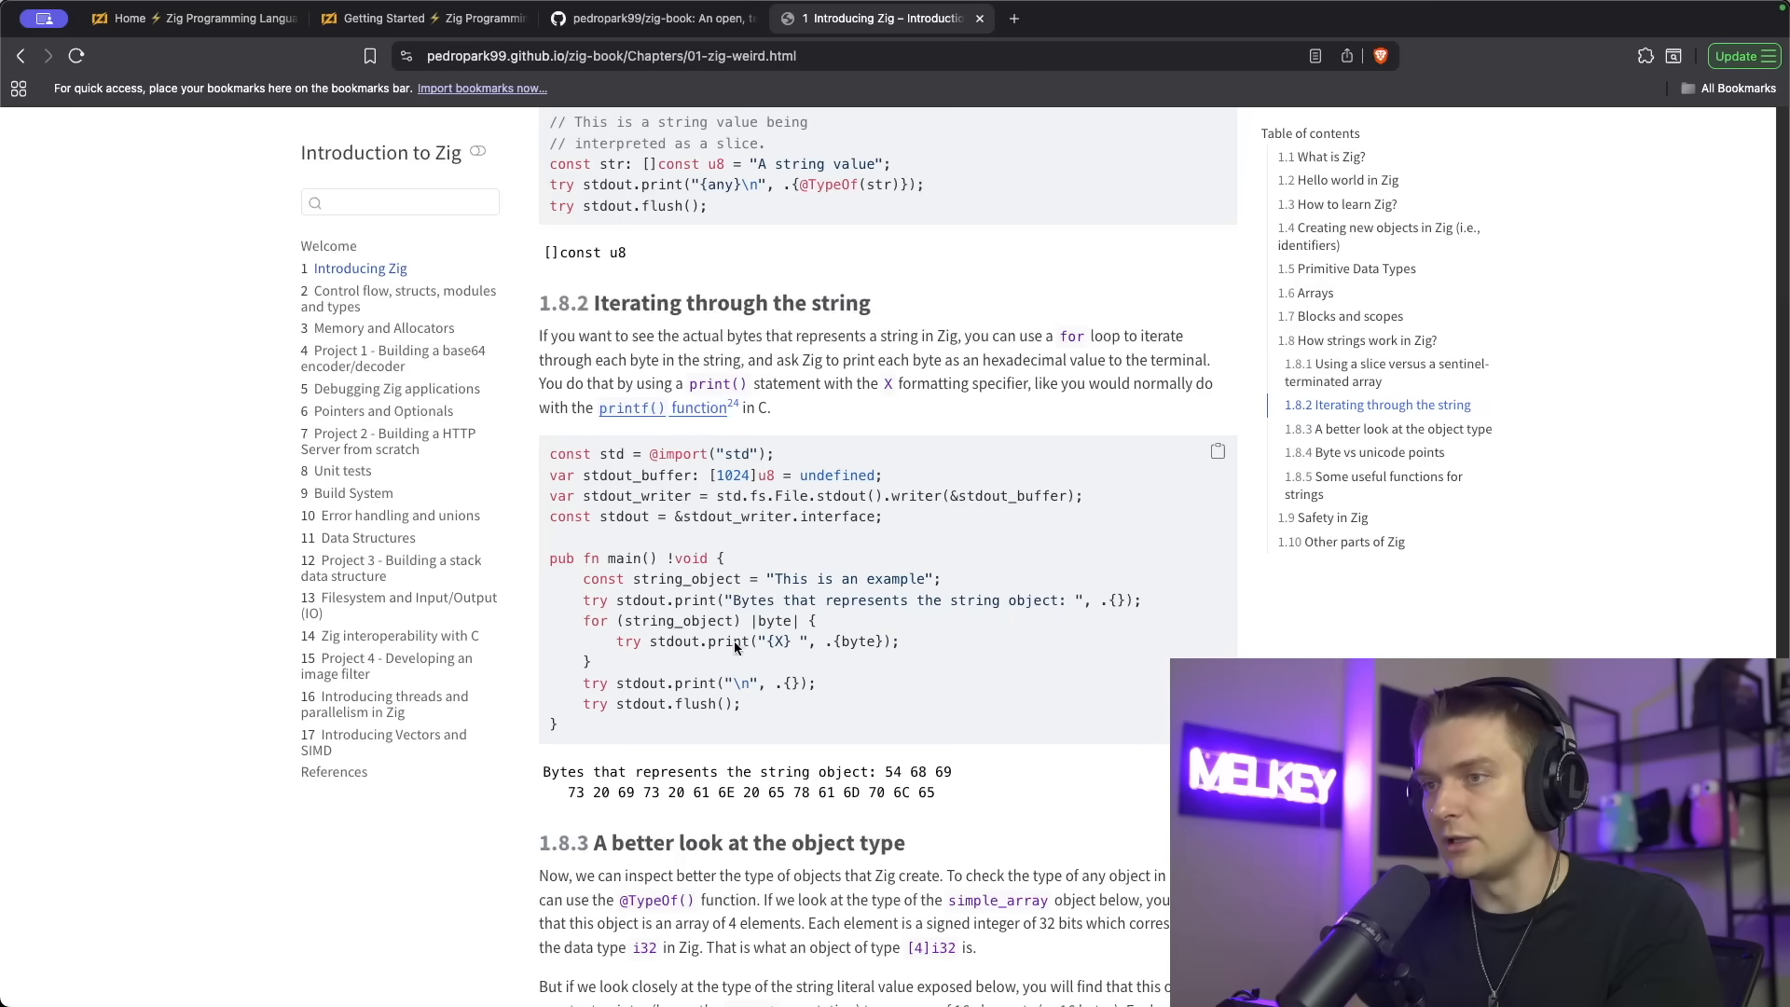
mouse_move(667, 662)
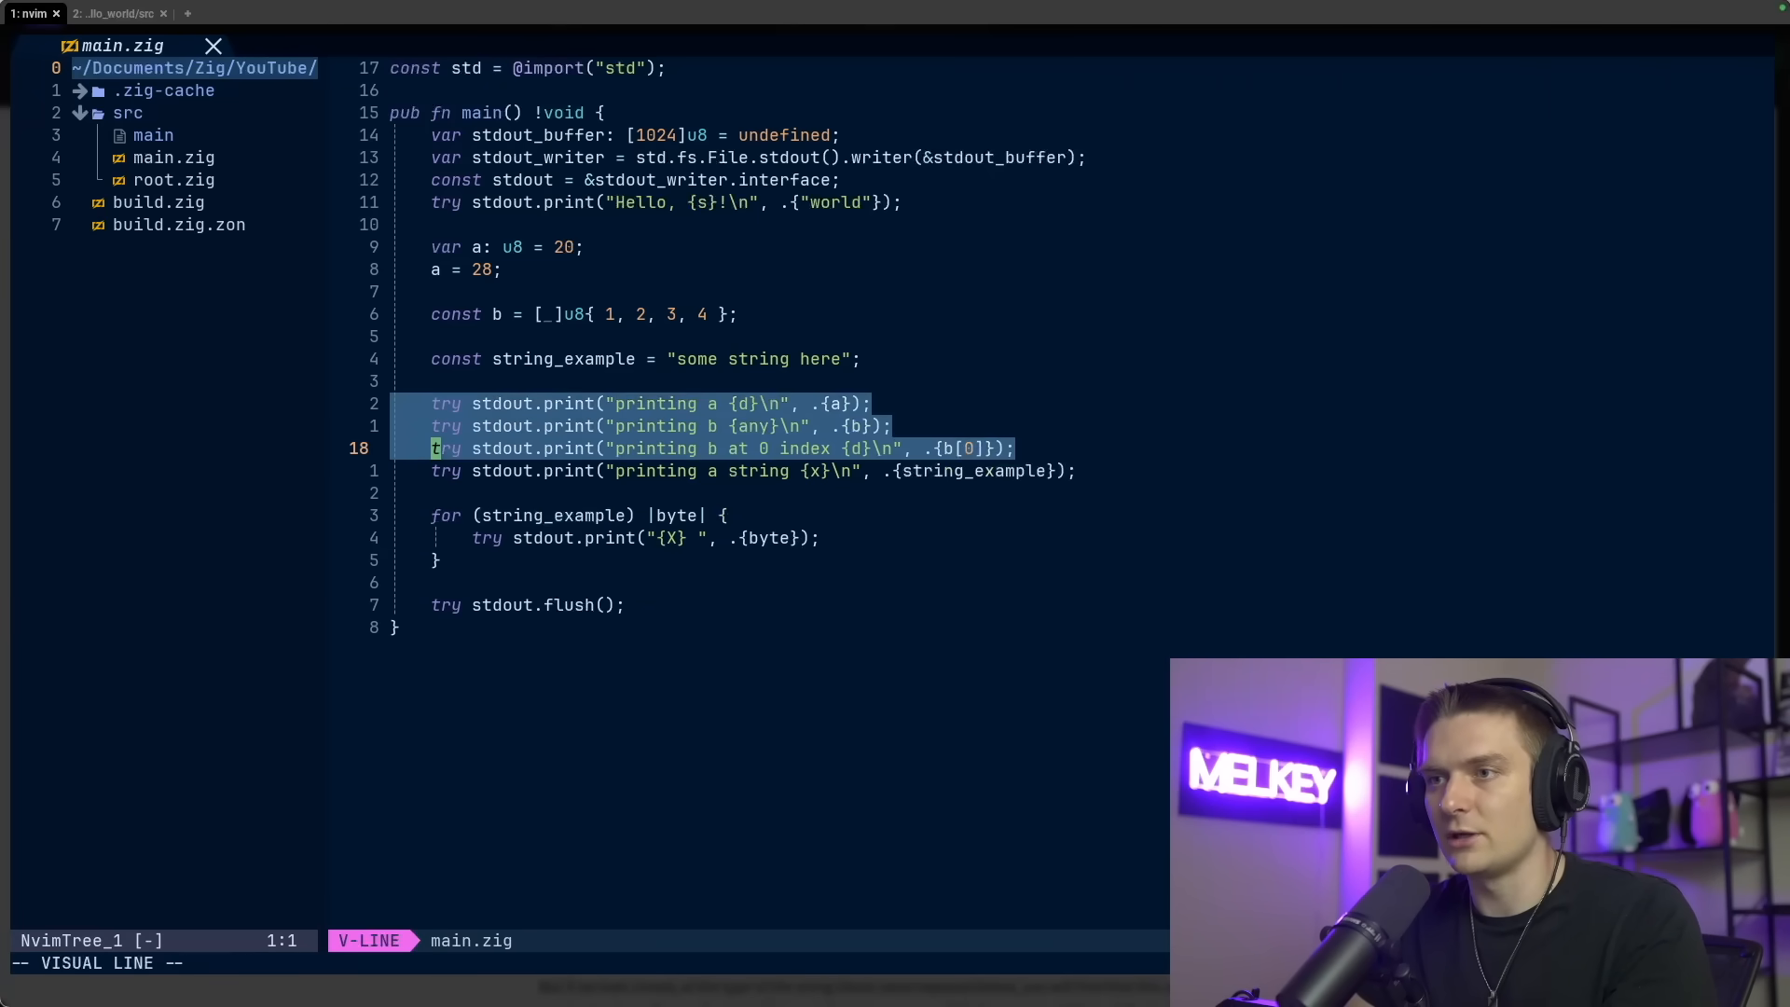
Delete the old print lines, run main.zig to see hex bytes 73 6F 6D 65, and return to main.zig
key(d)
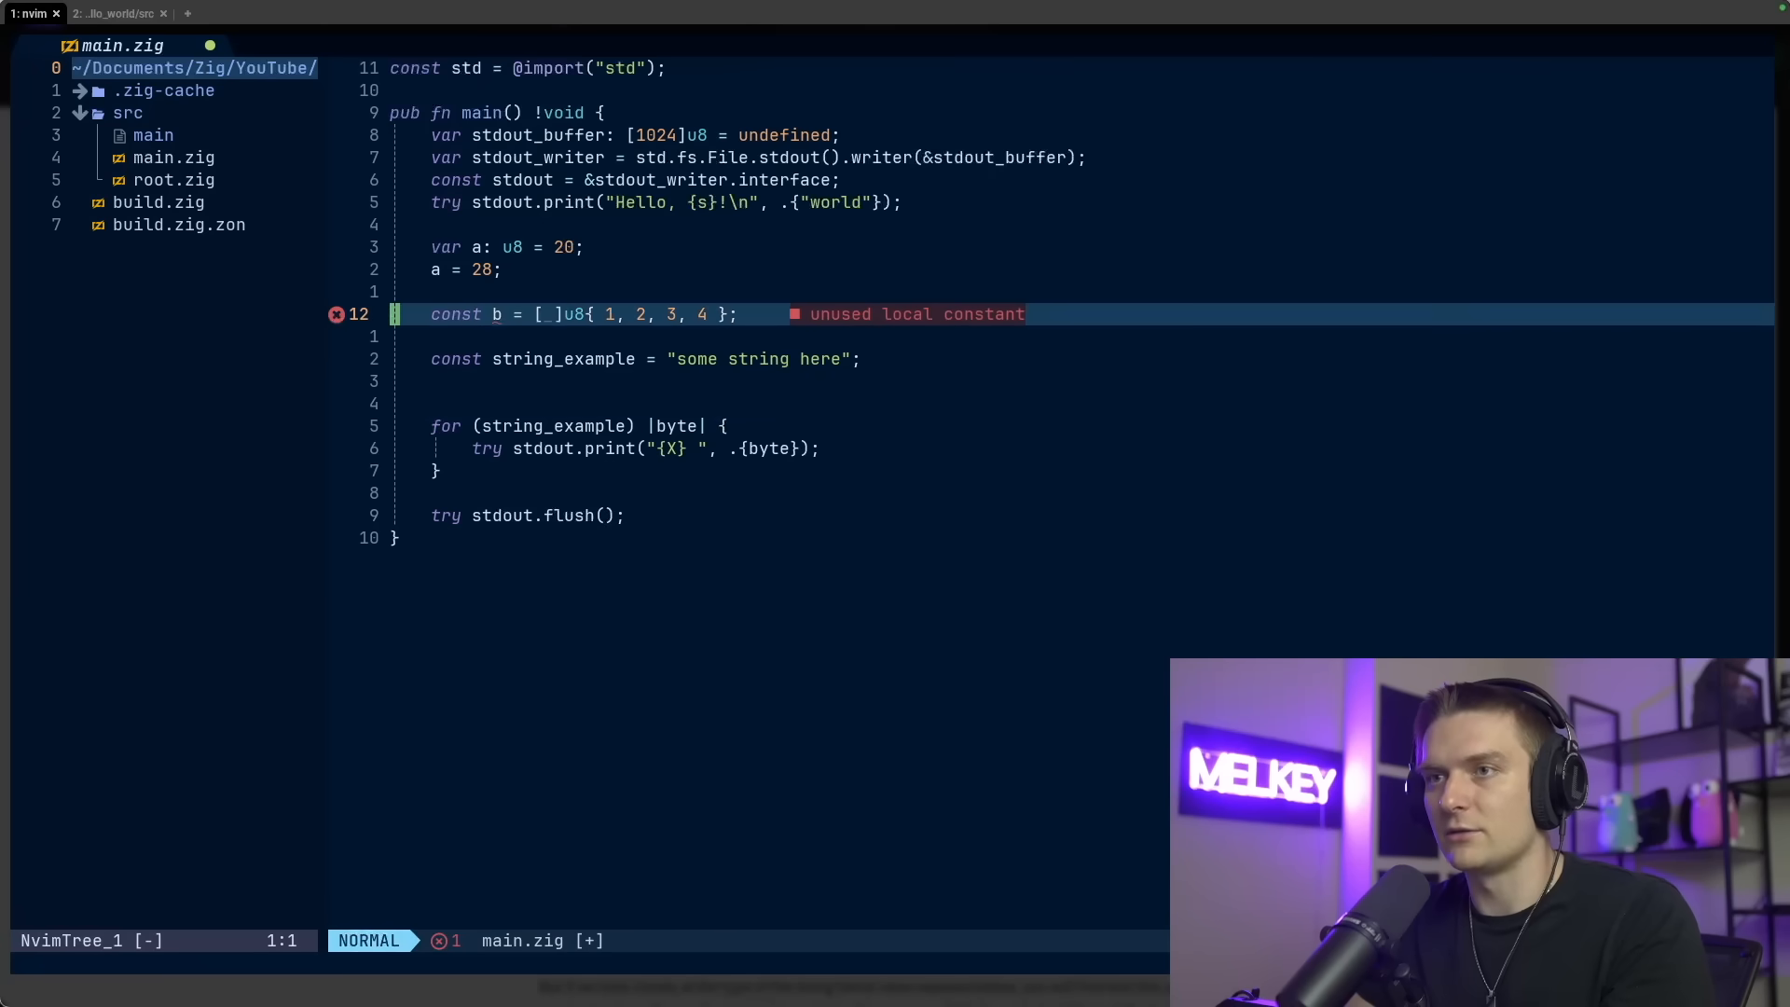
click(114, 13)
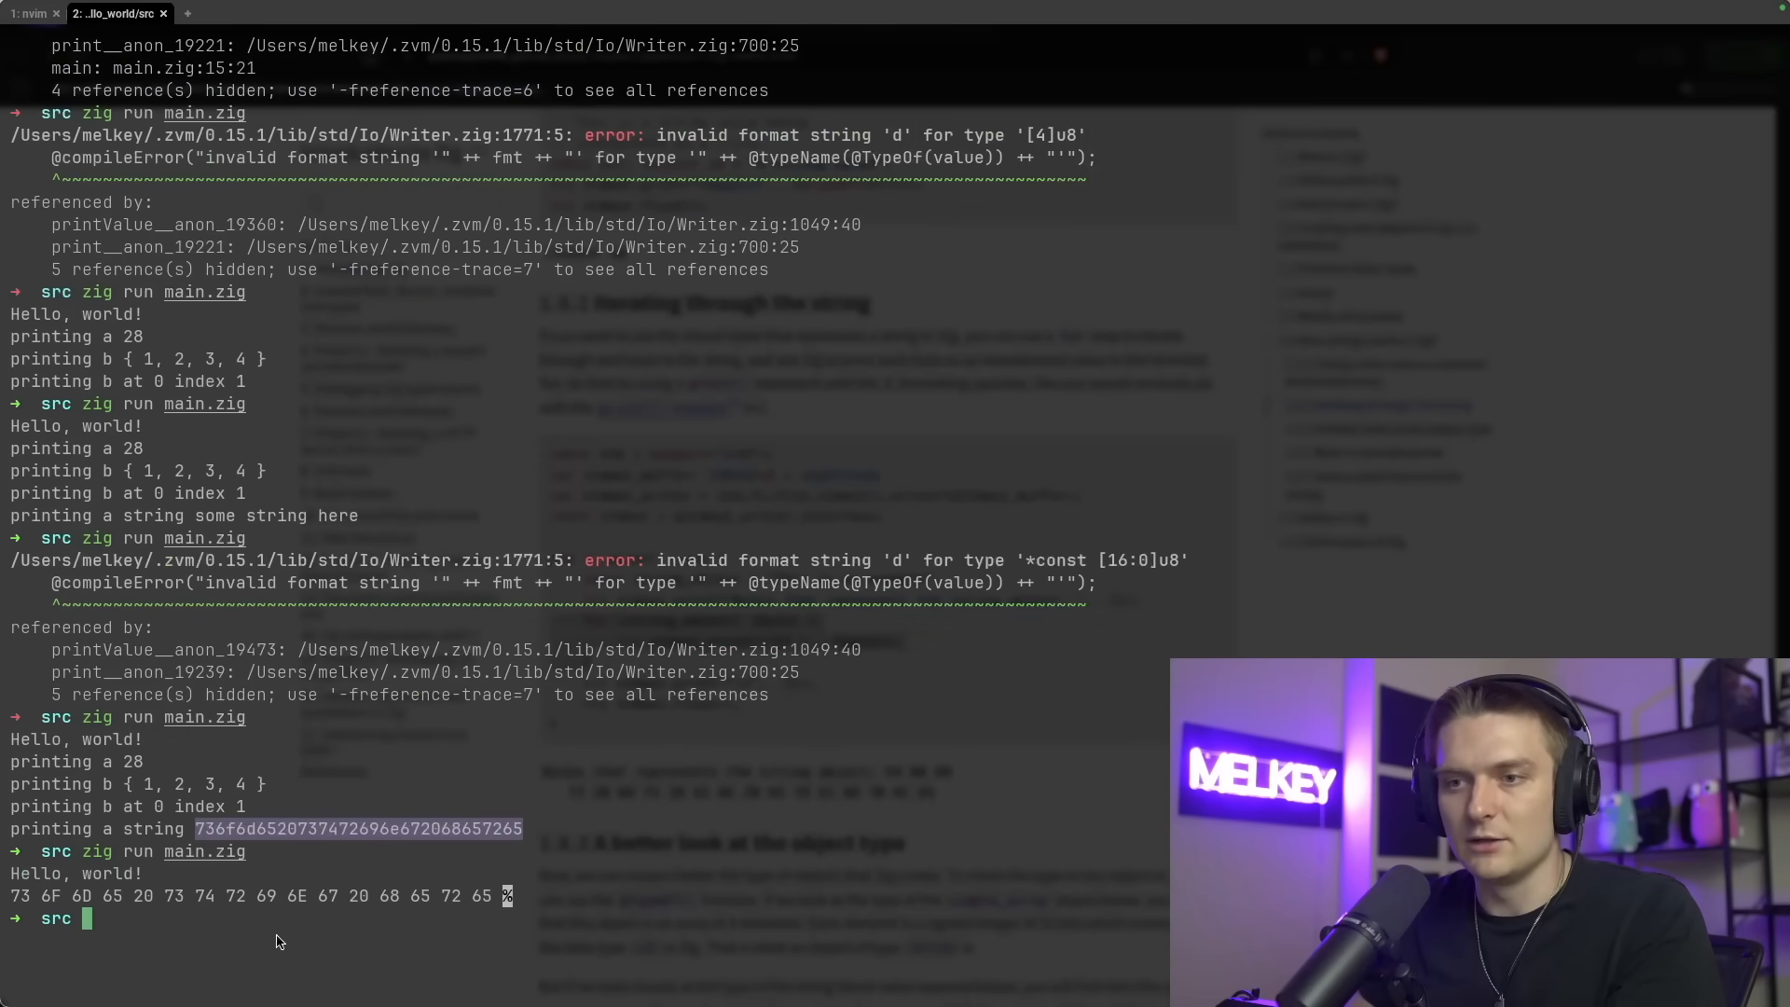
click(28, 13)
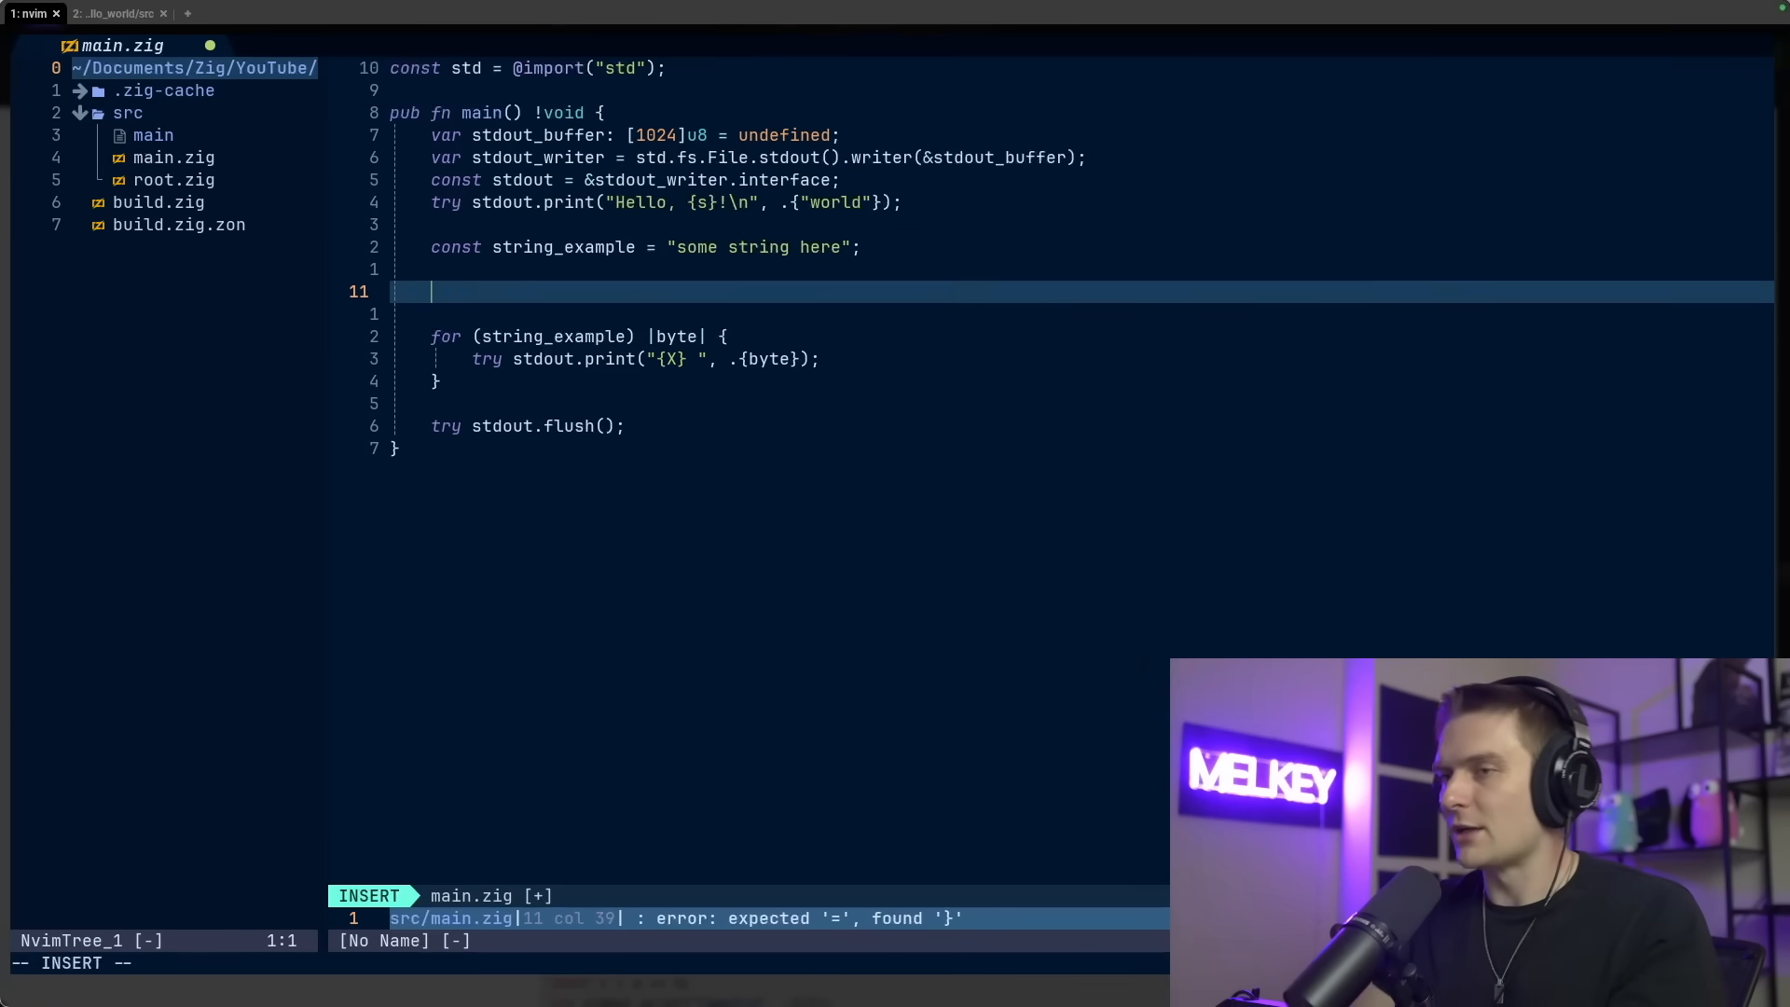
Declare 'var arr: [4]i32 = .{1,2,3,4};' as a fixed four-element array
text(var a)
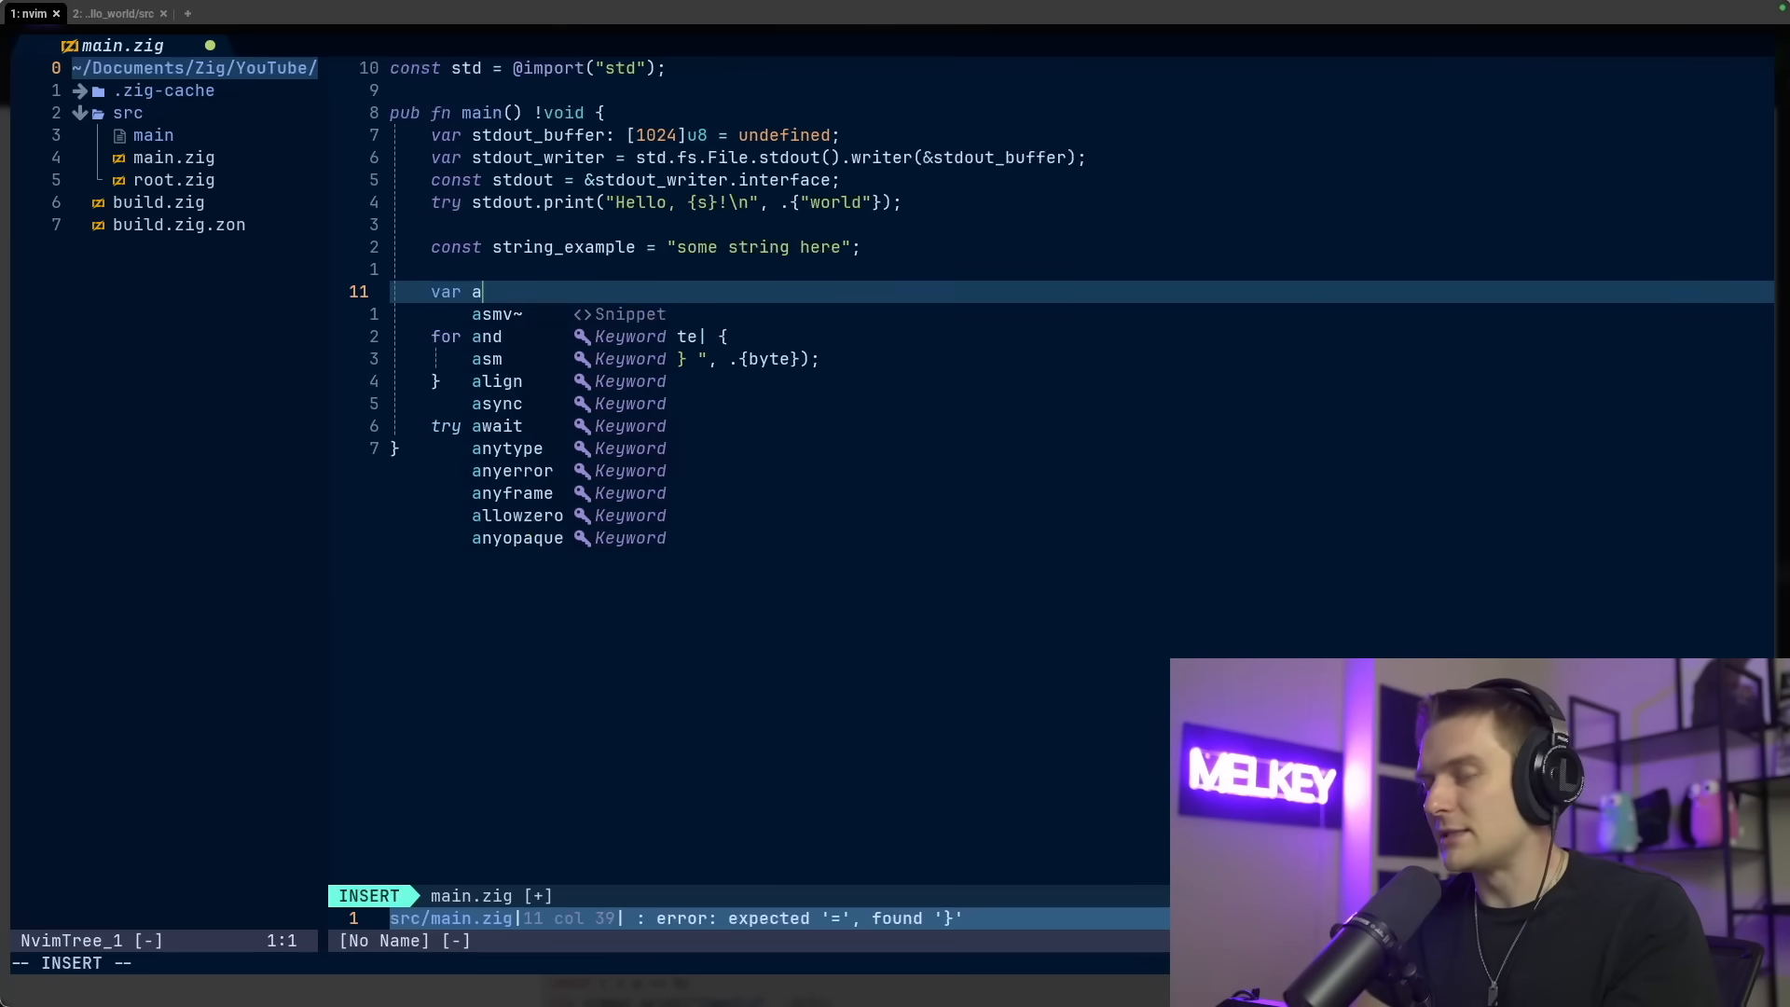
text(rr:)
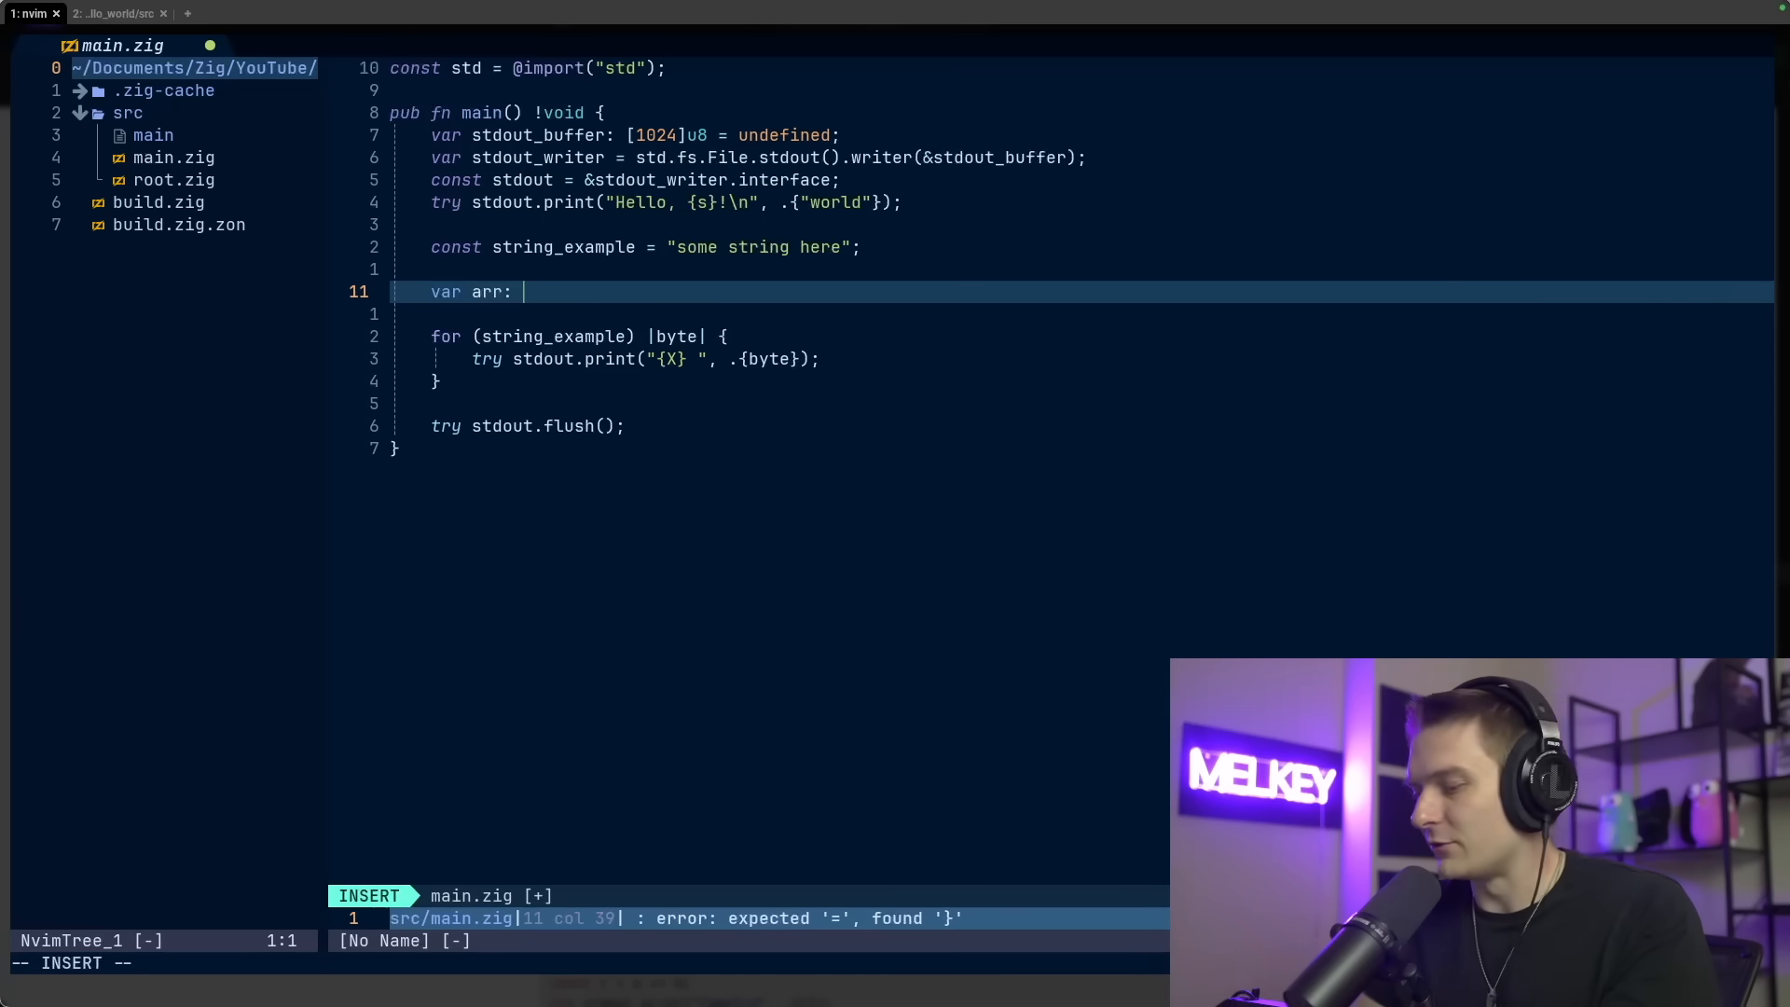
text([4]i32 =)
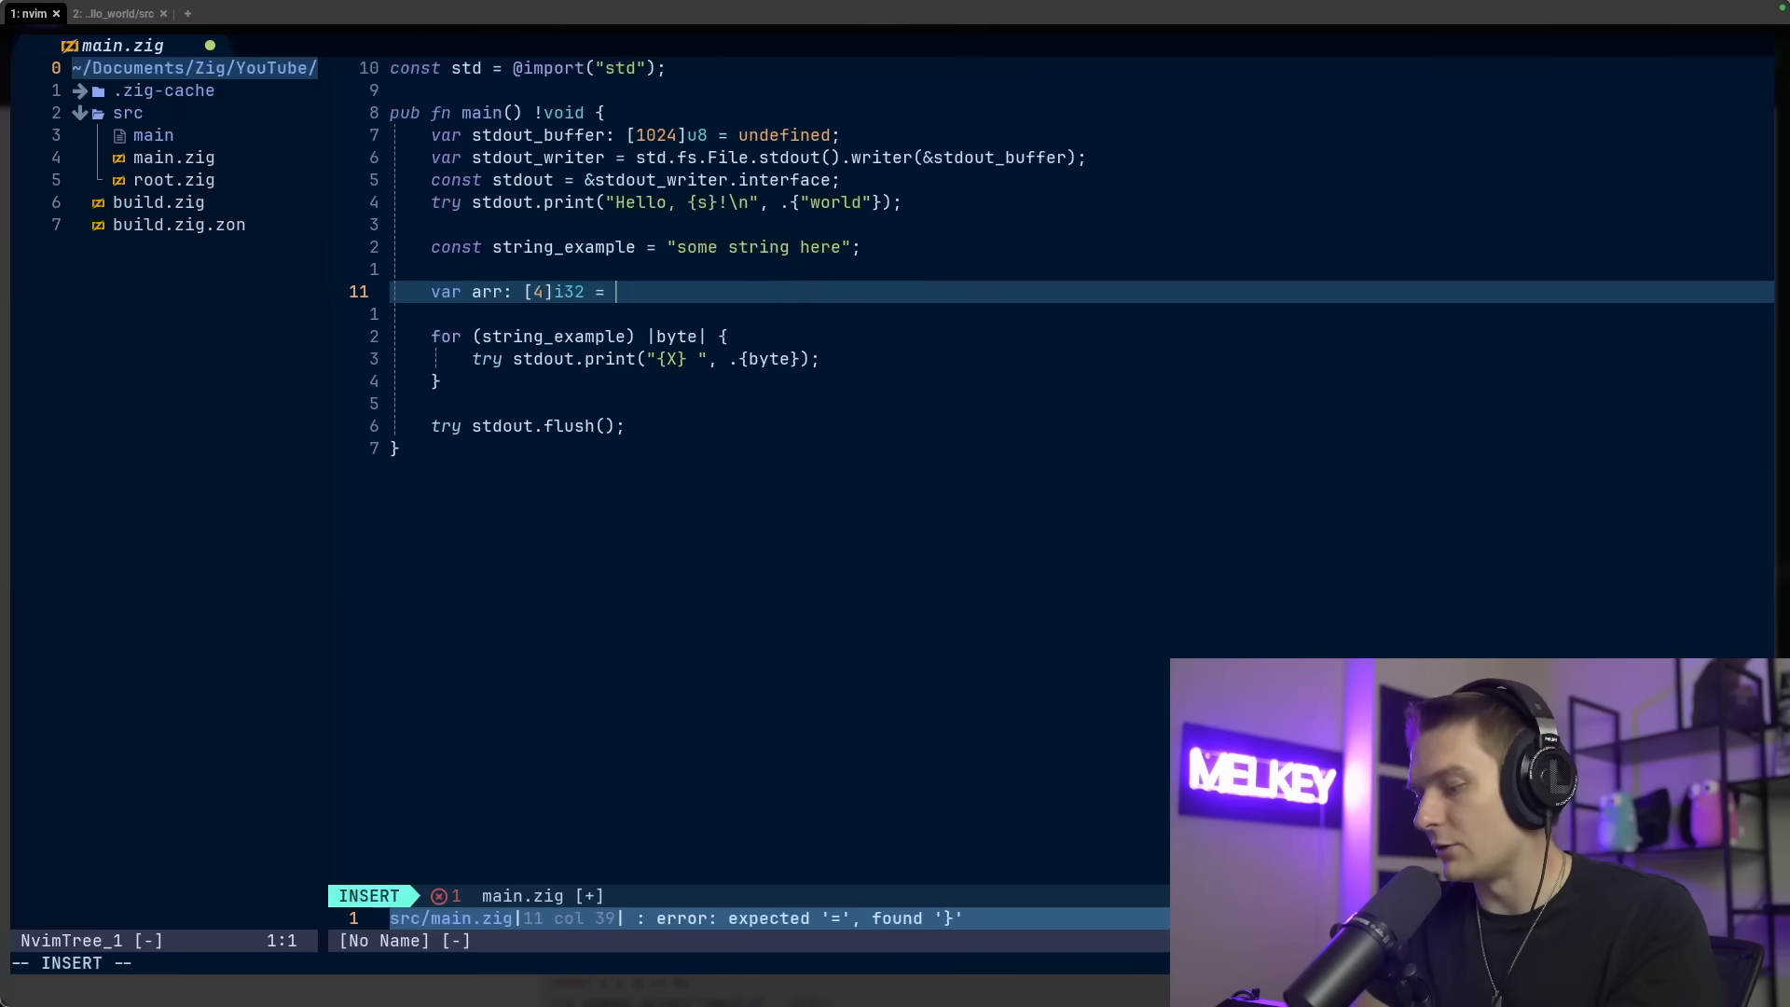
text(.{1,2,3,4})
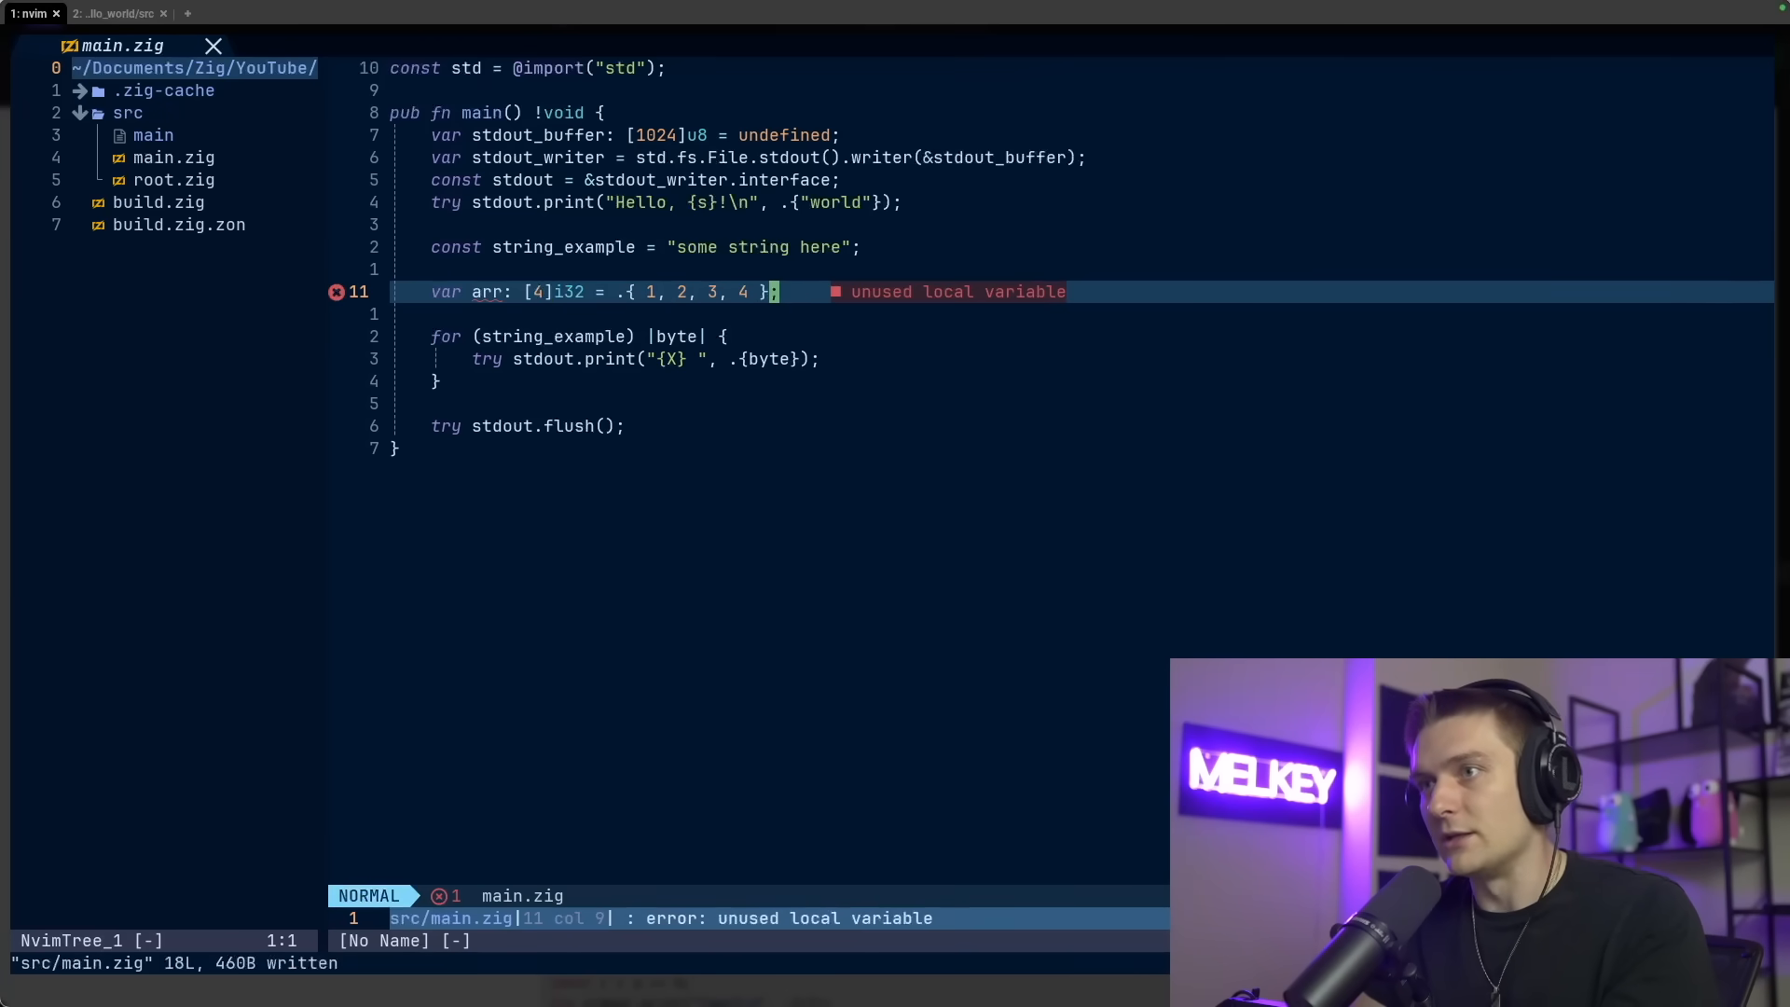
Begin 'const some_array = [_]u8{1,2,3,' as an inferred-length u8 array
text(const)
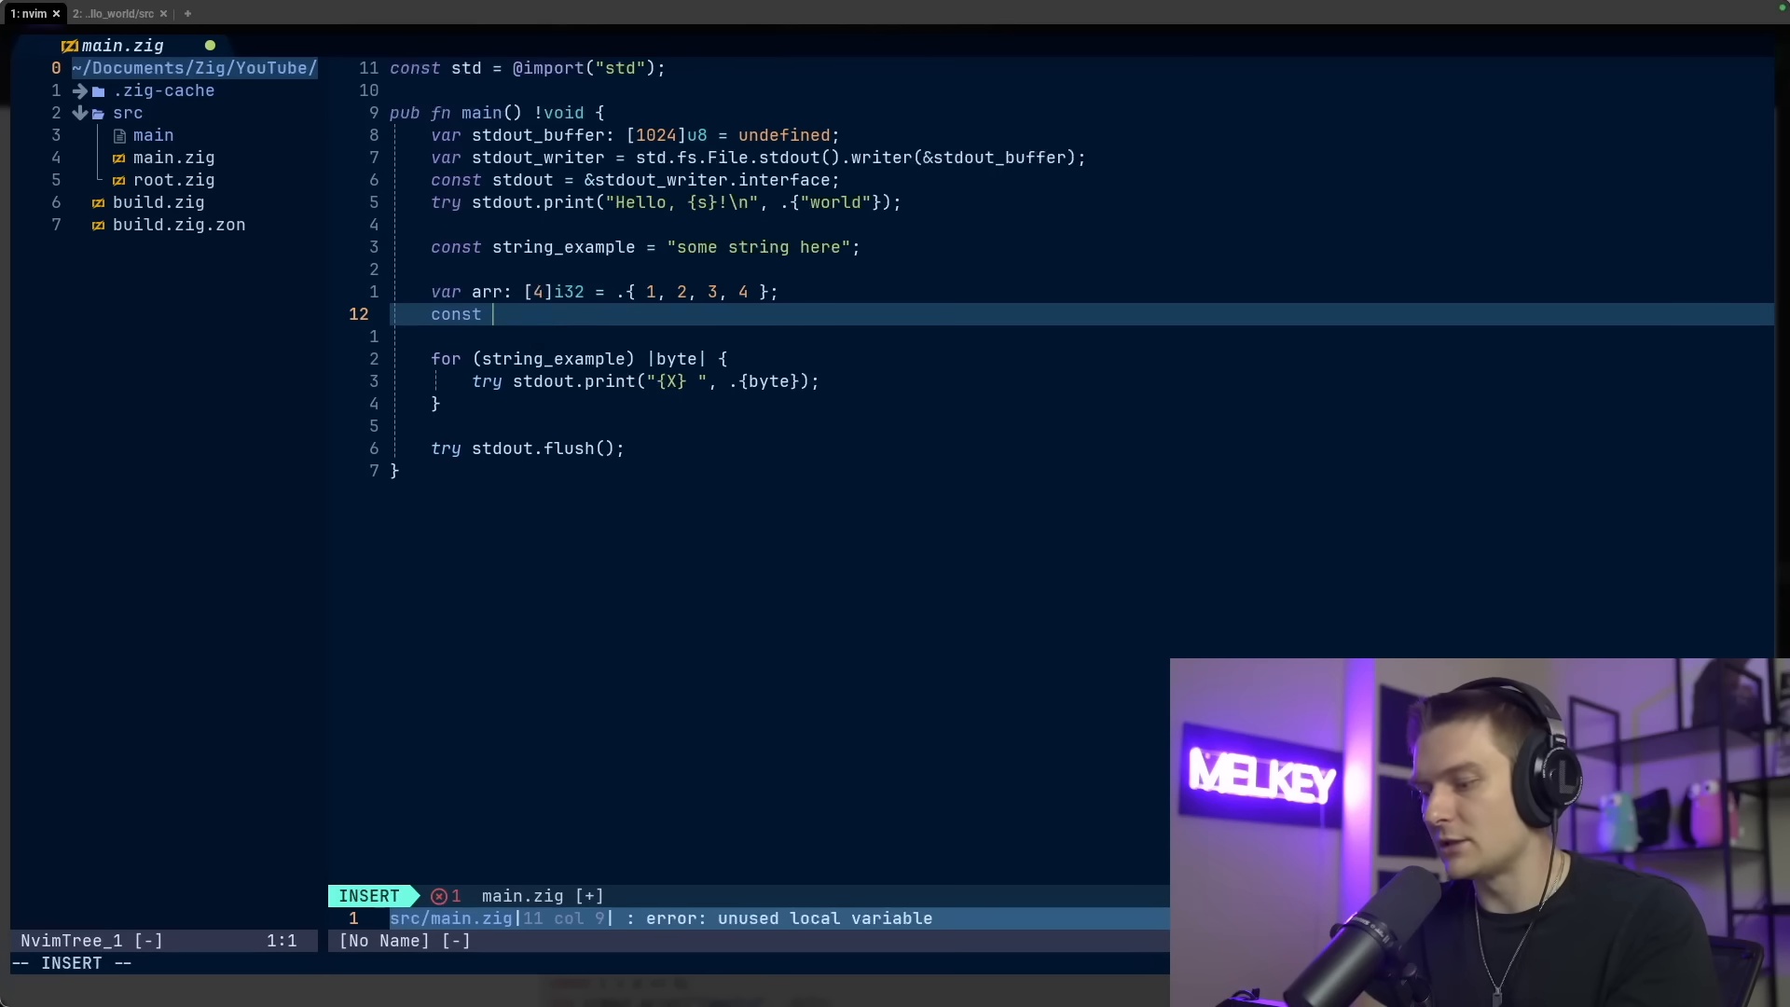
text(some_array = [_)
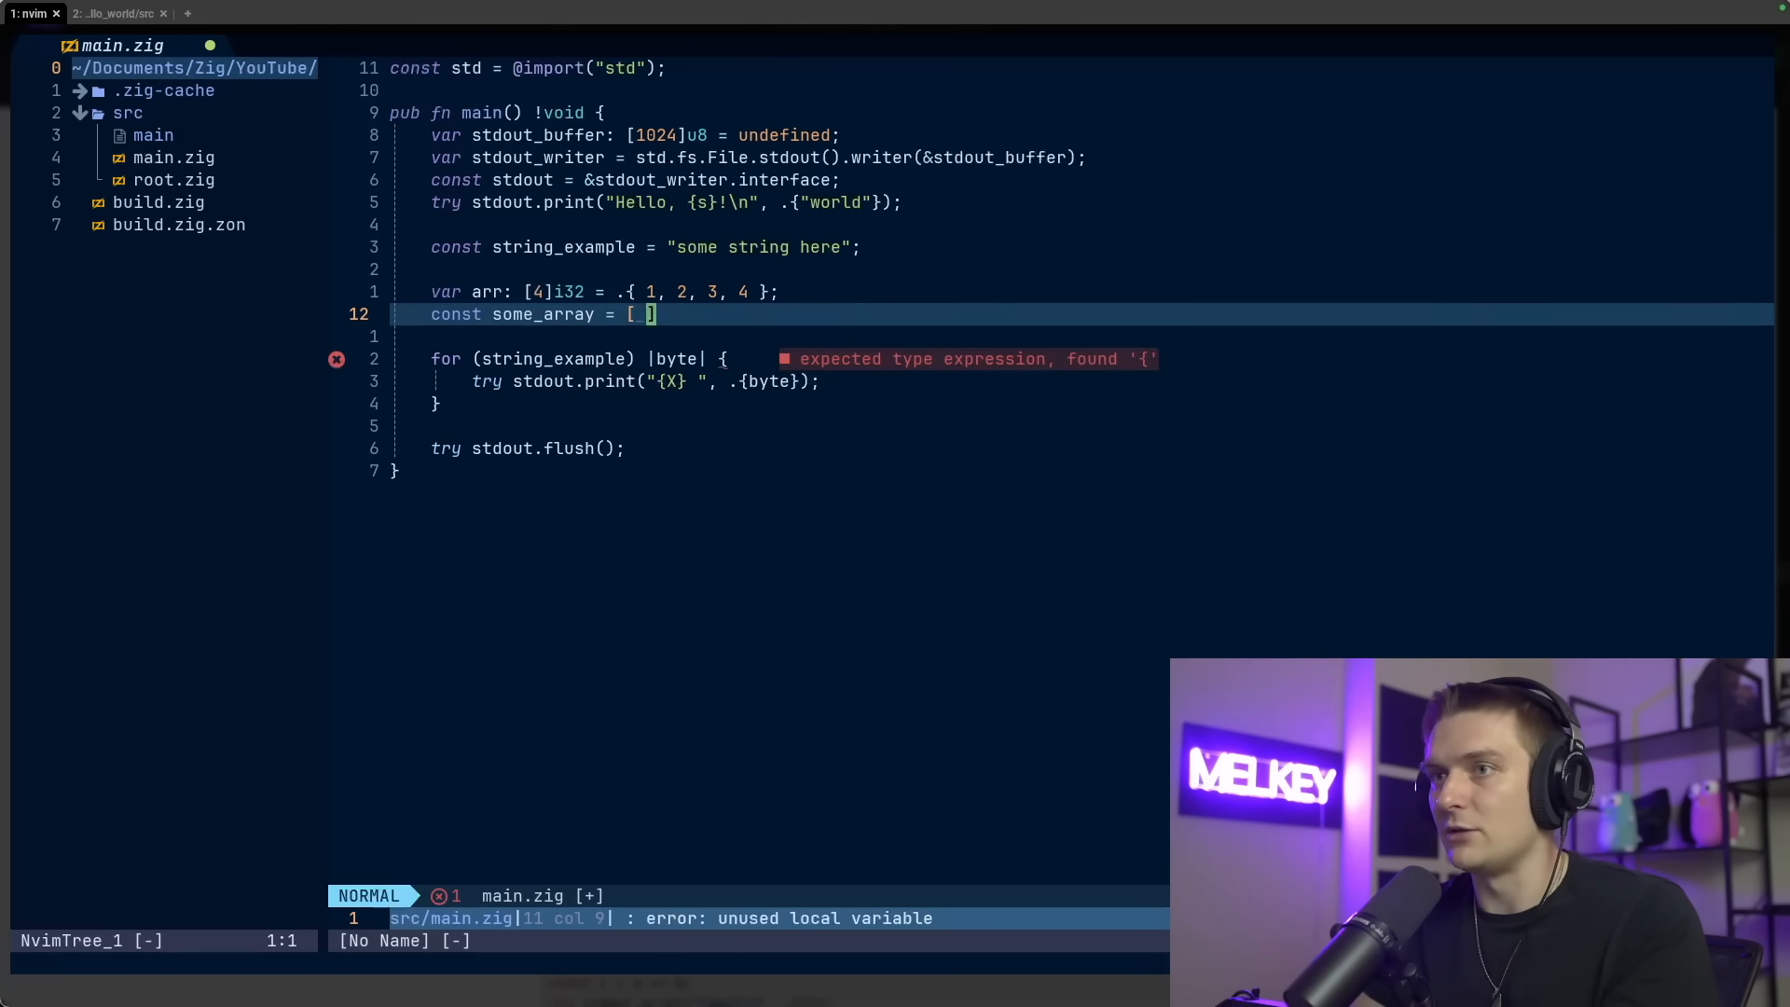
key(i)
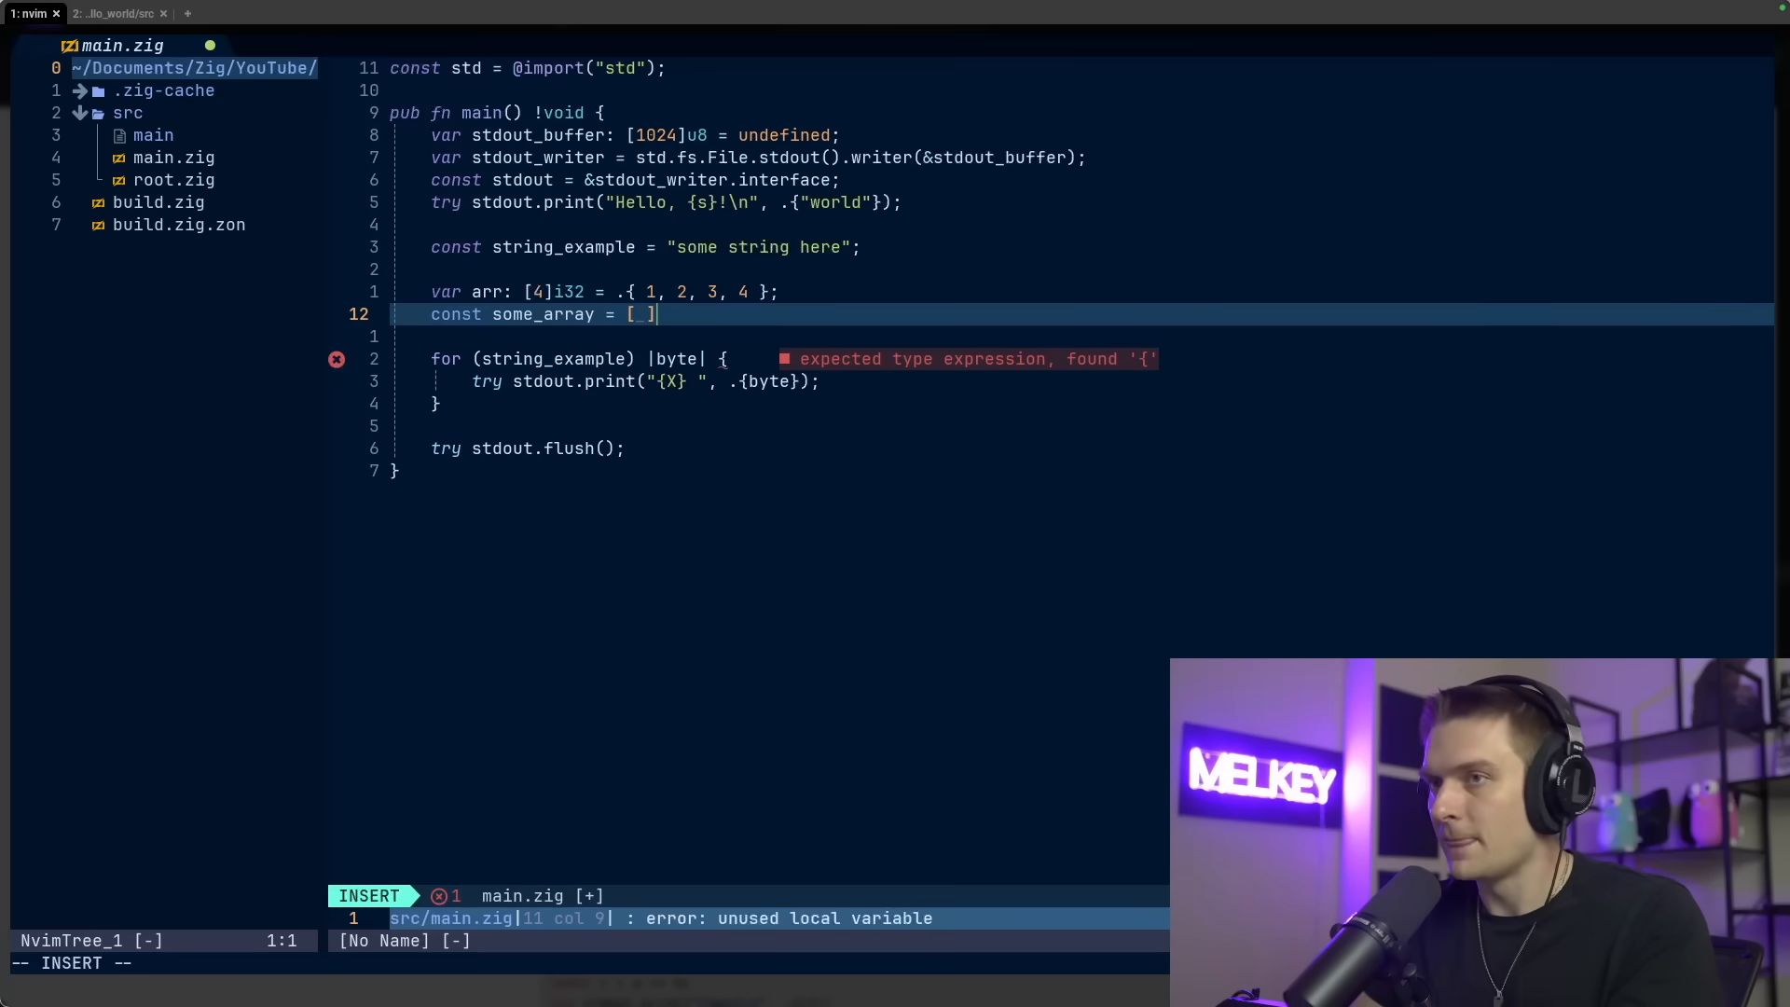
text(u8)
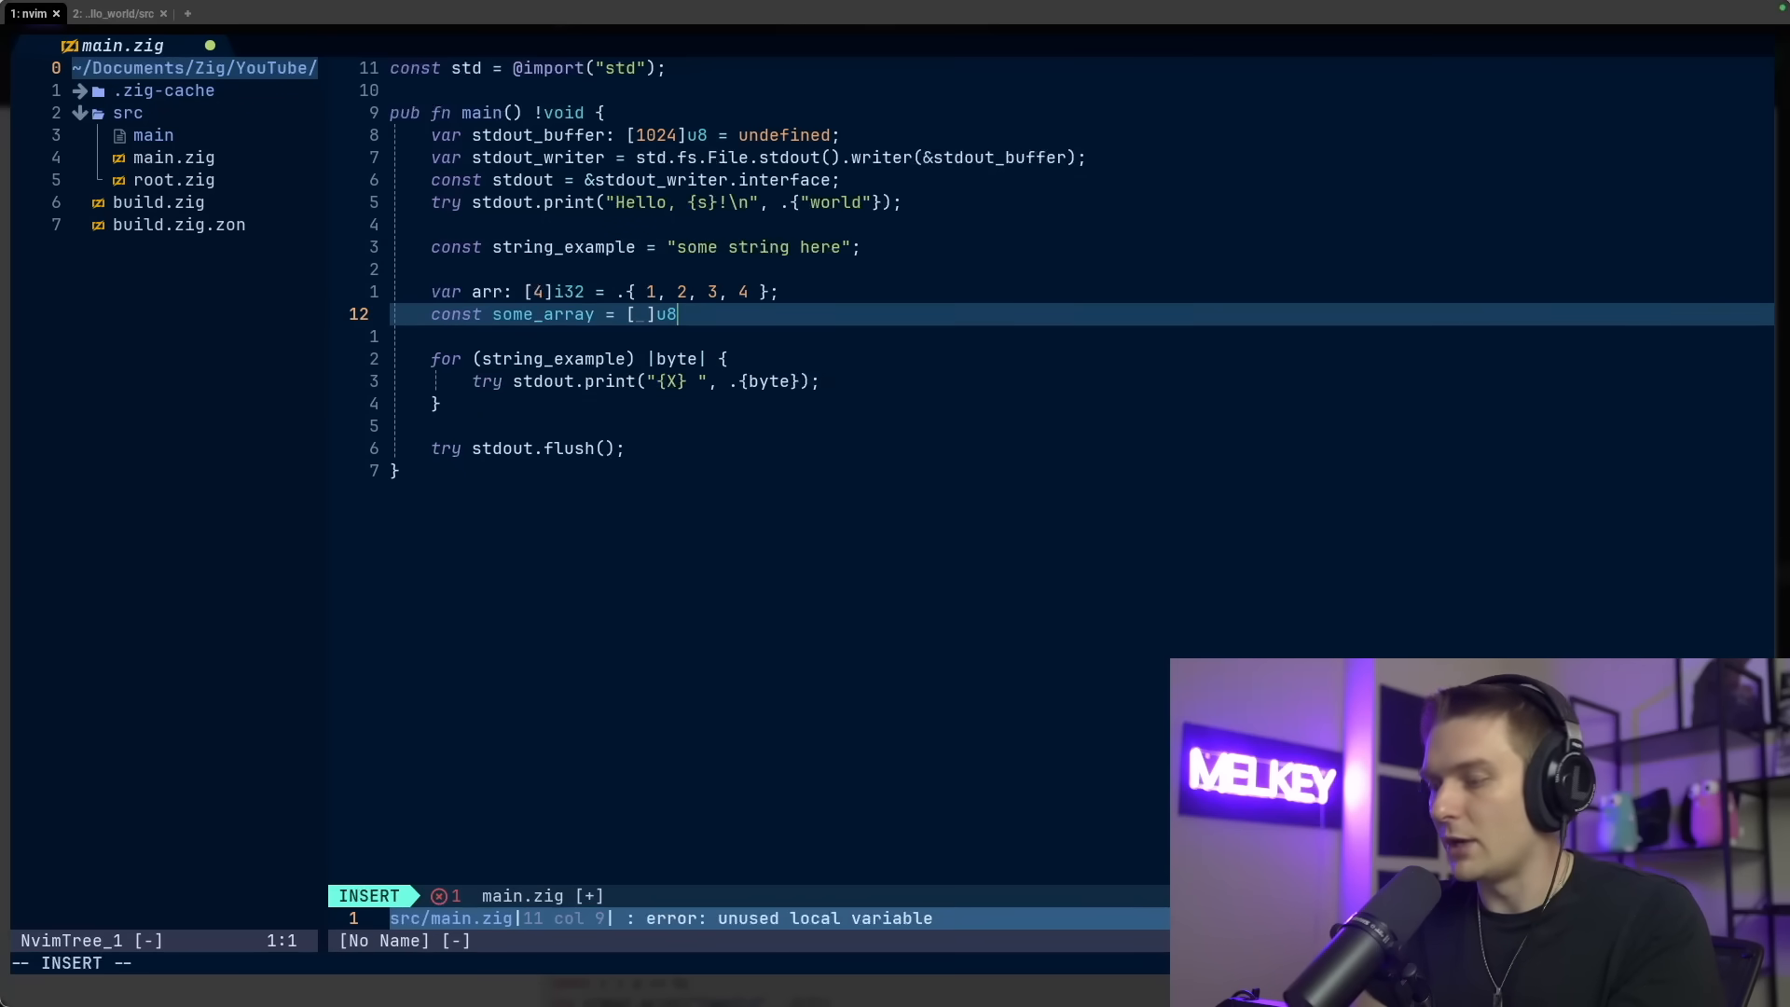
text({1,2,3,)
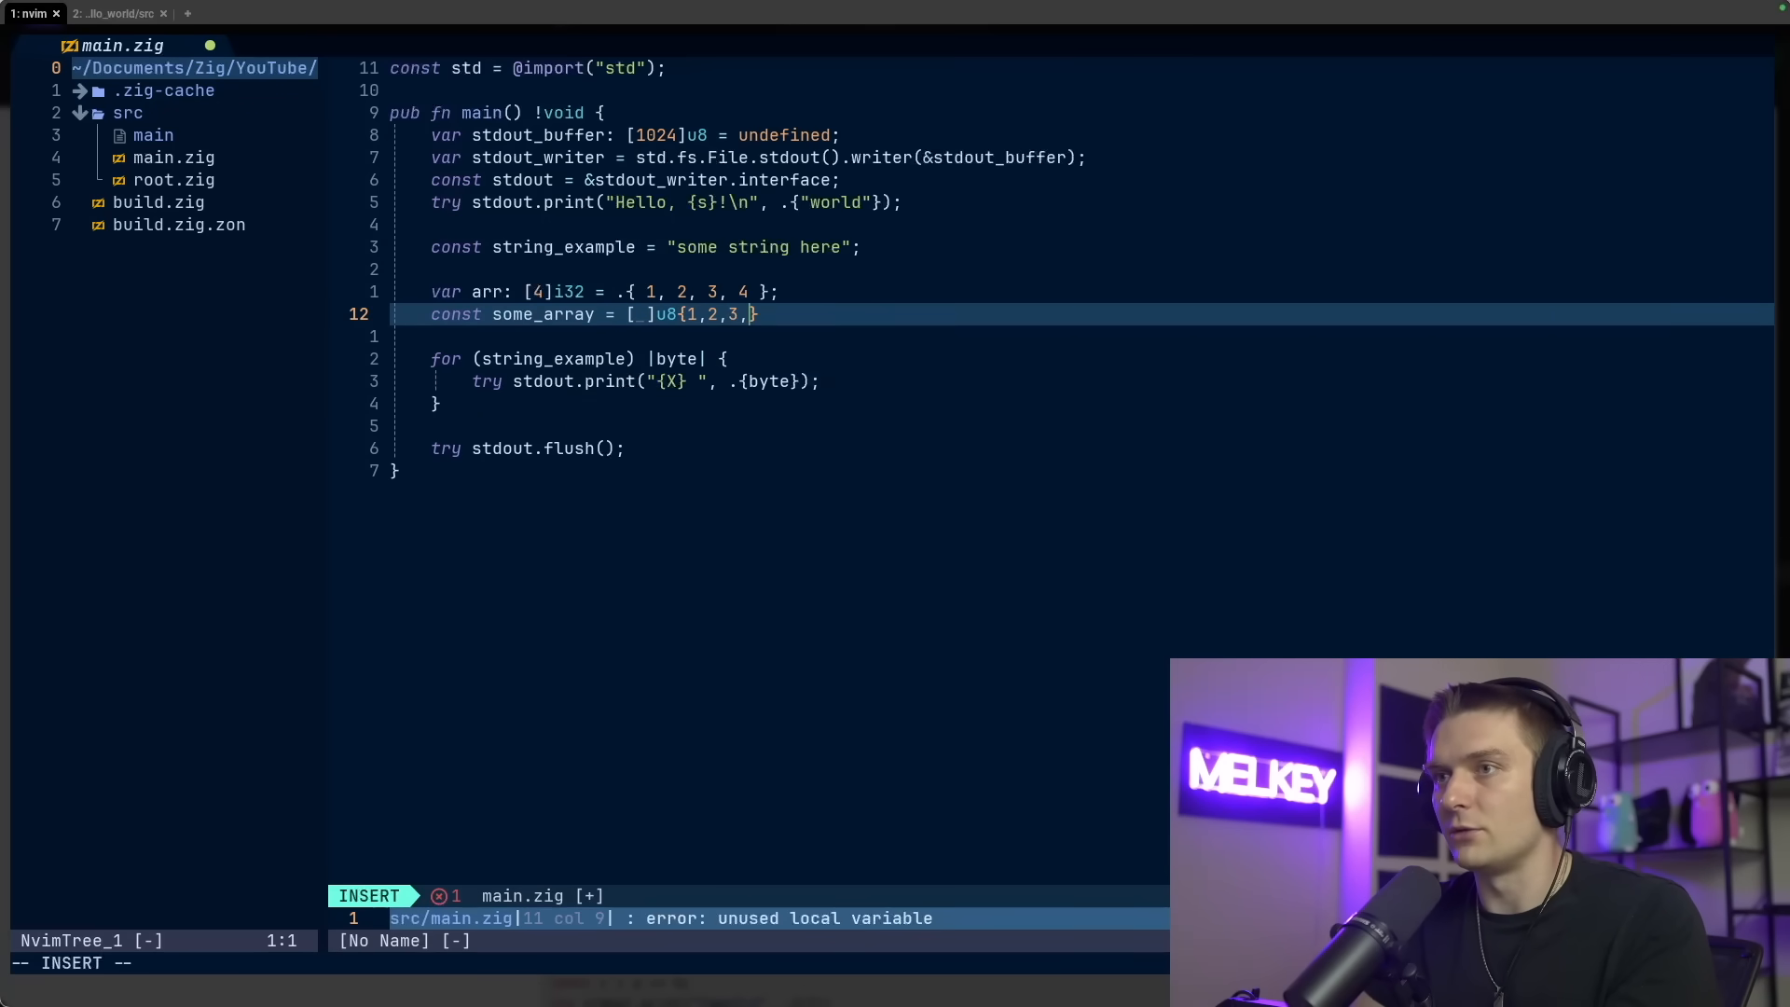
key(Escape)
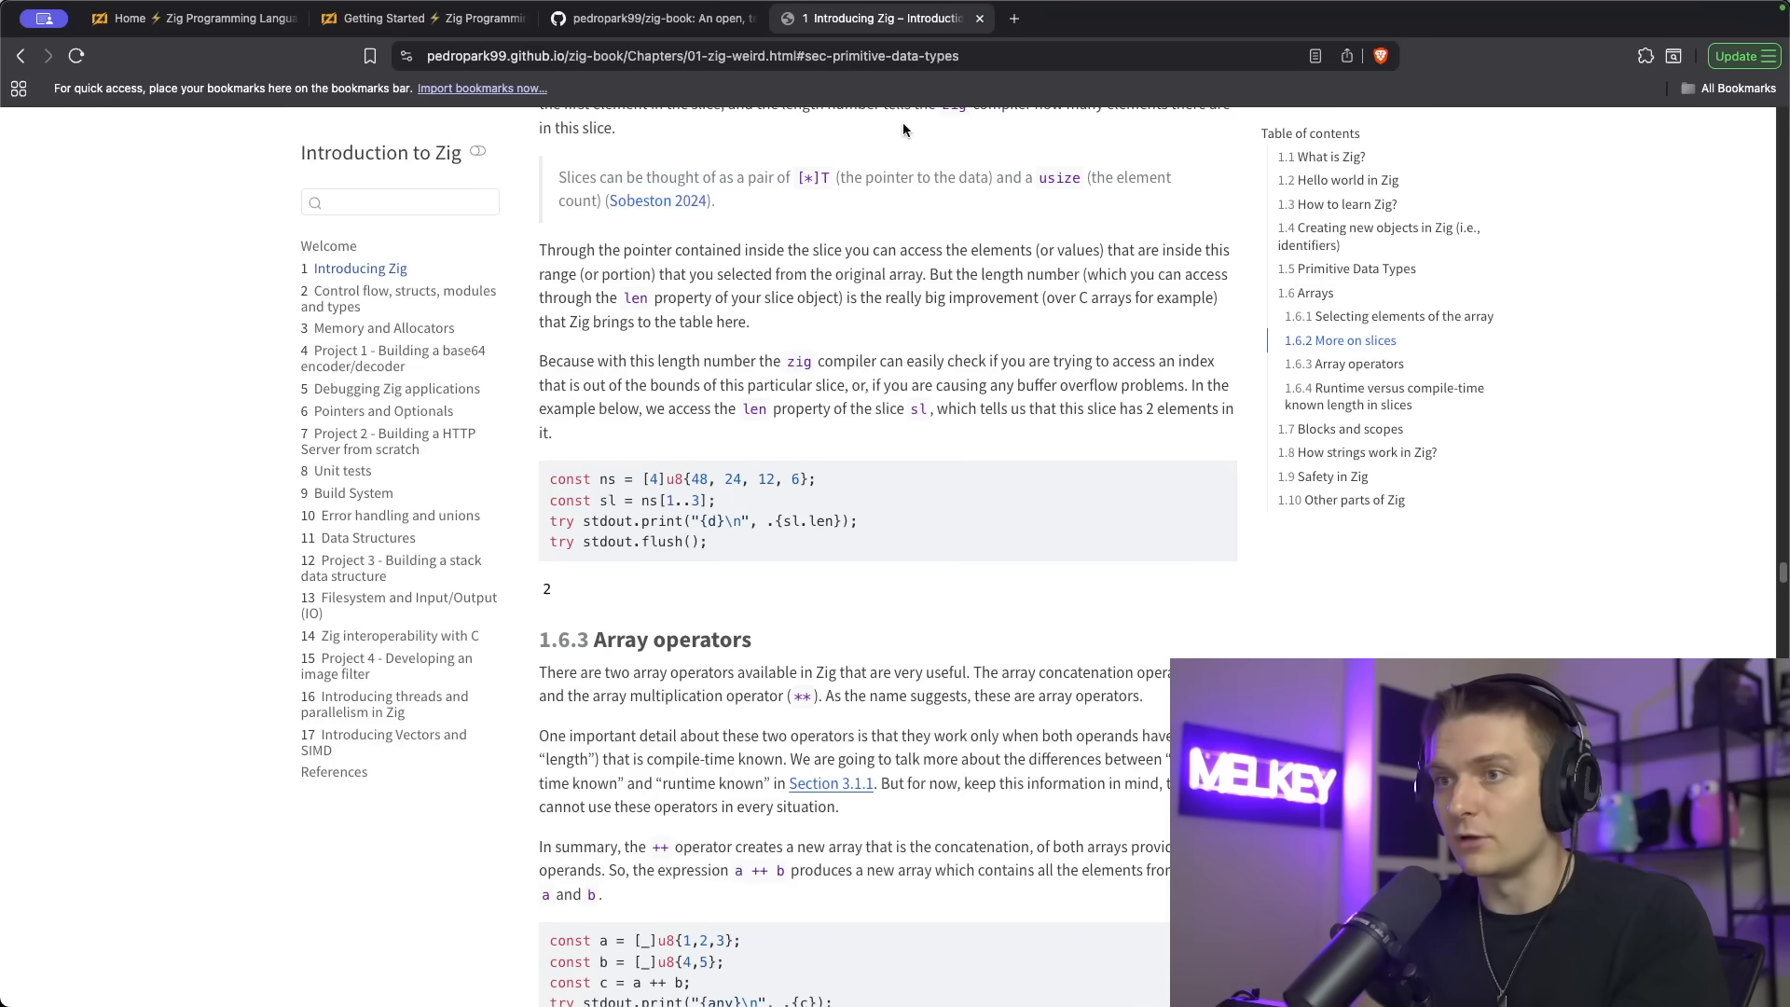
Scroll the Zig book down to section 1.6.3 Array operators
scroll(down, 3)
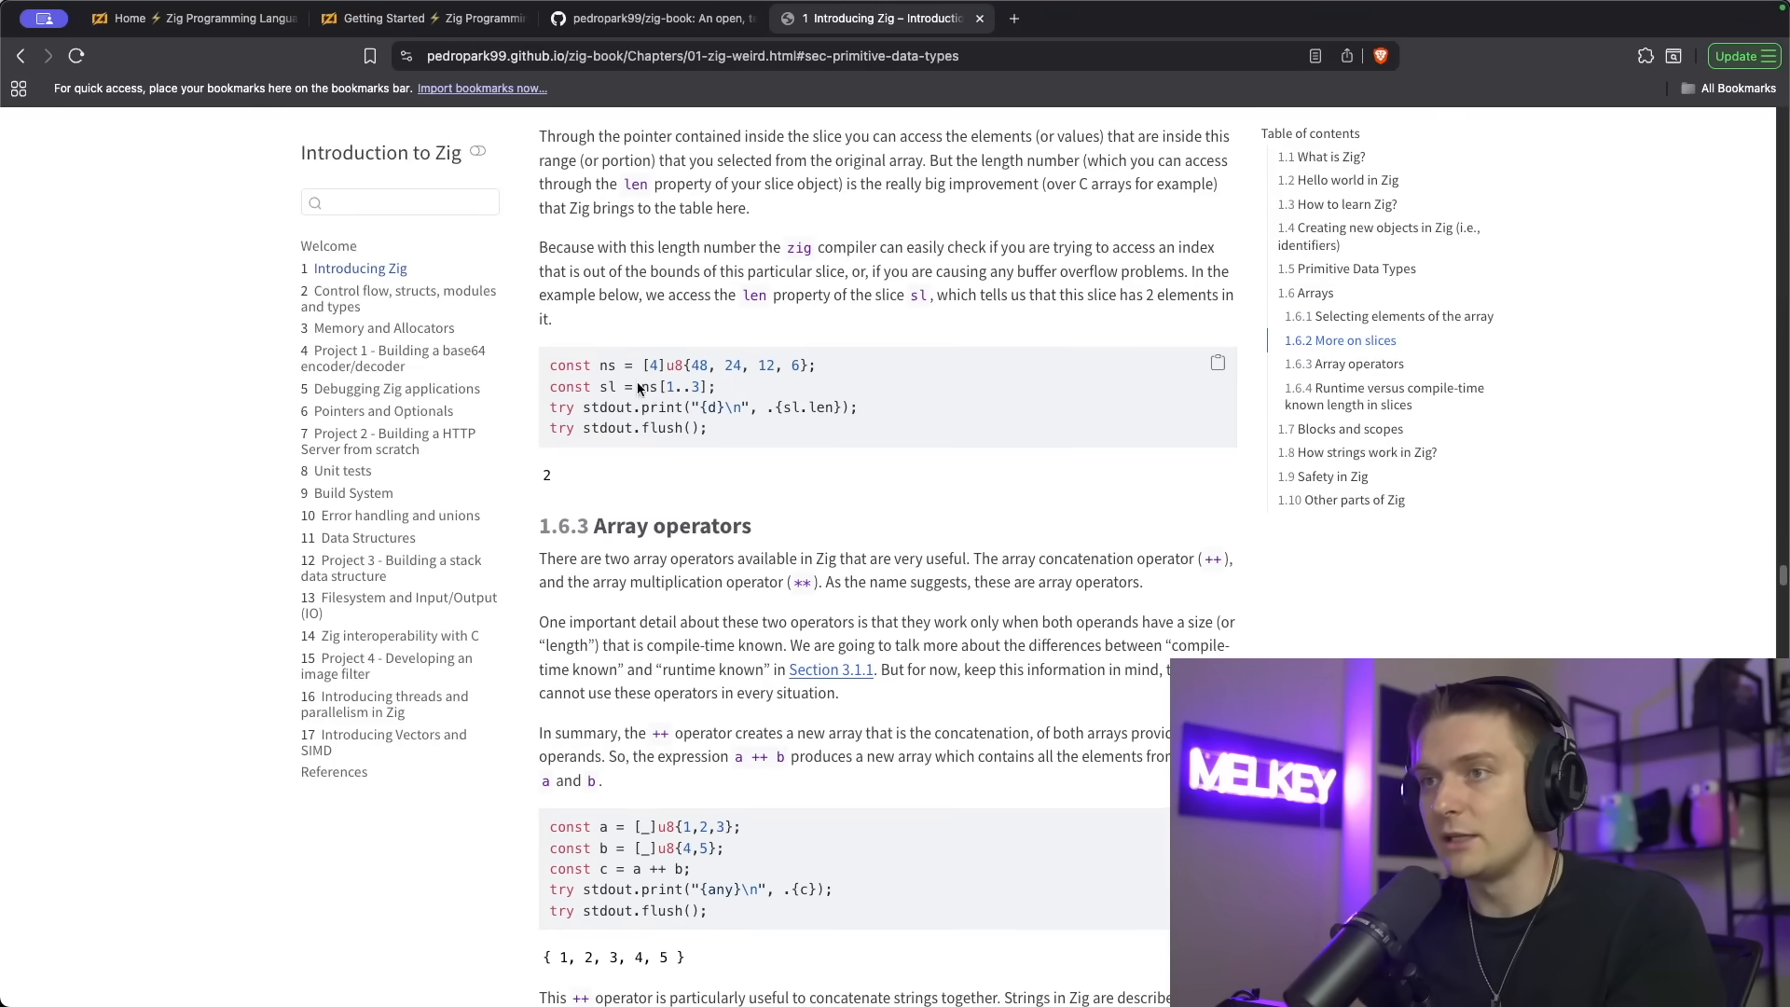
scroll(down, 3)
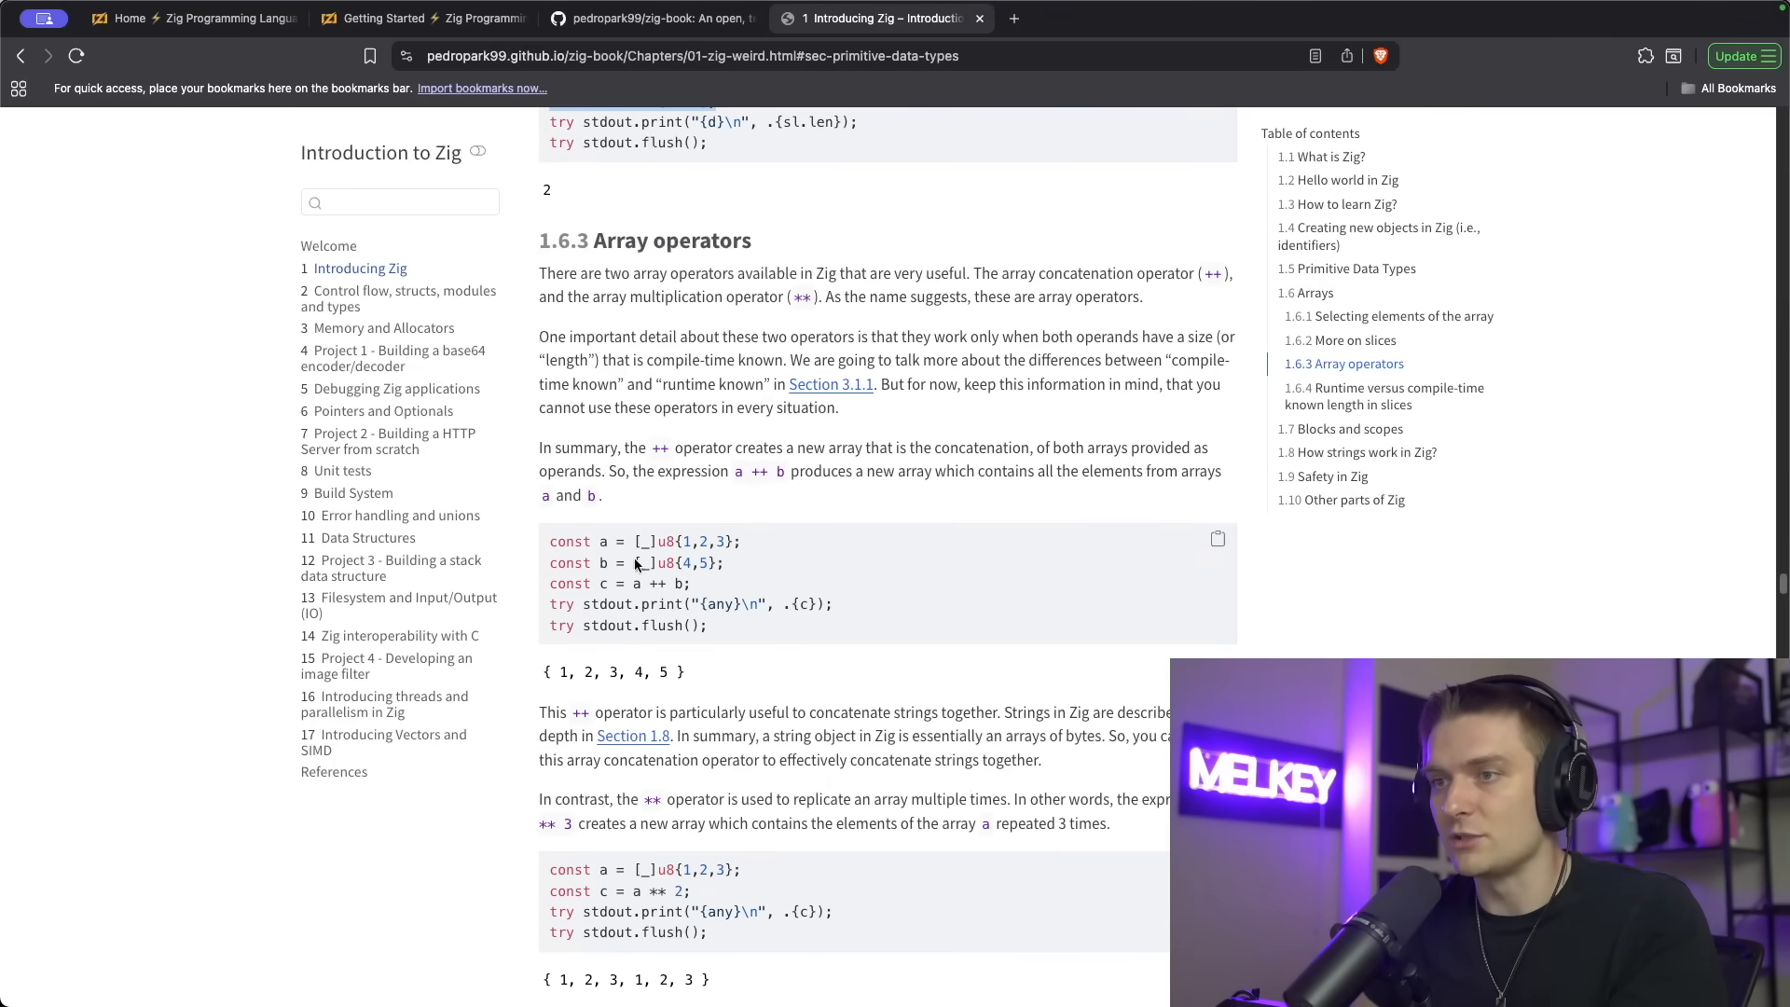
scroll(down, 3)
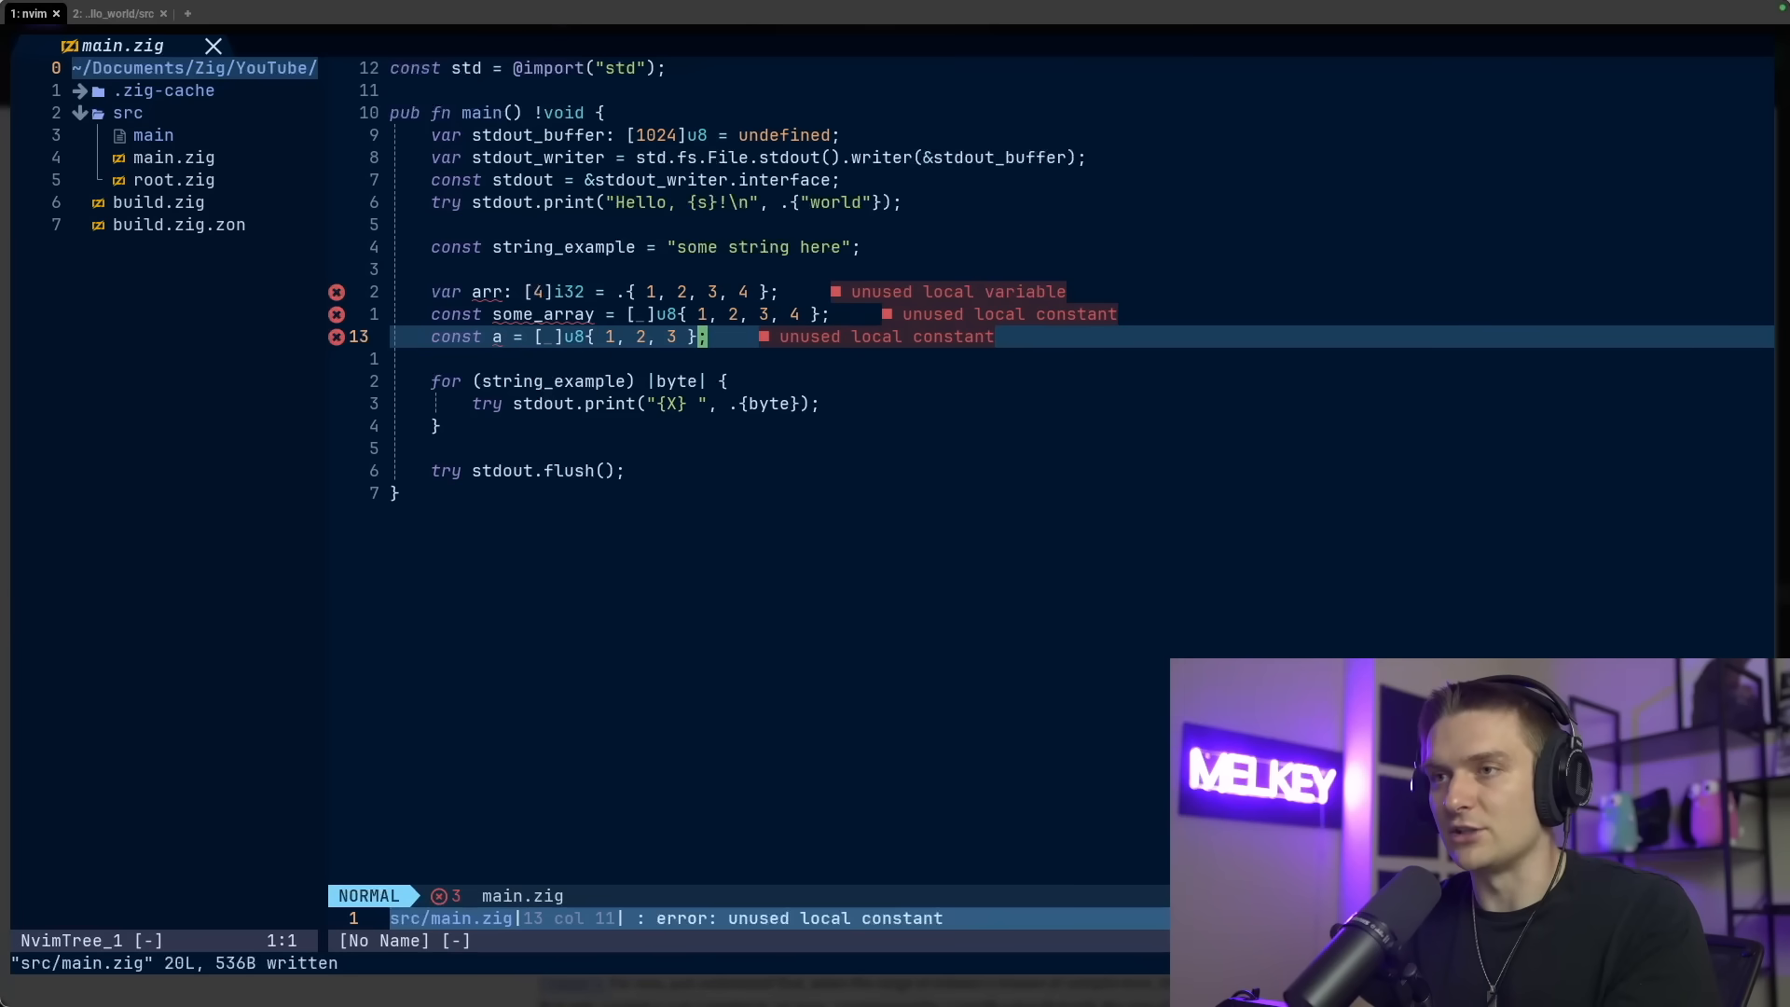
Declare 'var undefined_array: [4]u8 = undefined;' left uninitialised
text(var)
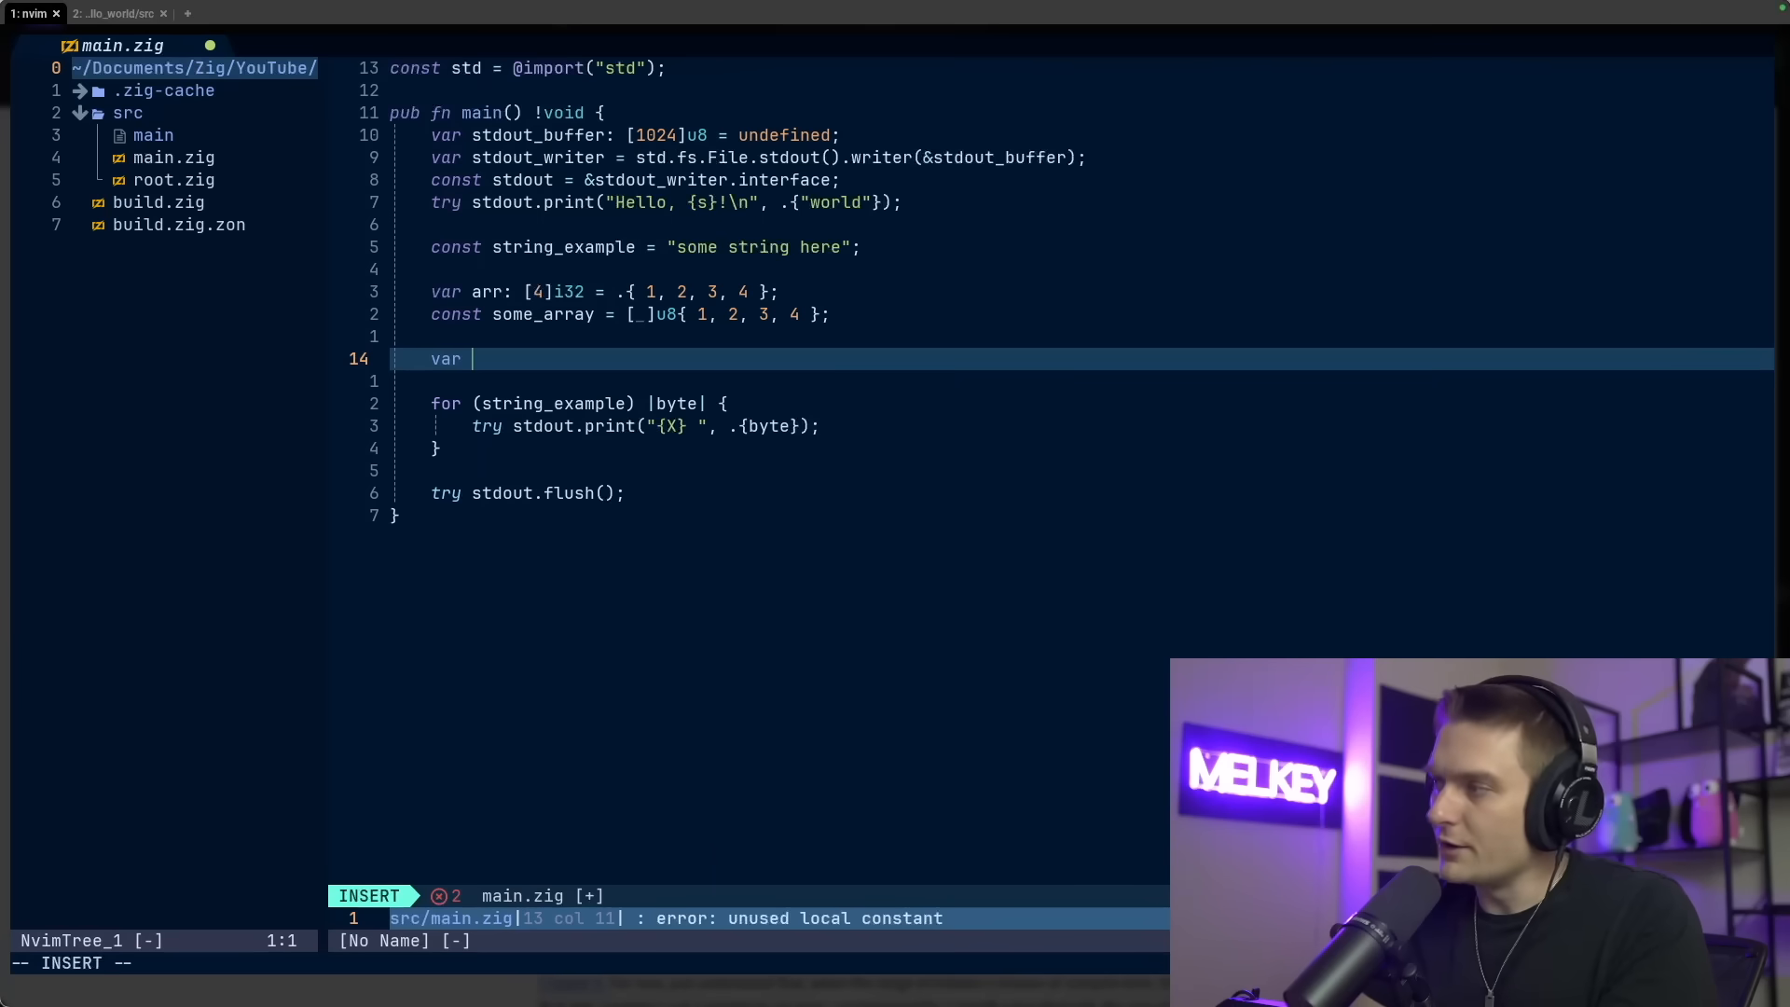
text(undefi)
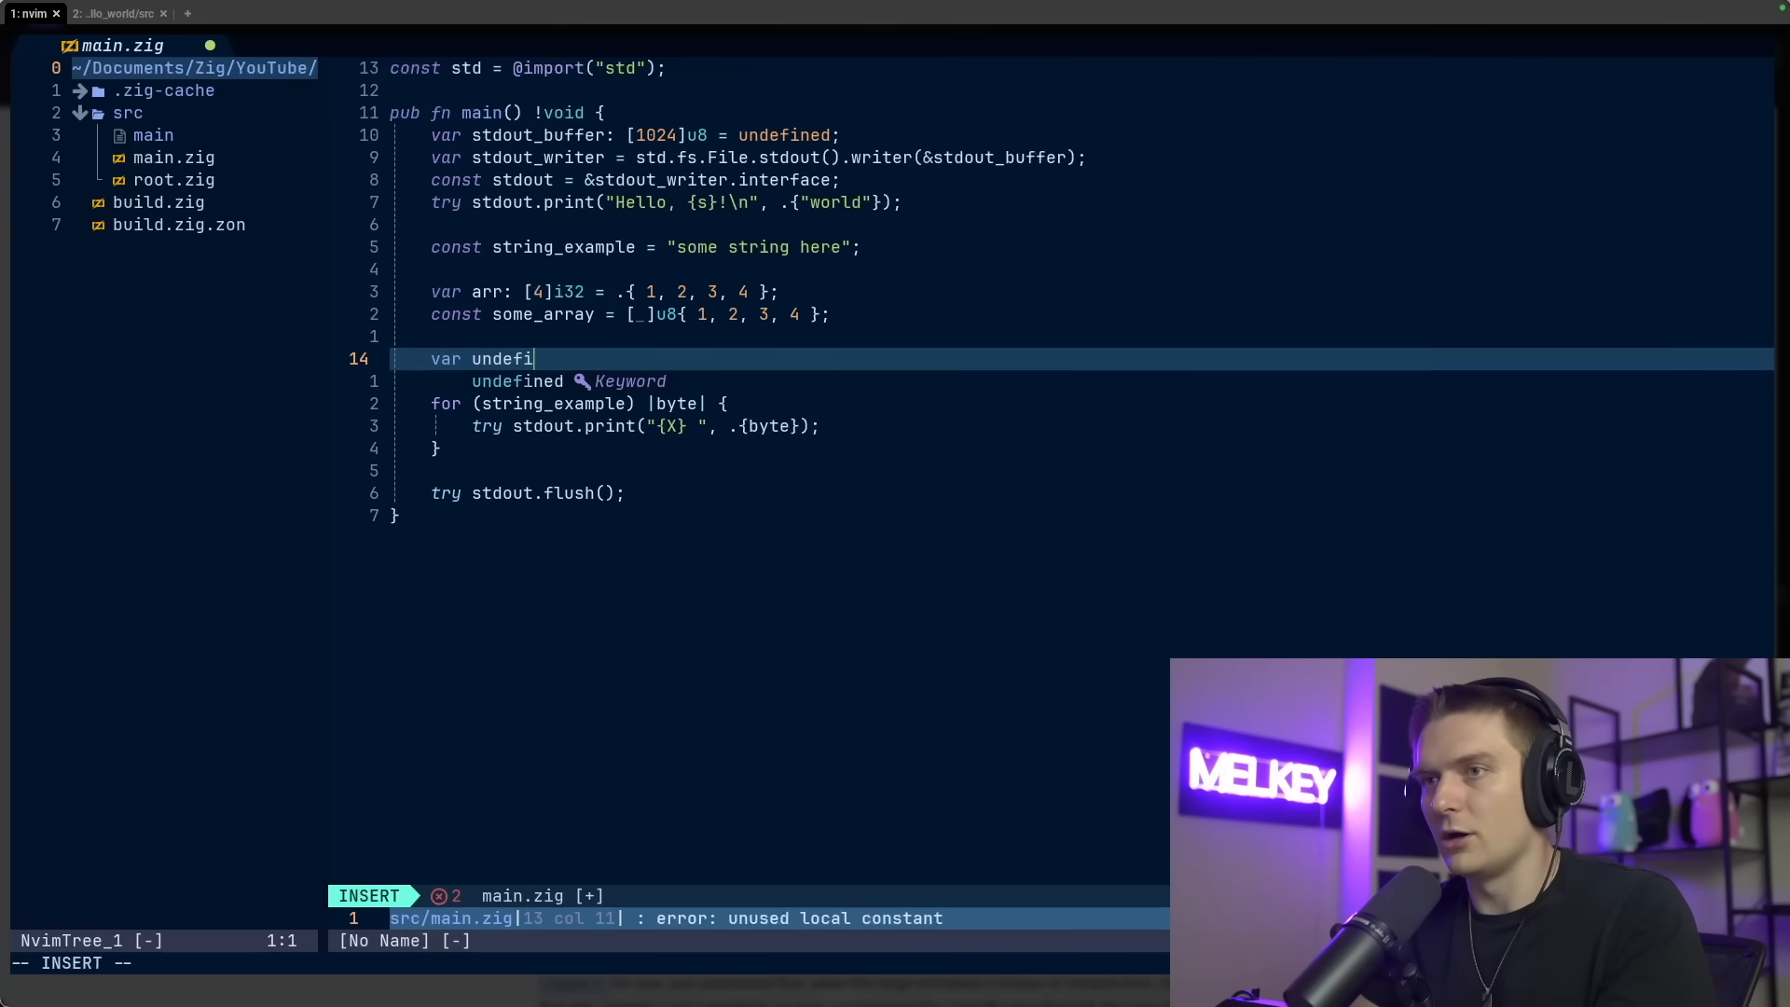
text(ned_array)
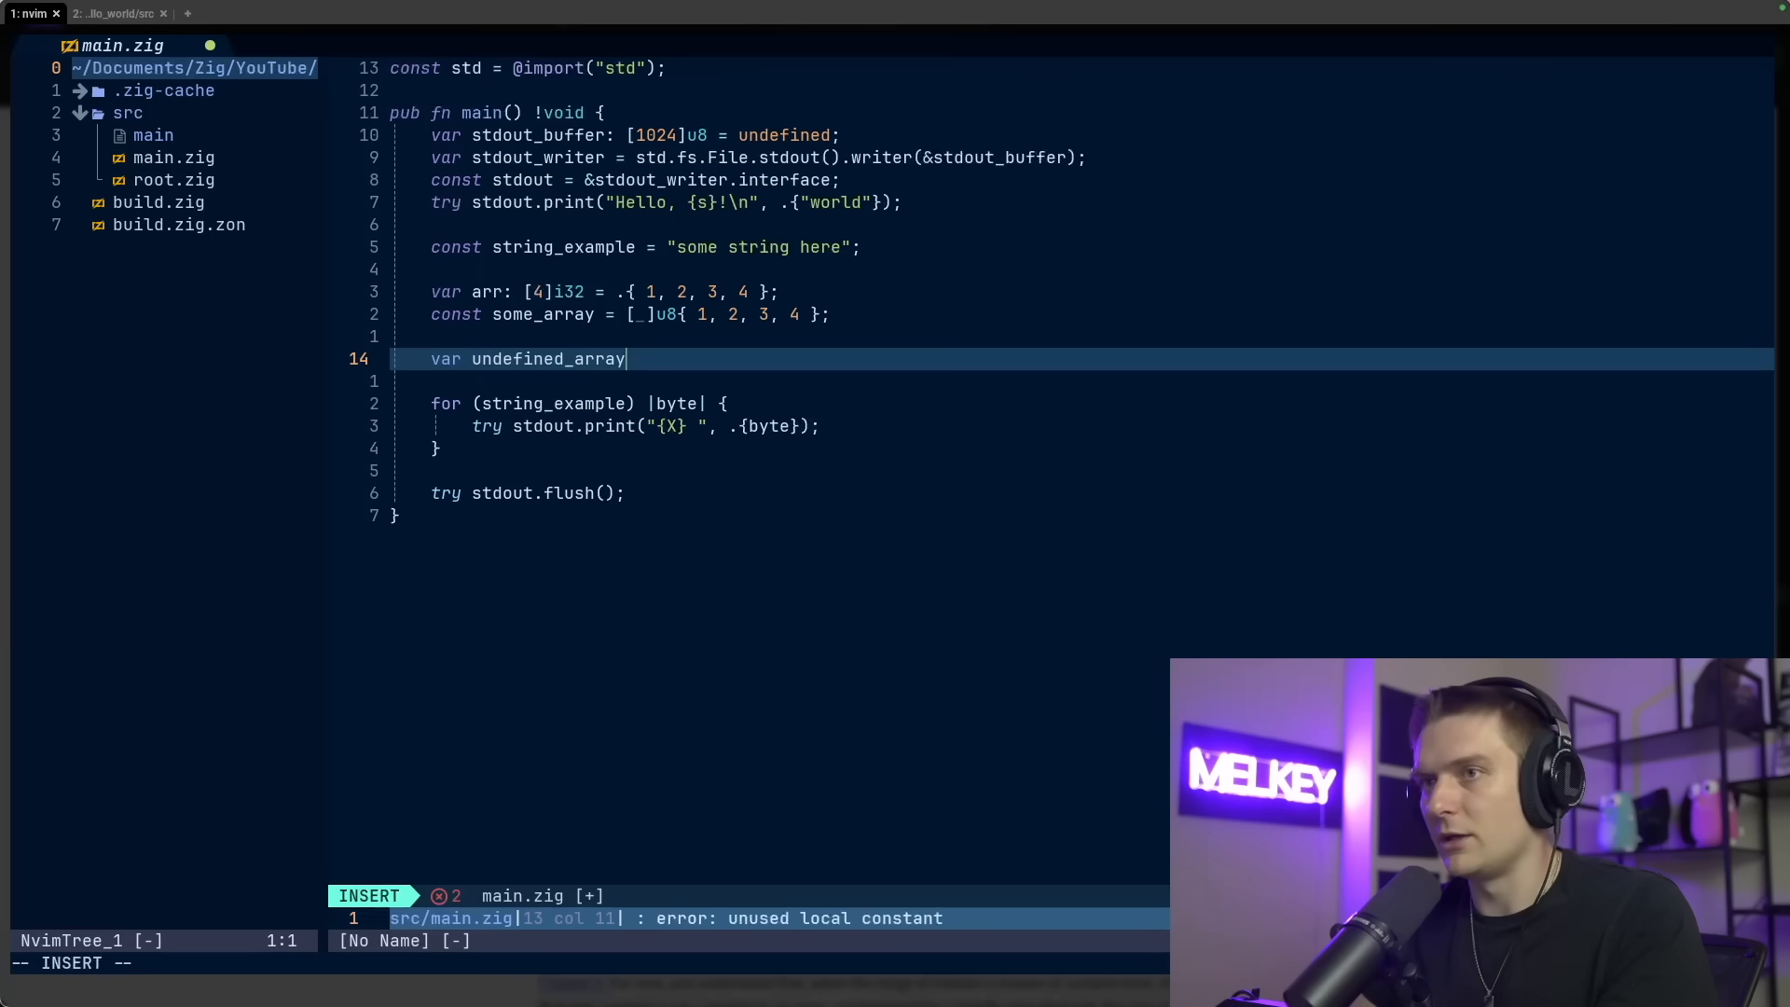
text(: [_]u8 =)
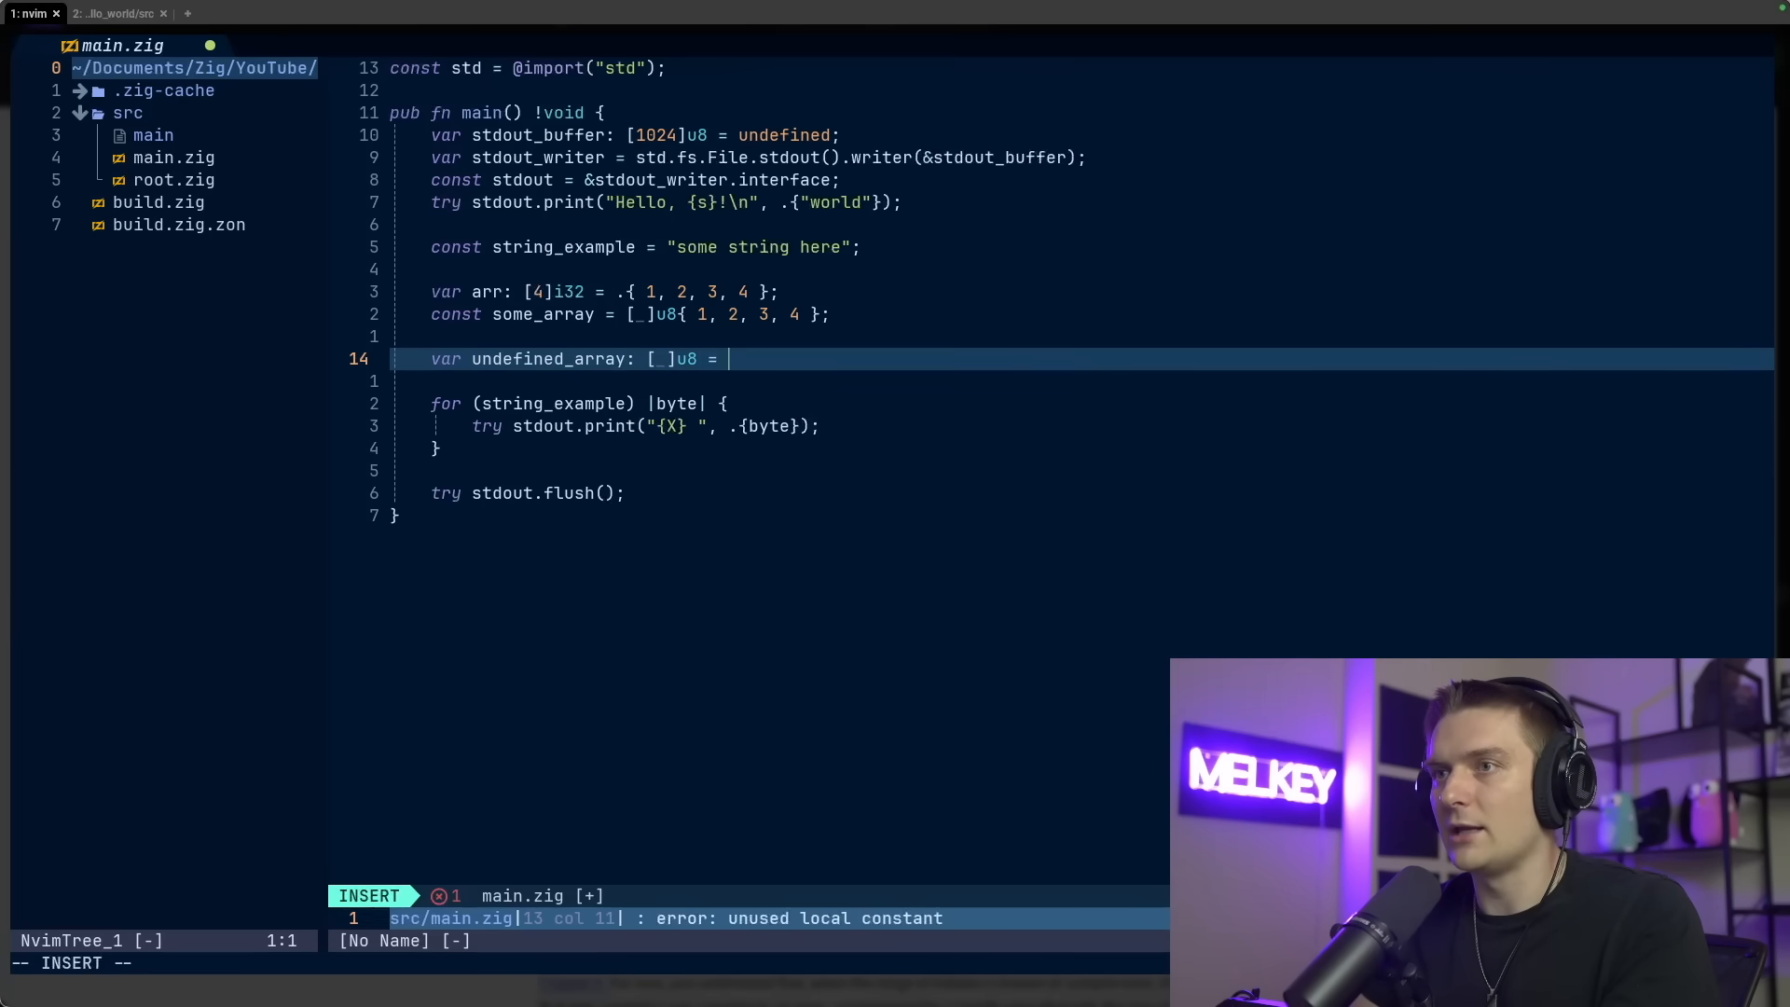
text(undefined;)
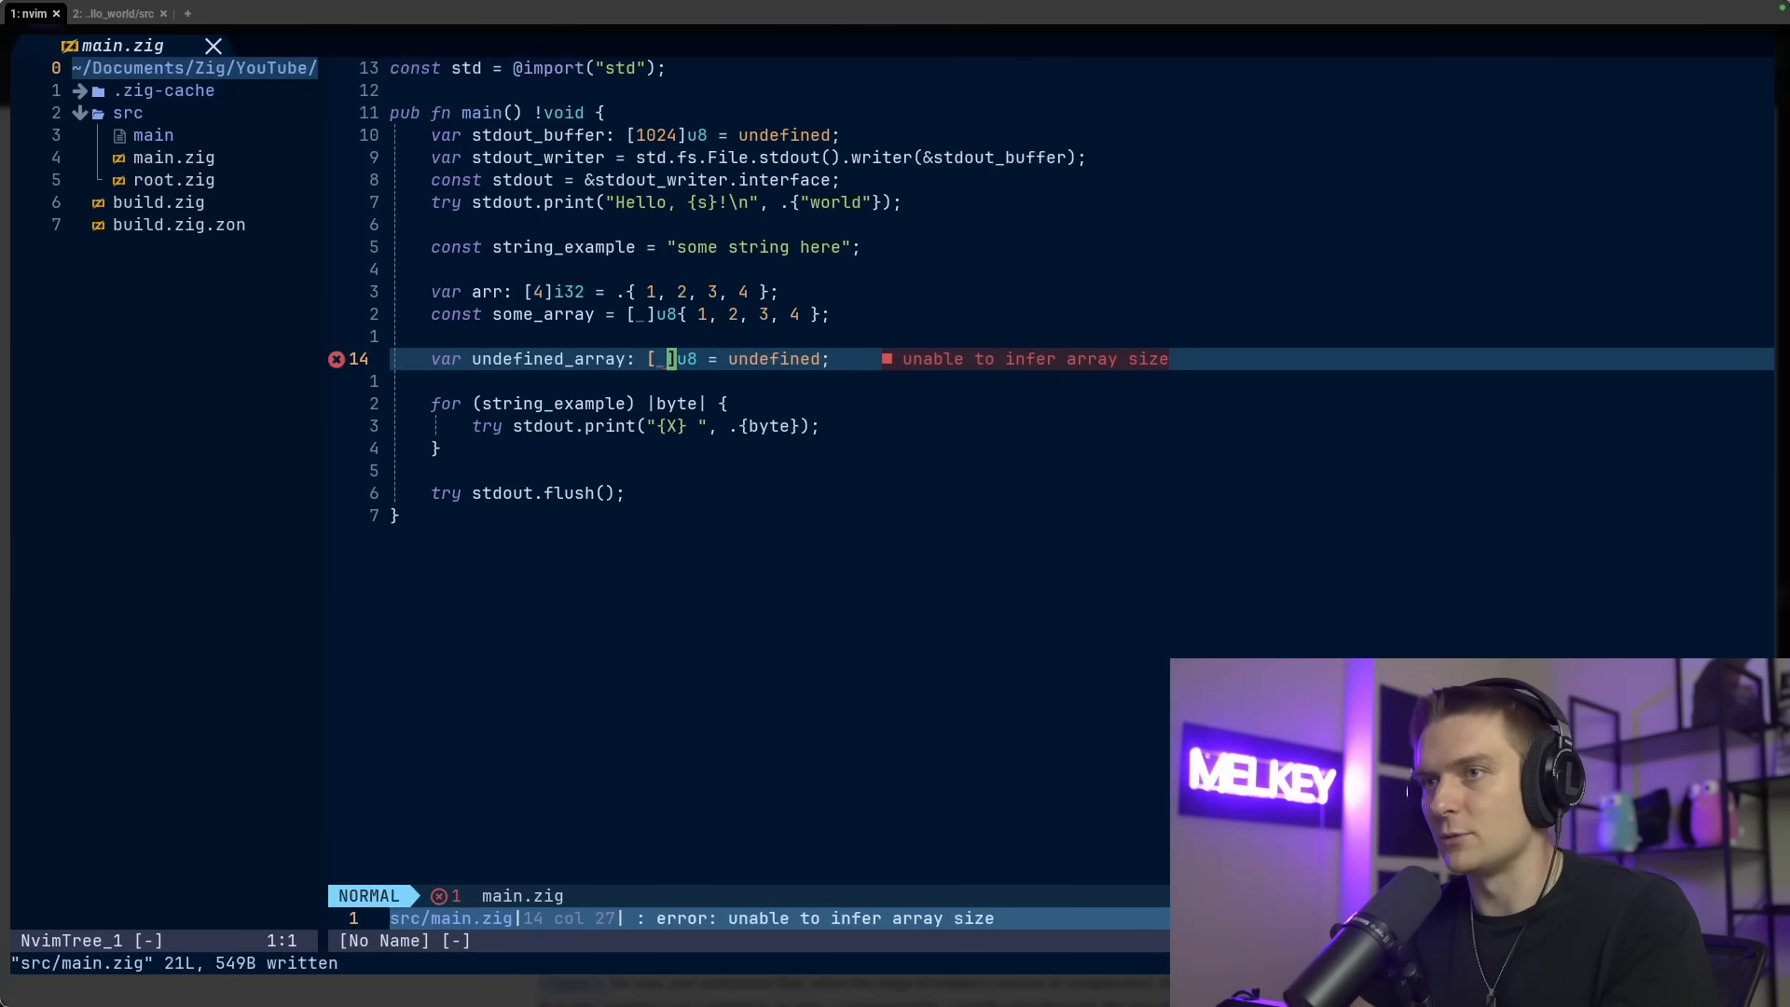
text(4)
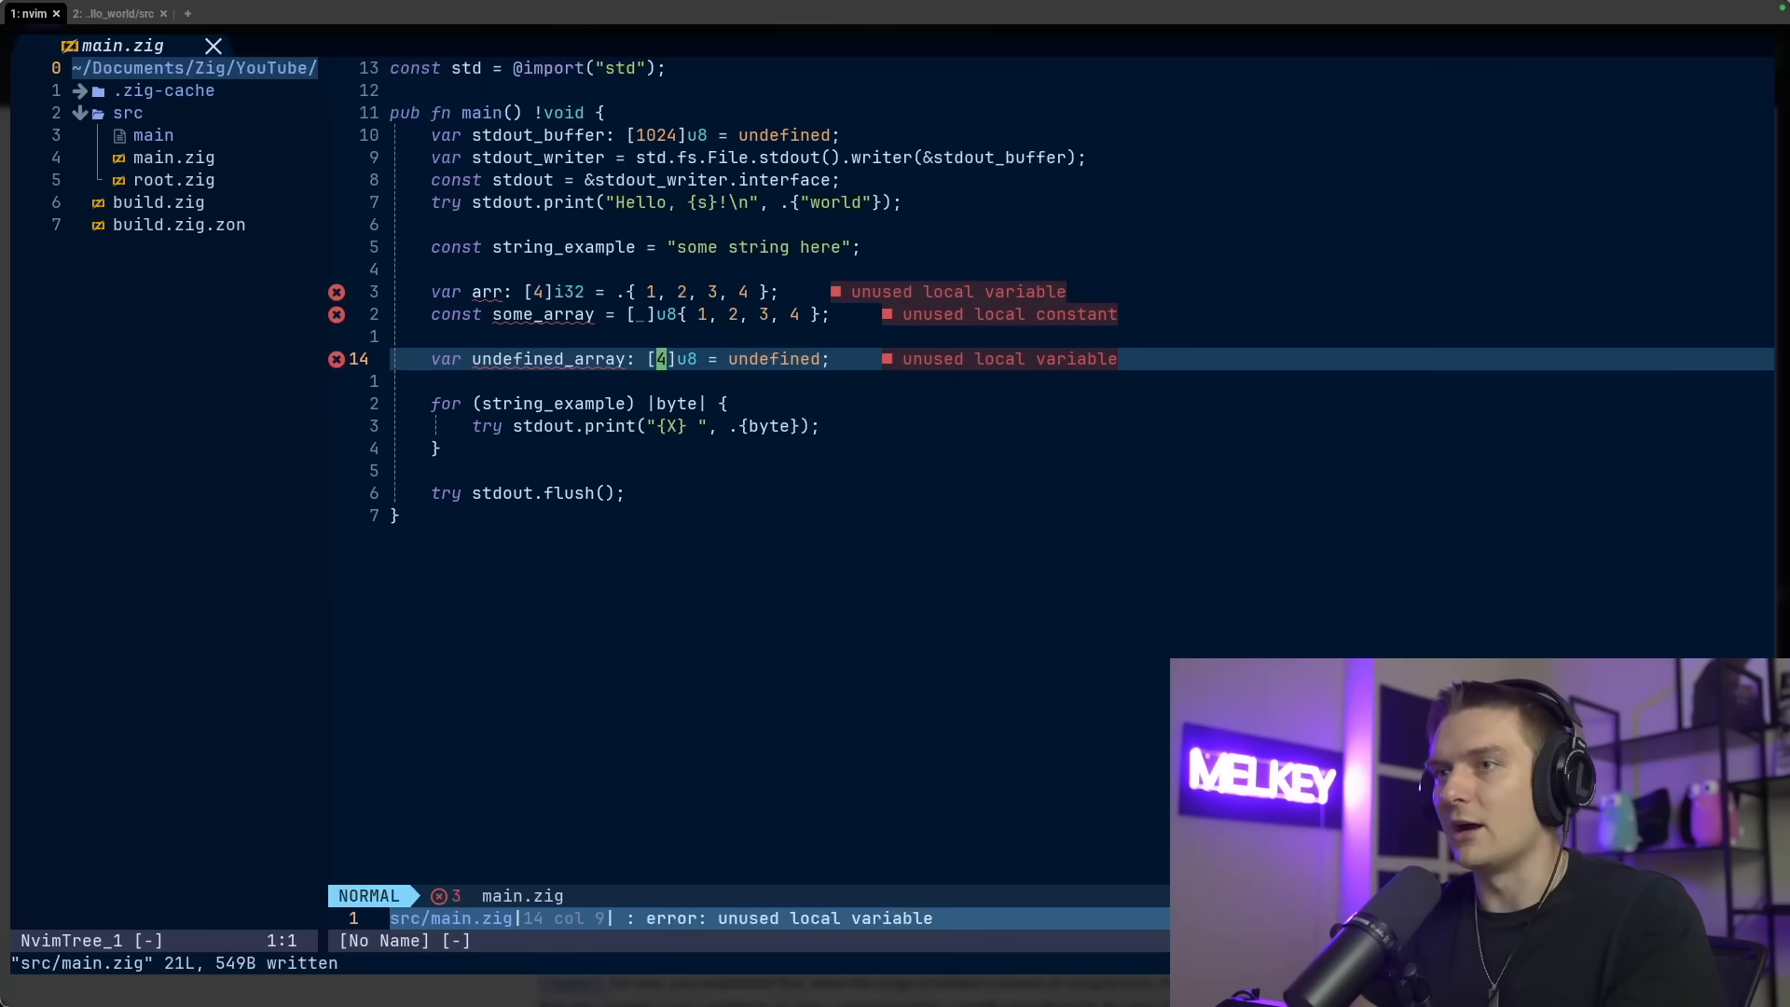
Add a '// this is not initia…' comment explaining the undefined array
text(// this is)
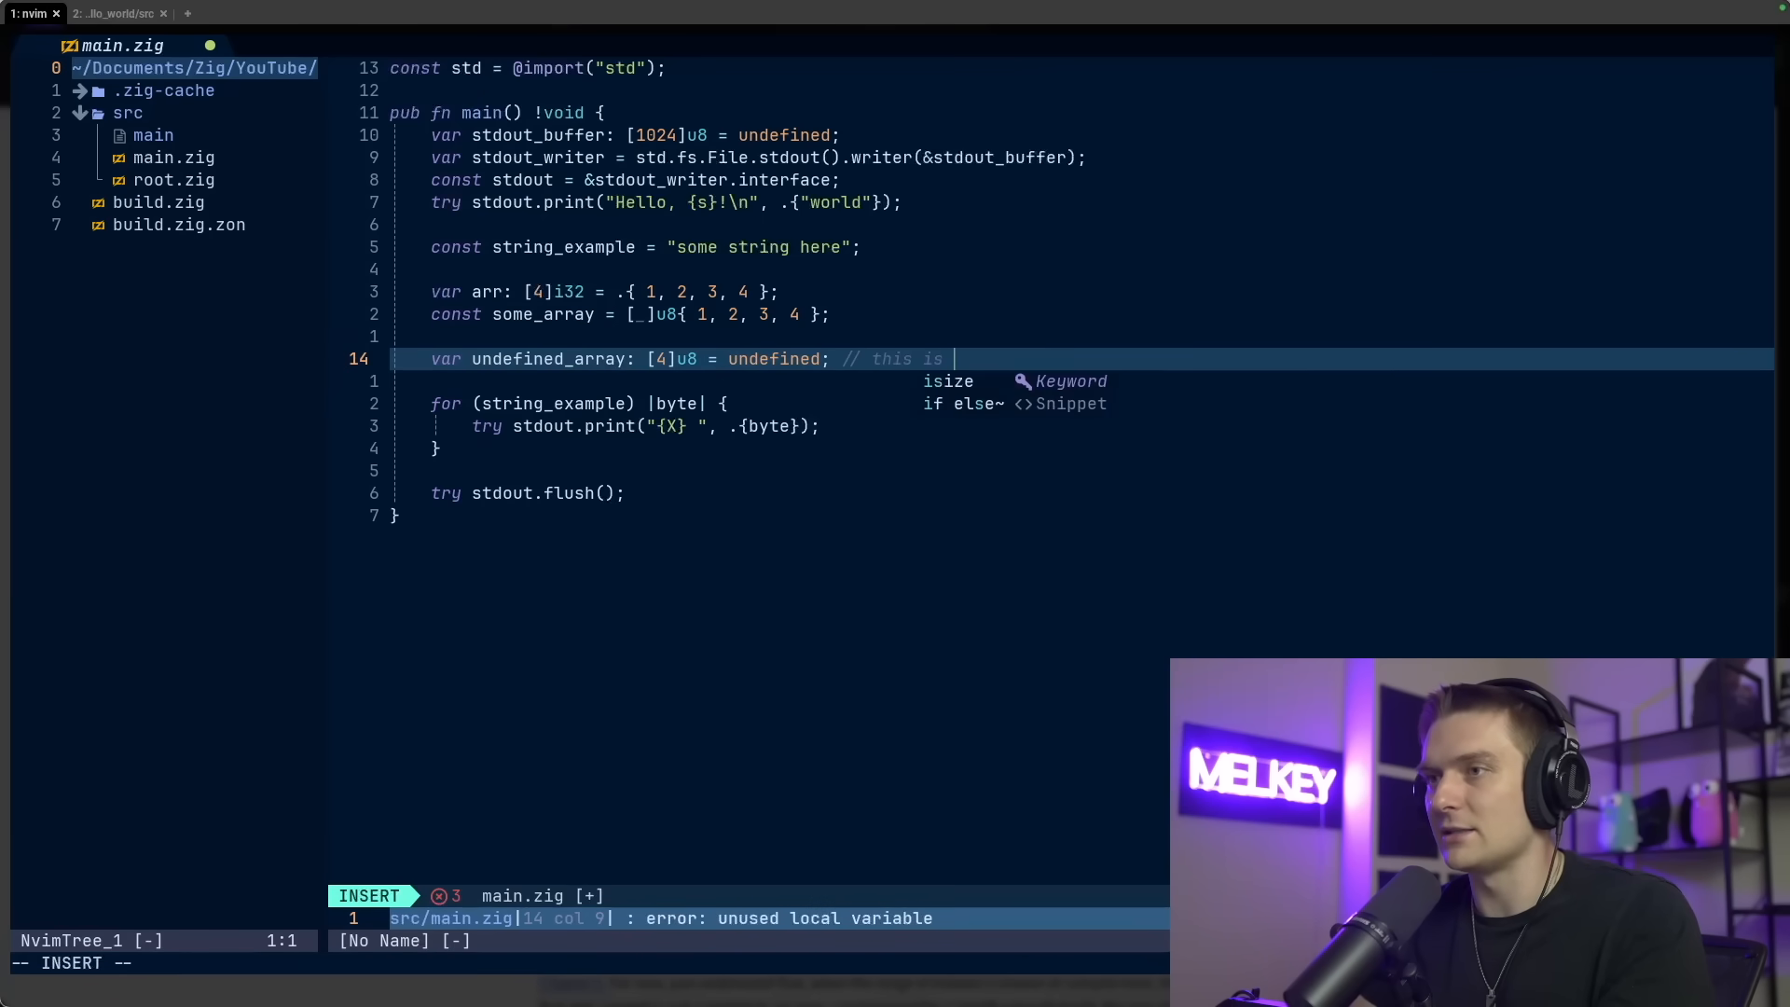
text(not initia)
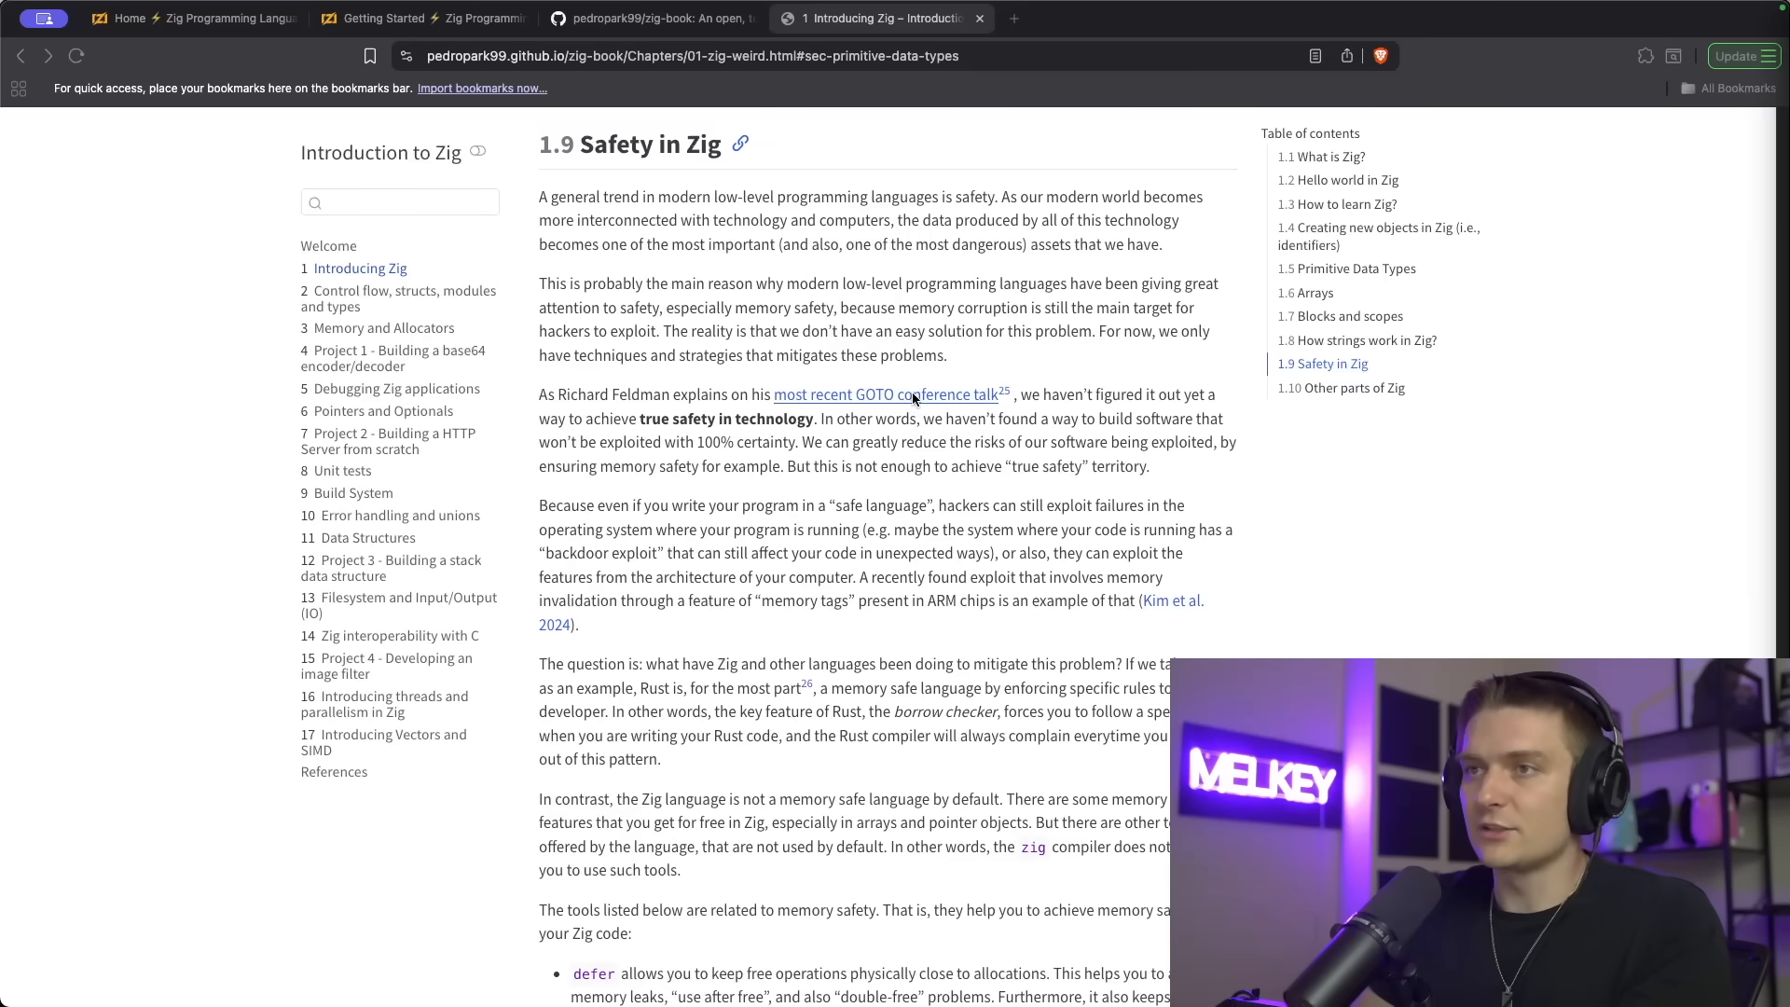
mouse_move(640, 215)
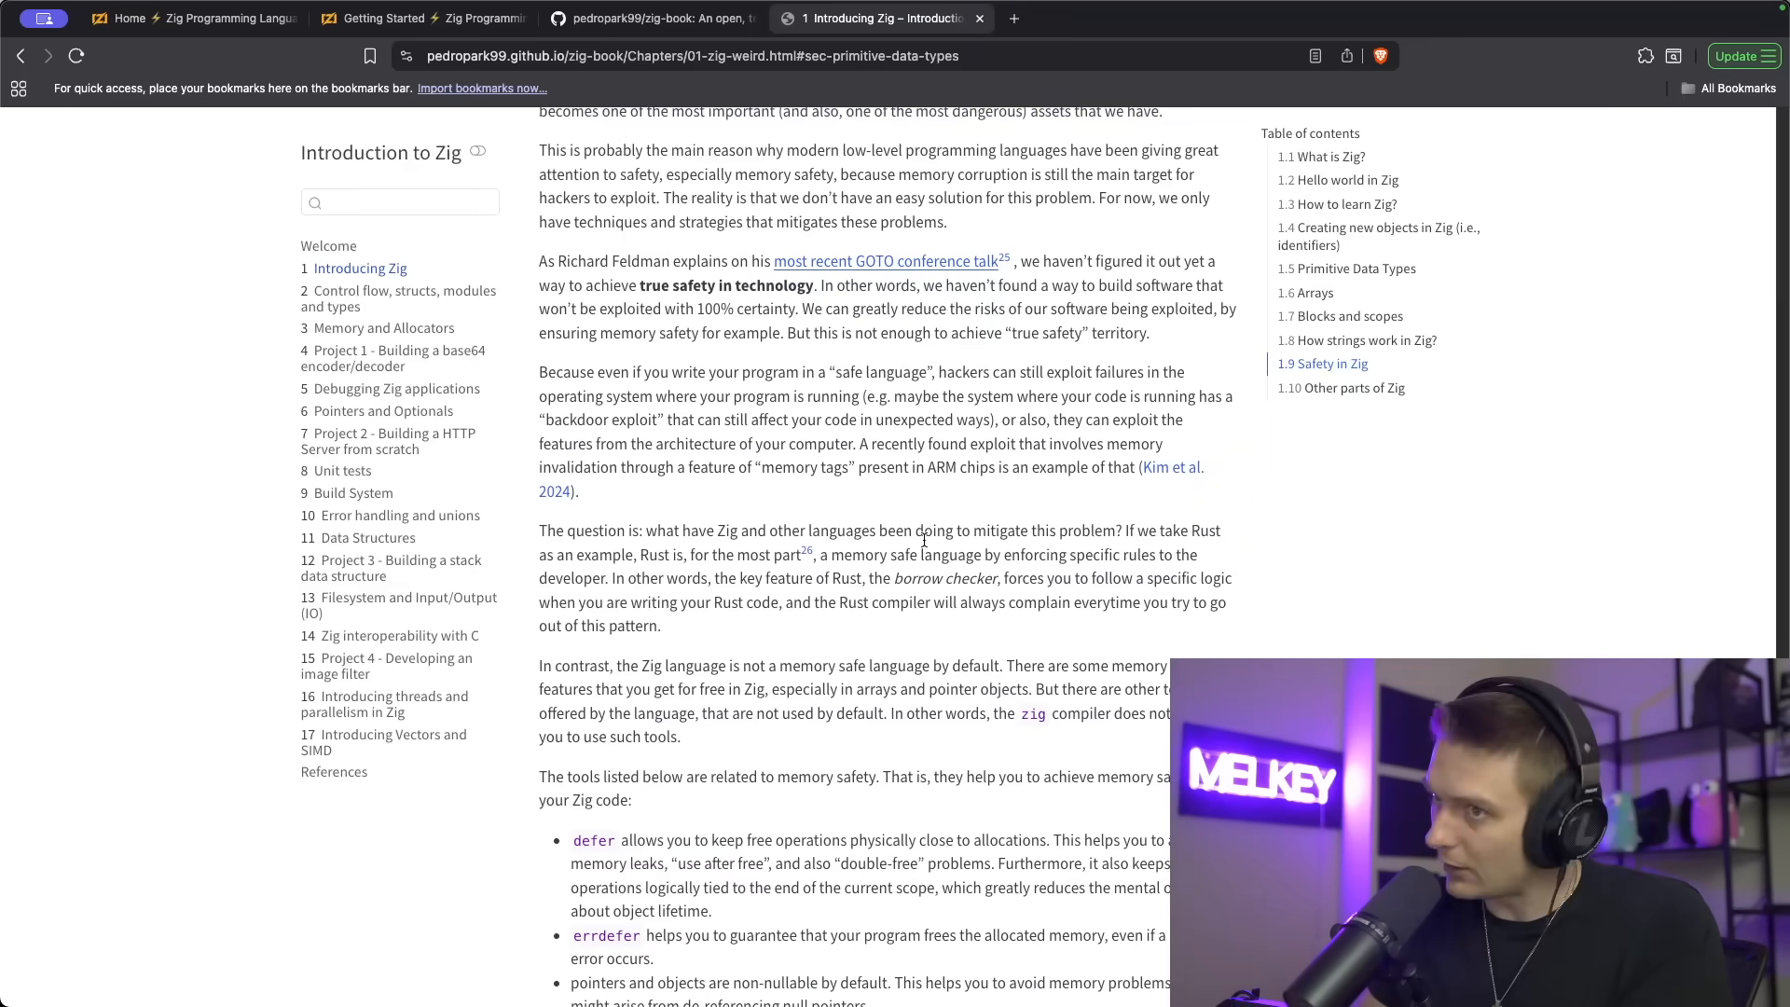
double_click(576, 502)
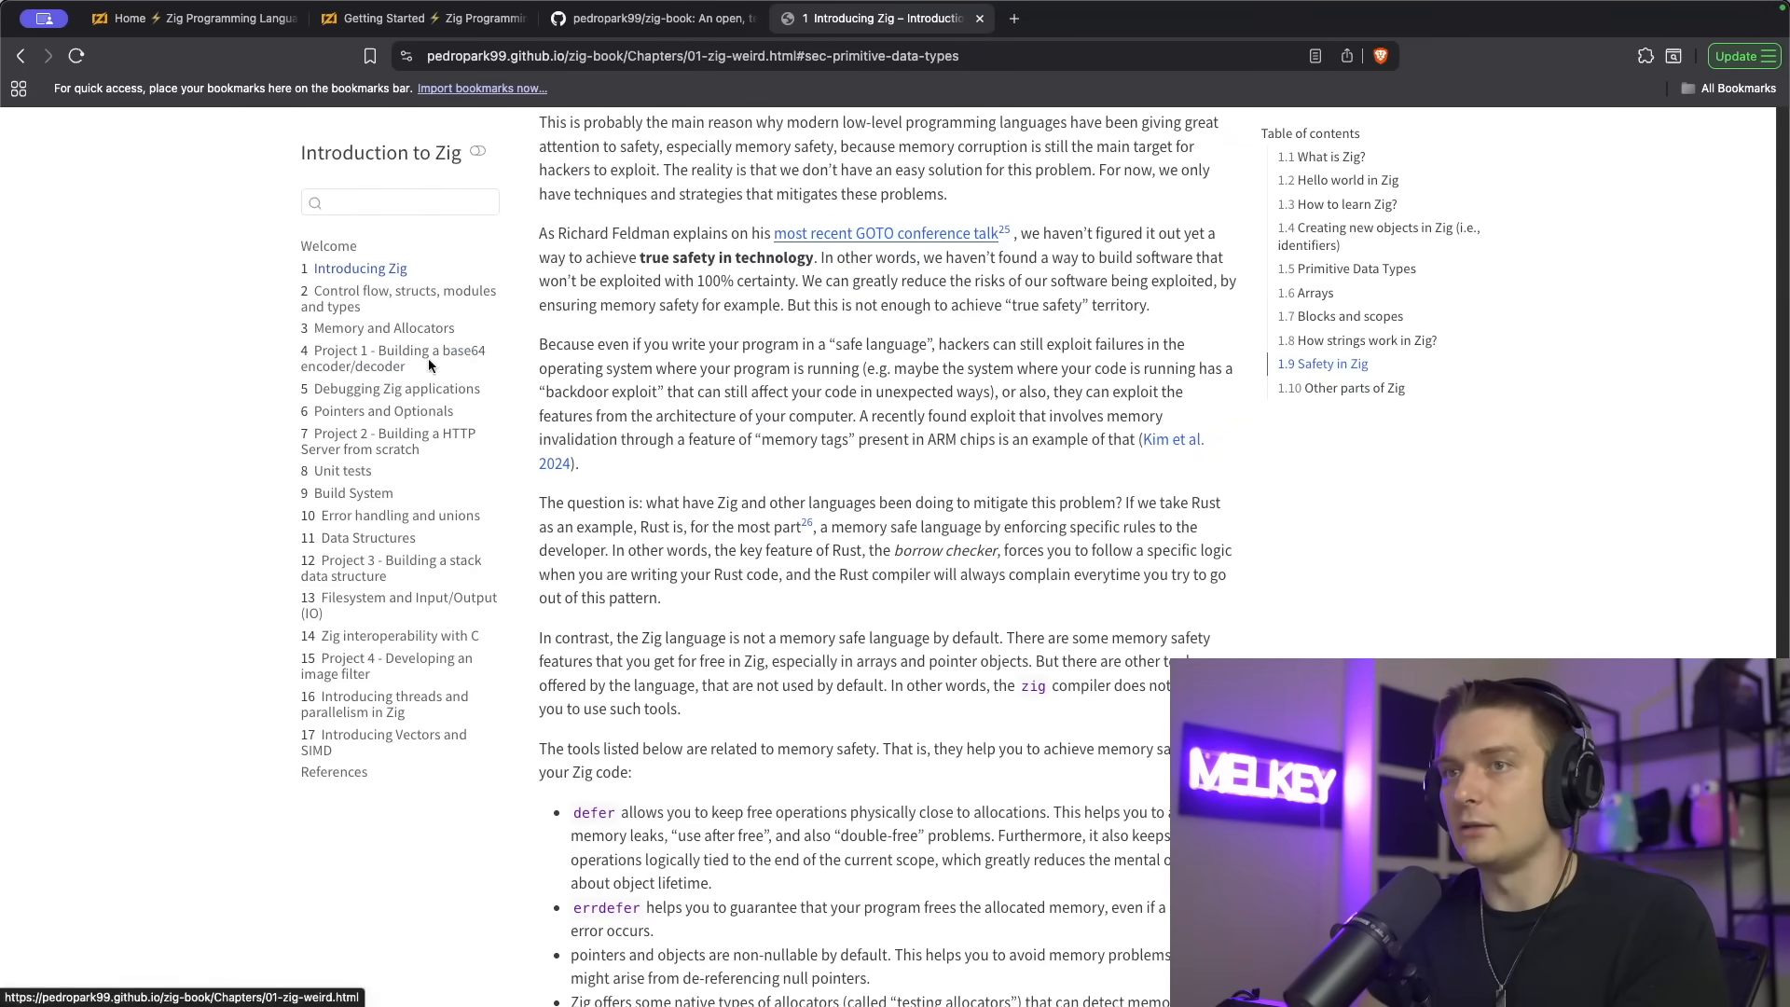
mouse_move(407, 285)
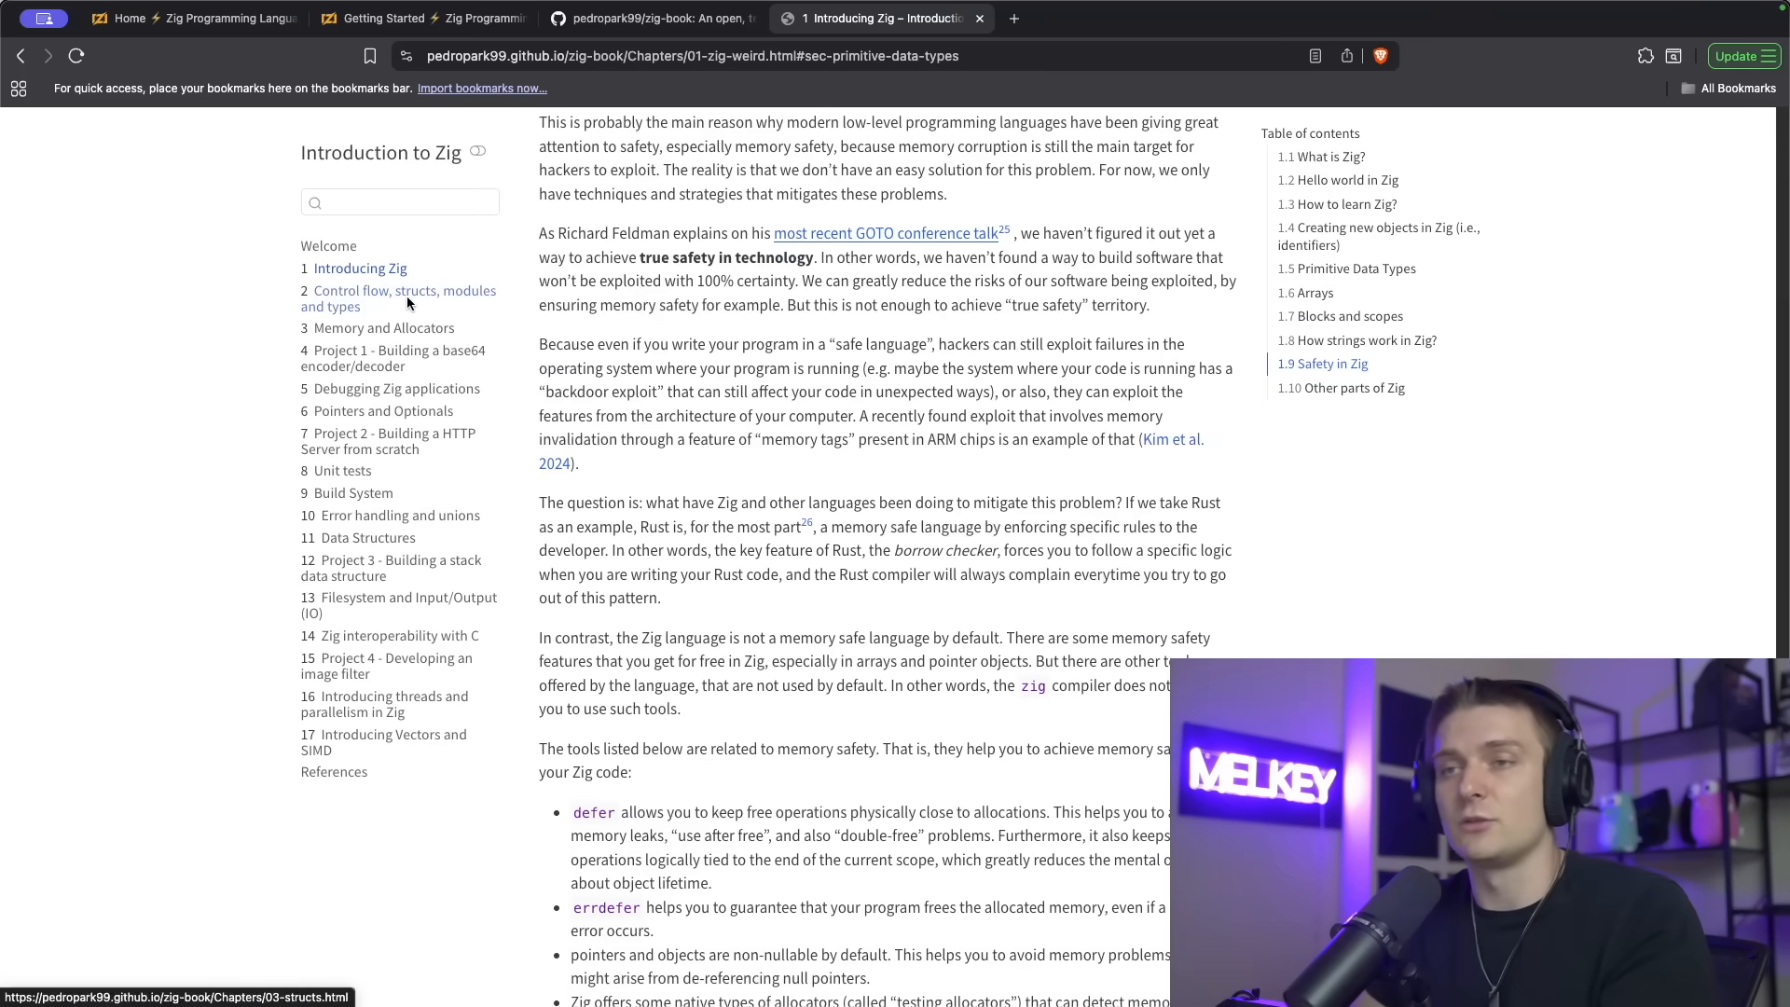
mouse_move(1487, 517)
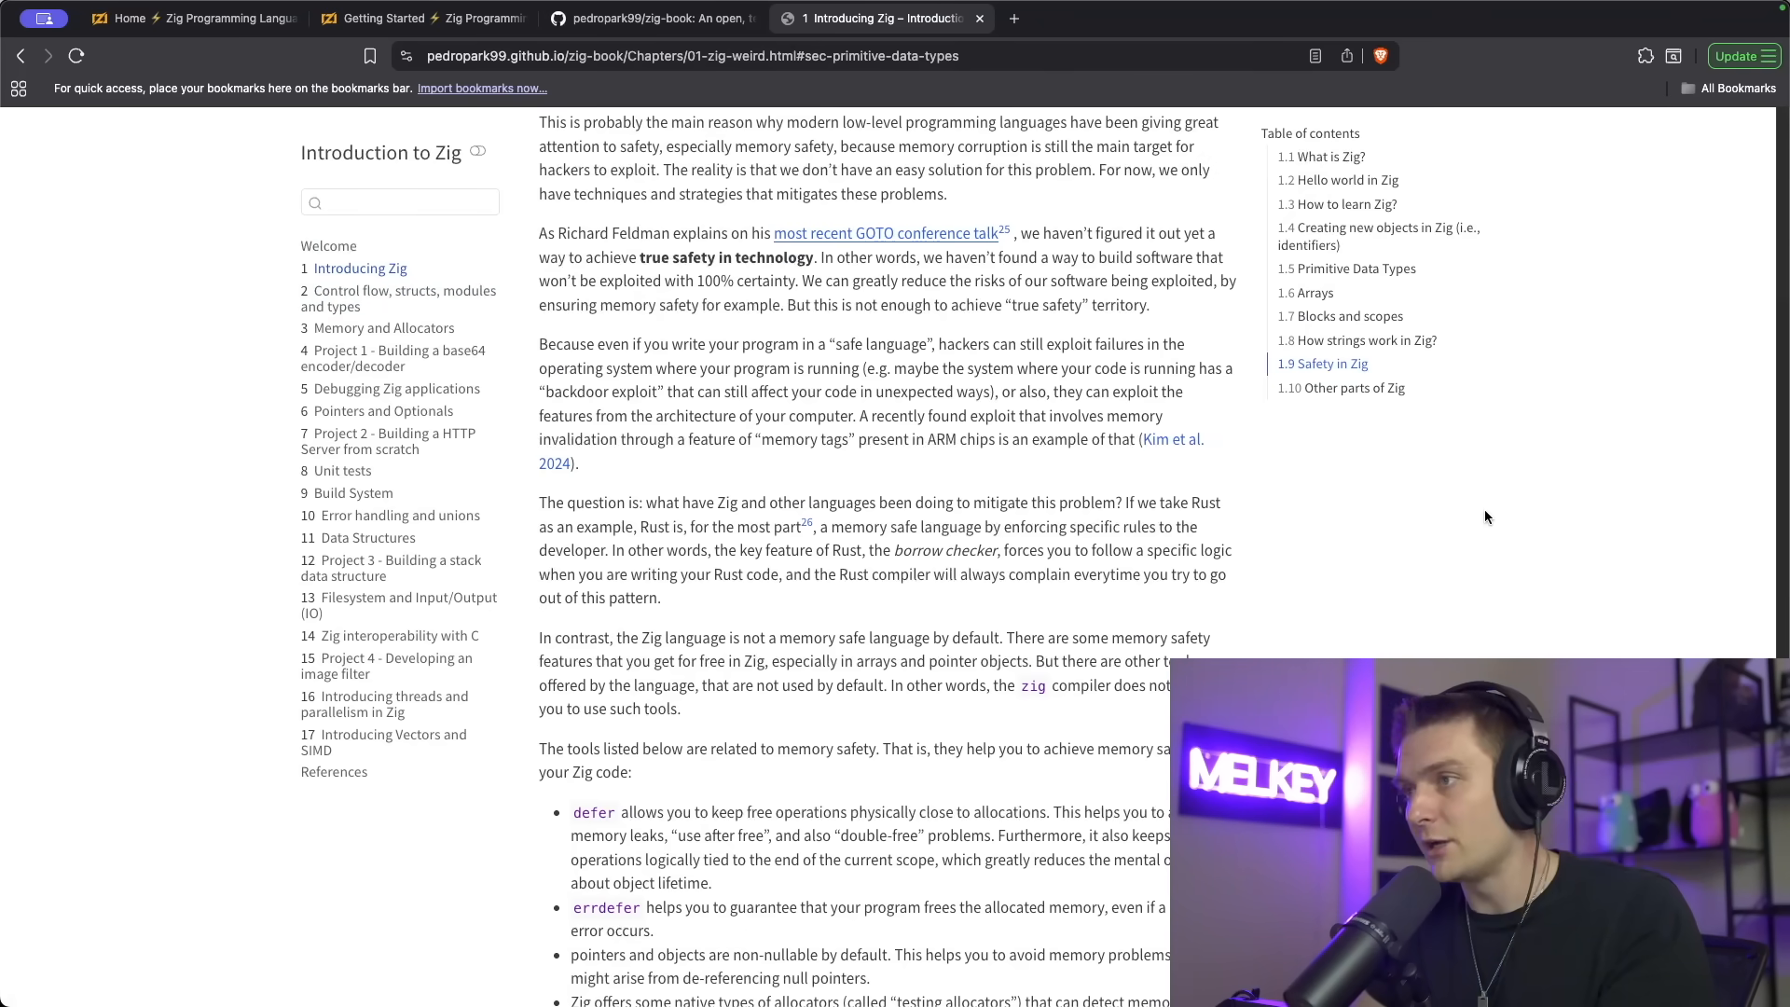